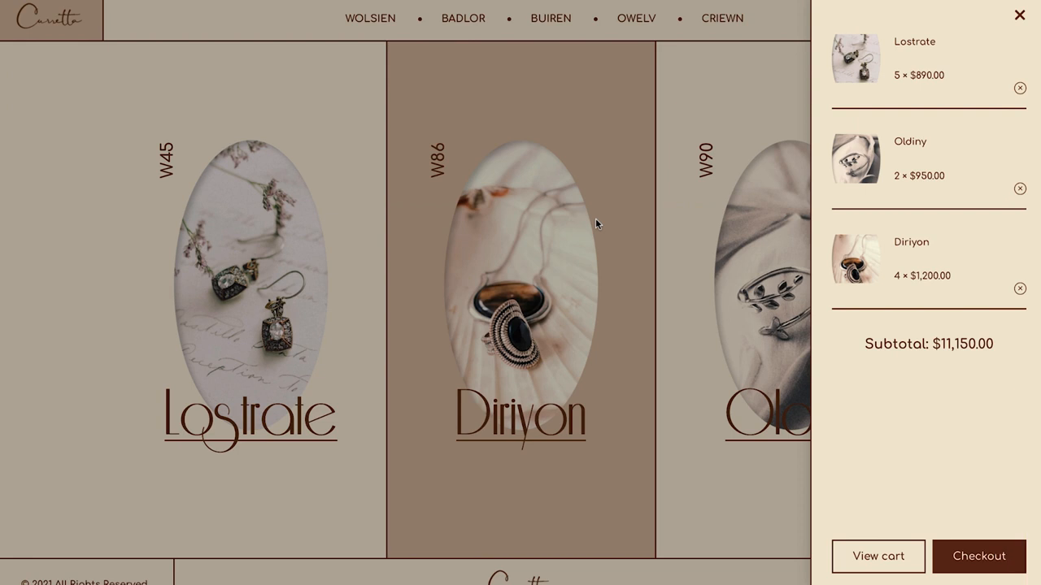
mouse_move(878, 556)
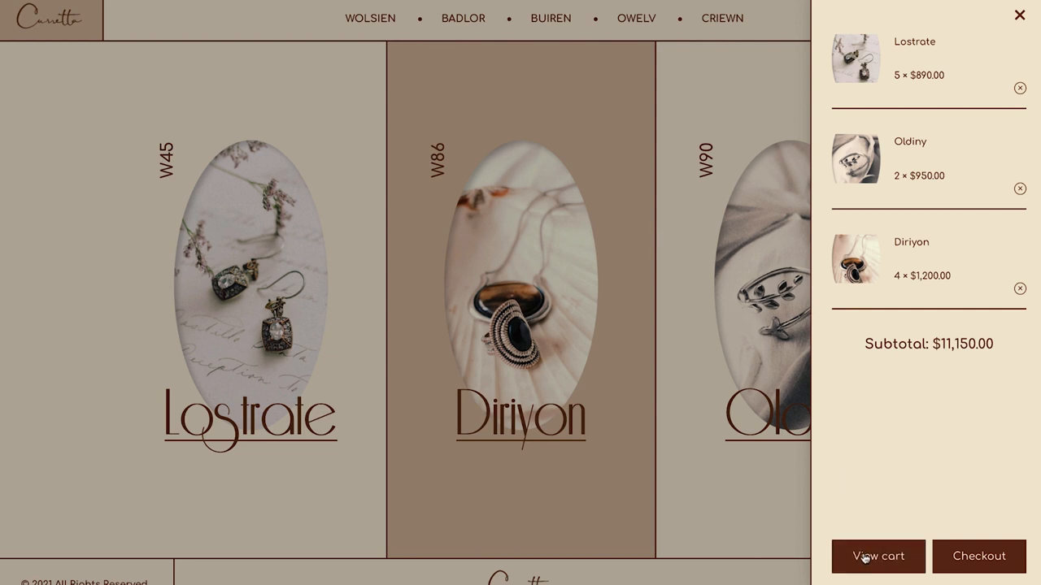
- Open the full cart page showing two vases and a $91.00 total
click(877, 556)
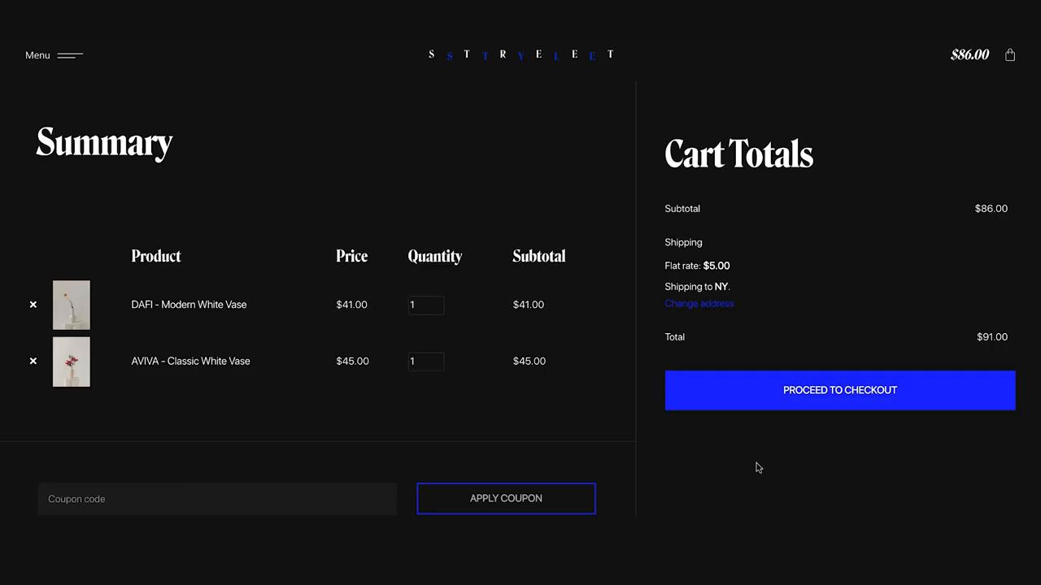
mouse_move(171, 336)
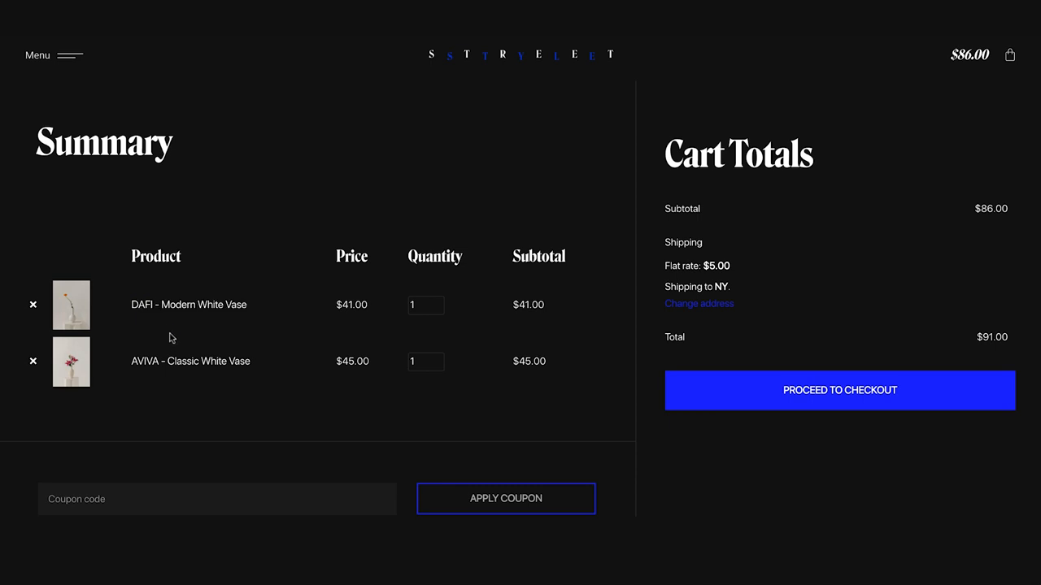
mouse_move(344, 383)
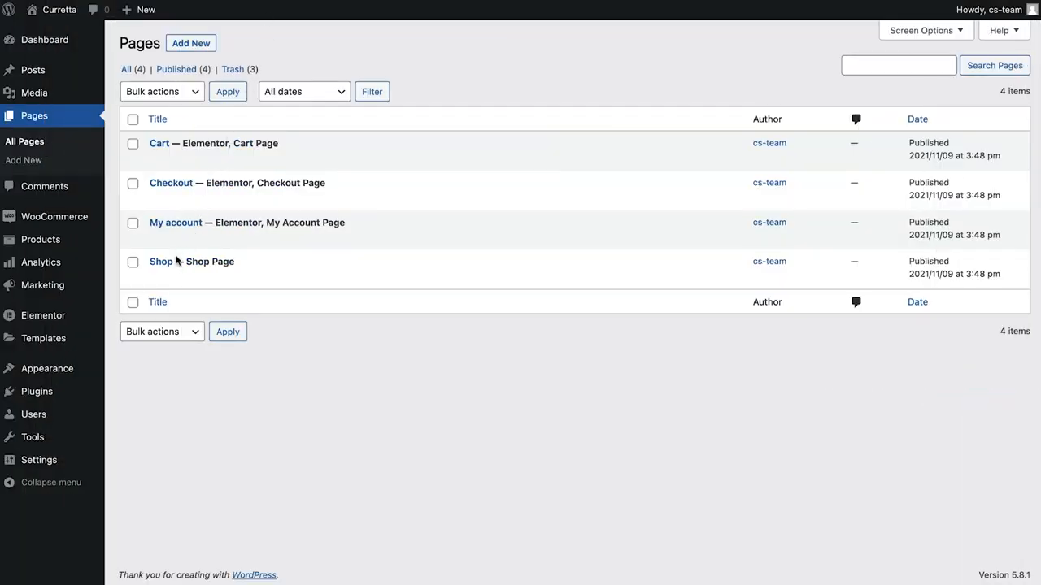
mouse_move(161, 241)
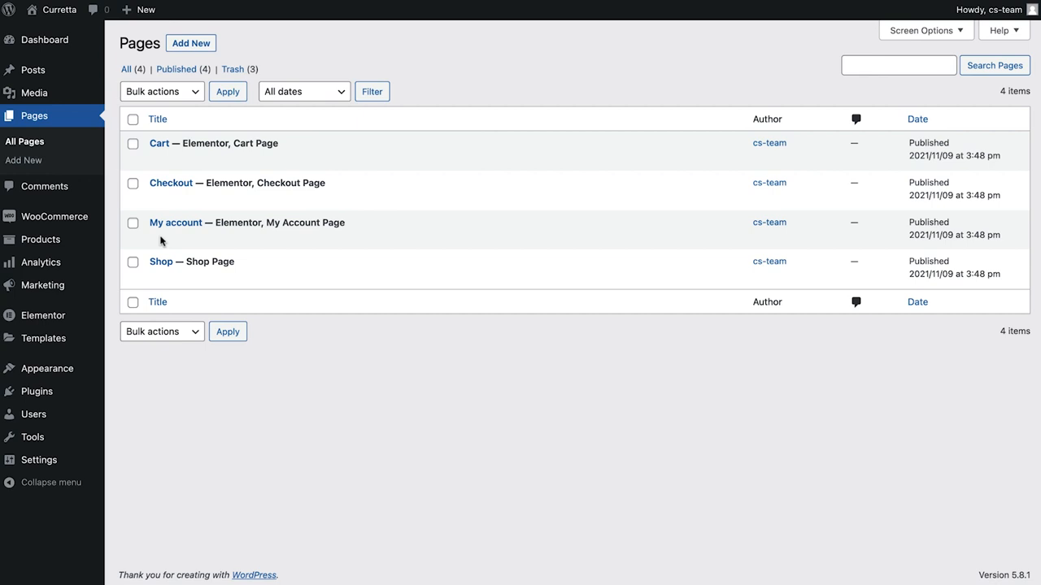
mouse_move(152, 180)
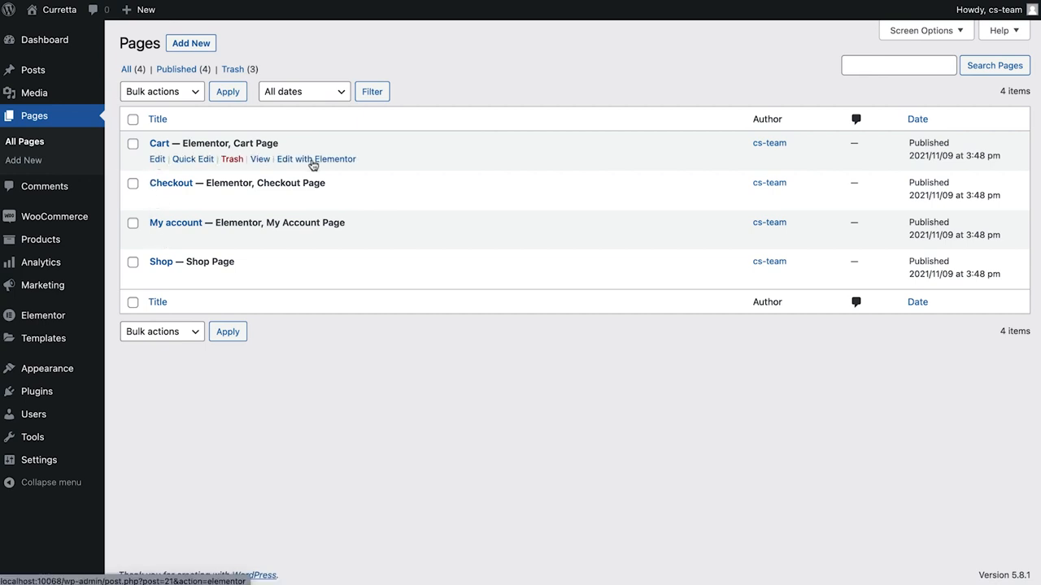
- Launch Elementor on the Cart page that holds the [woocommerce_cart] shortcode
click(316, 158)
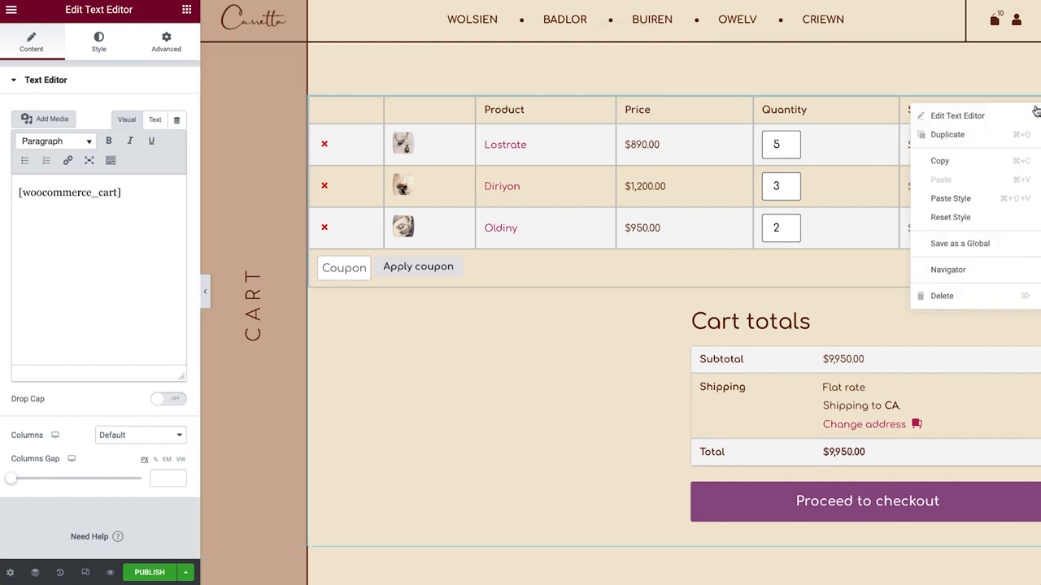
- Delete the [woocommerce_cart] text block and drag the Cart widget into the section
click(941, 295)
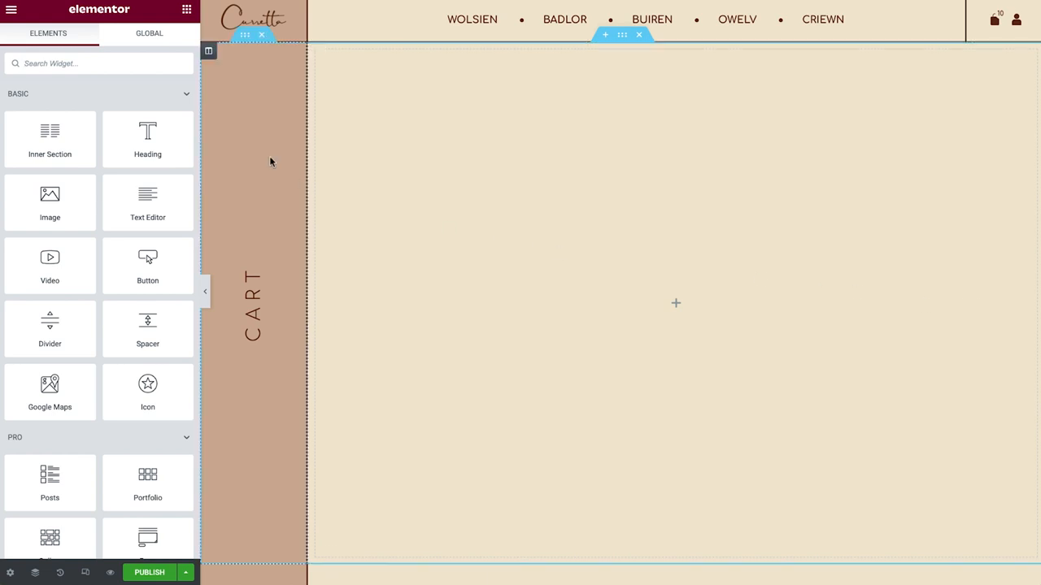
text(cart)
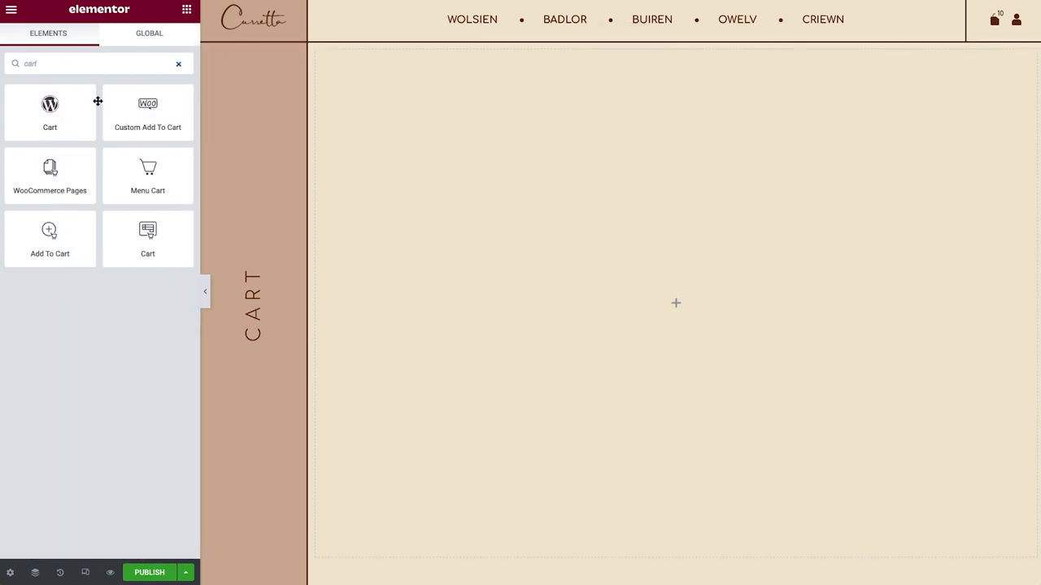
drag(147, 236, 675, 303)
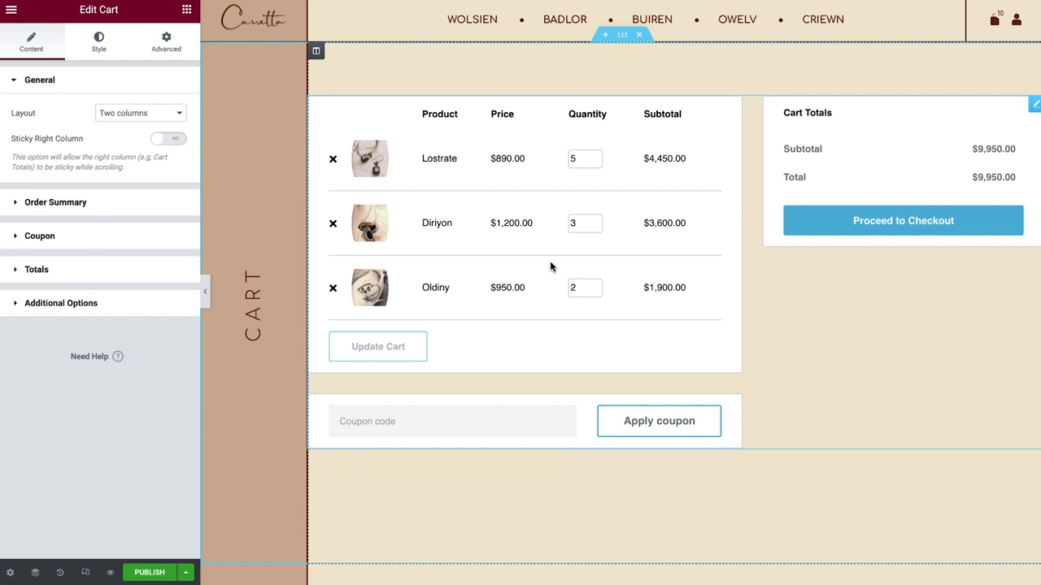
mouse_move(786, 221)
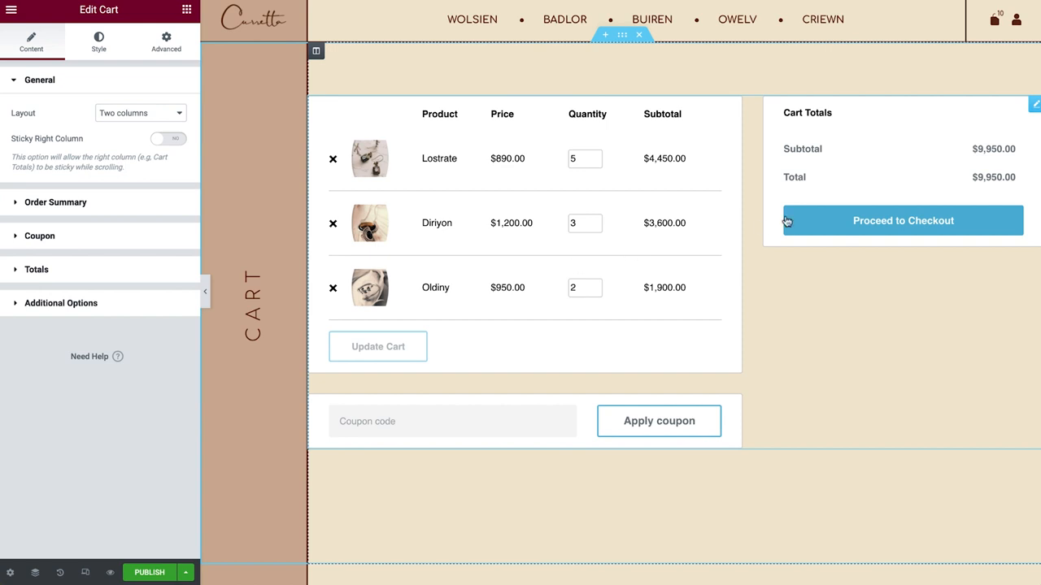
mouse_move(886, 203)
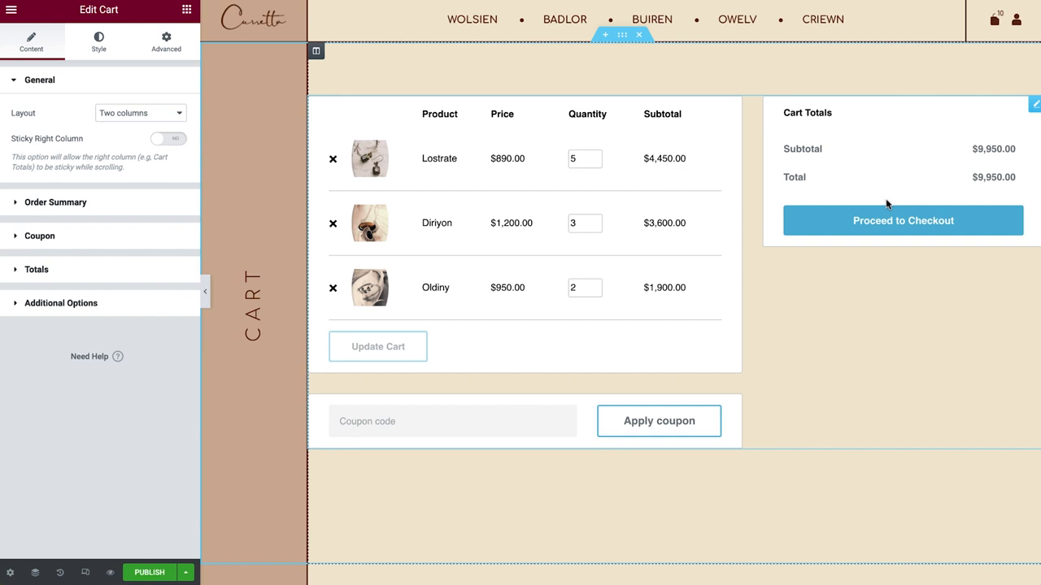
mouse_move(742, 183)
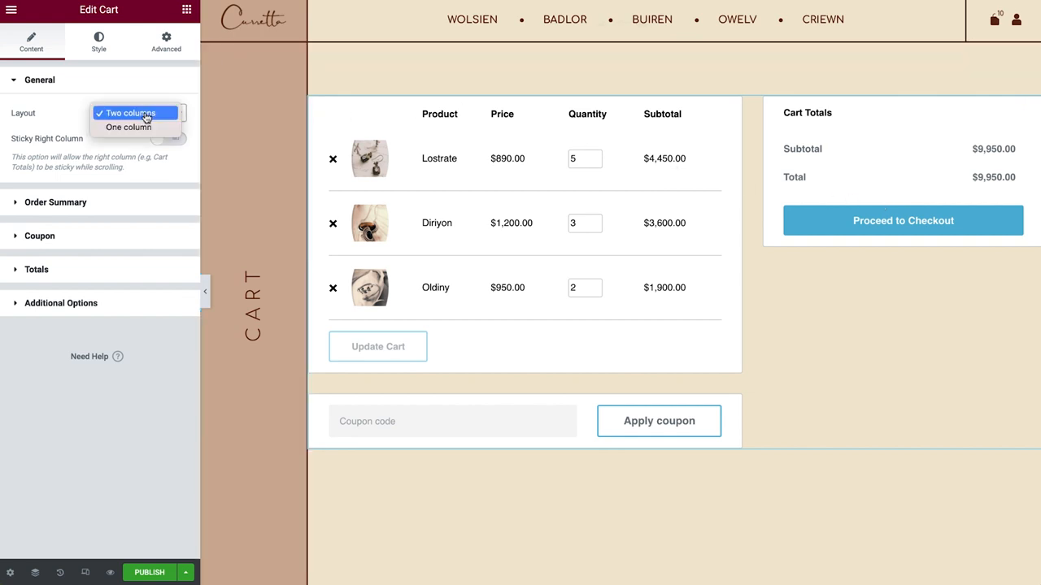
- Keep the Cart widget at two columns and enable Sticky Right Column with offset 100
click(130, 113)
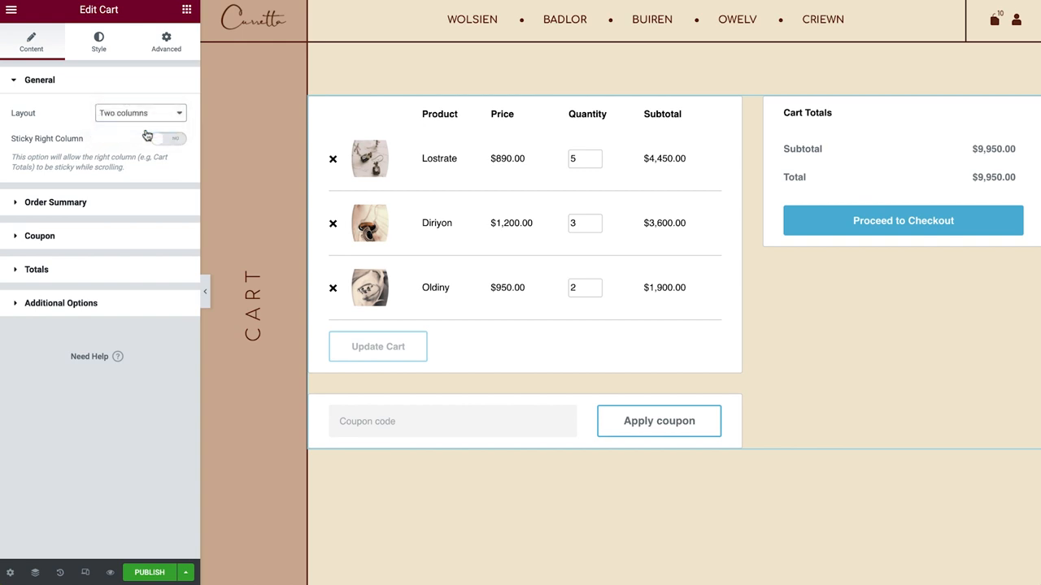
click(138, 113)
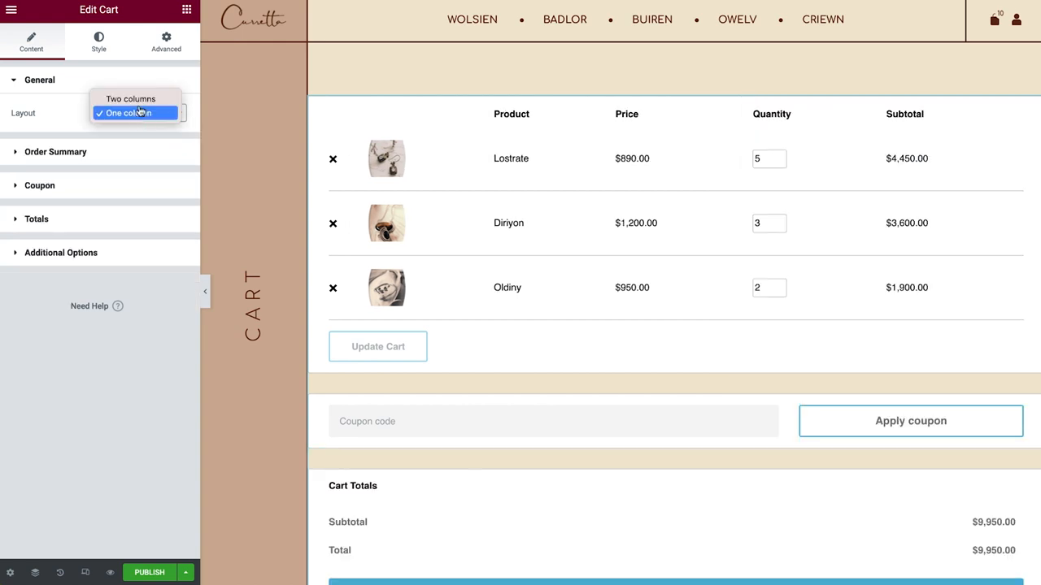
click(131, 98)
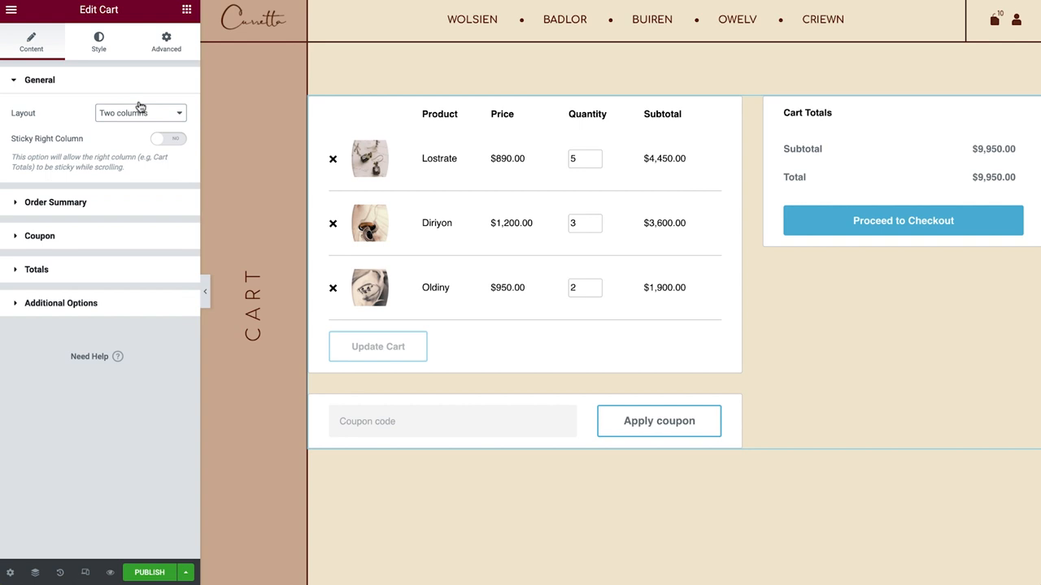
mouse_move(147, 114)
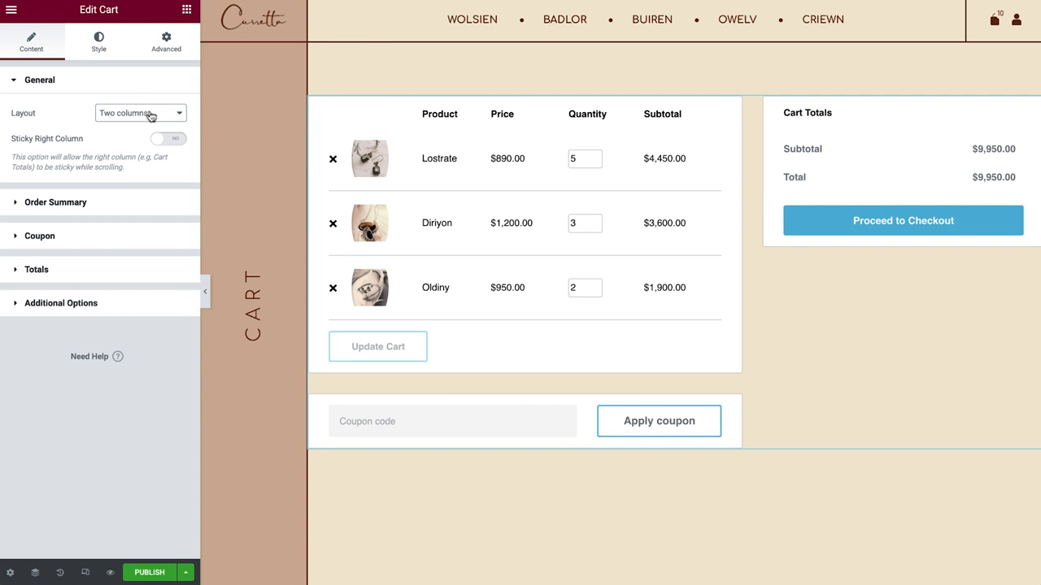
click(168, 138)
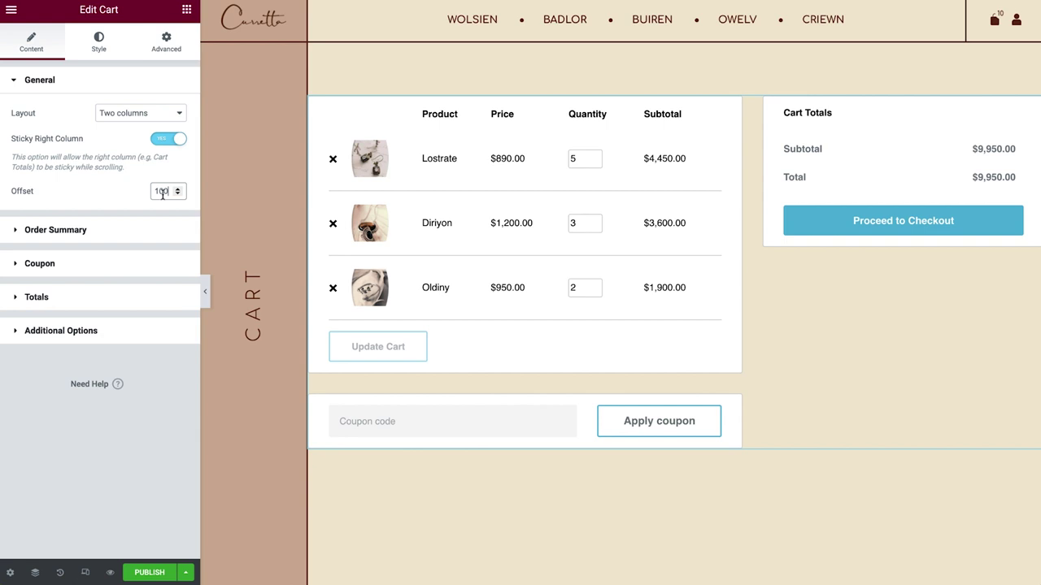
scroll(down, 3)
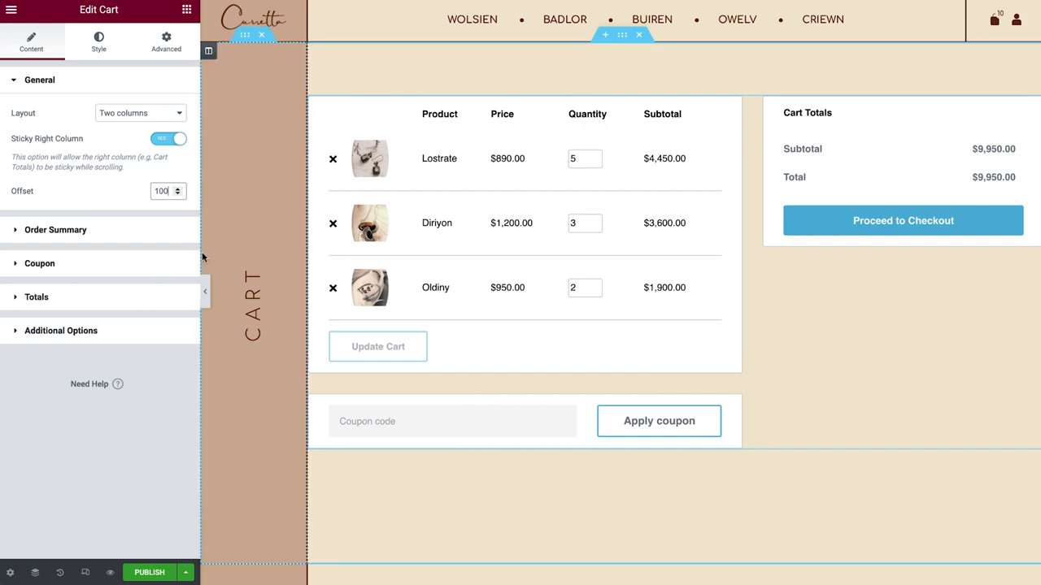
- Edit the Update Cart Button Text label in the Order Summary settings
click(55, 229)
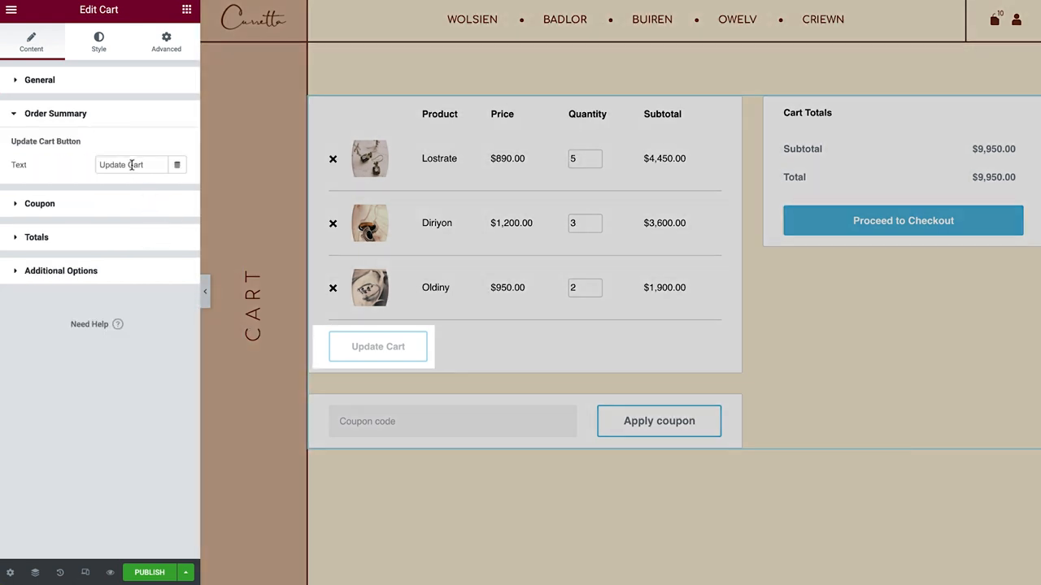
key(Backspace)
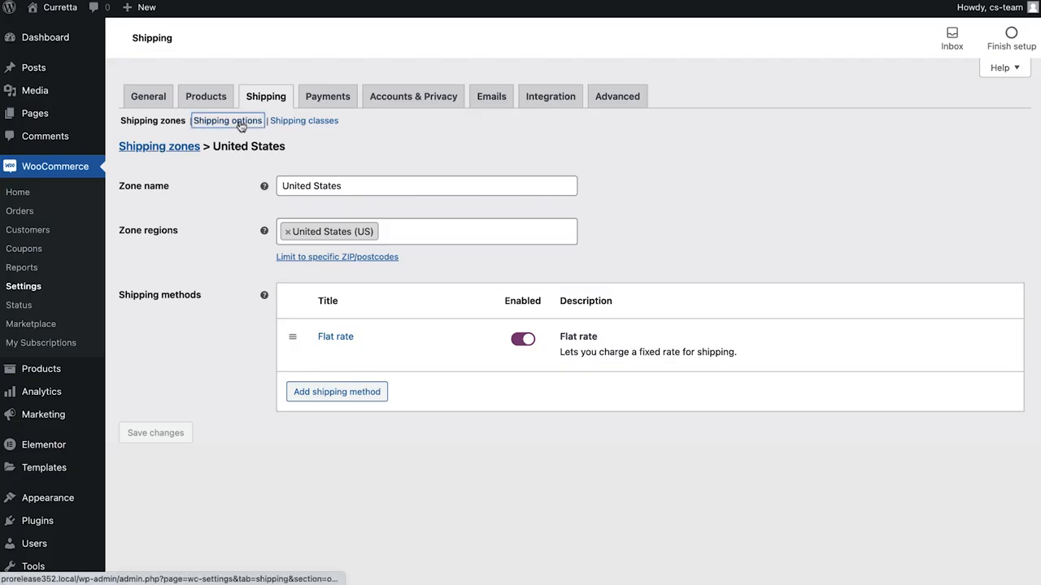
- Go to the Shipping options page in WooCommerce Shipping settings
click(226, 121)
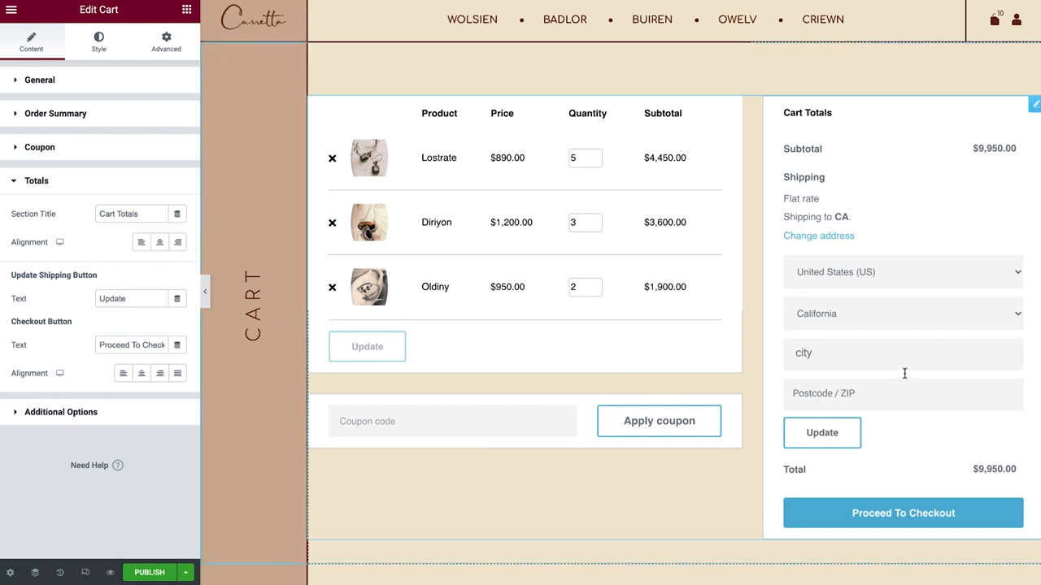
mouse_move(941, 397)
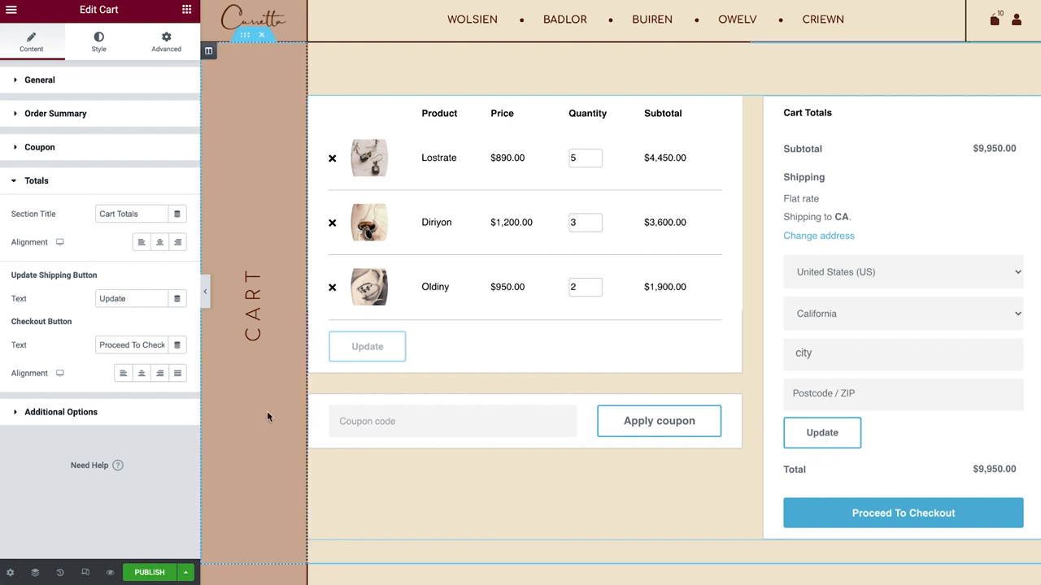
- Enable Update Cart Automatically and test it by changing the Diriyon quantity
click(61, 412)
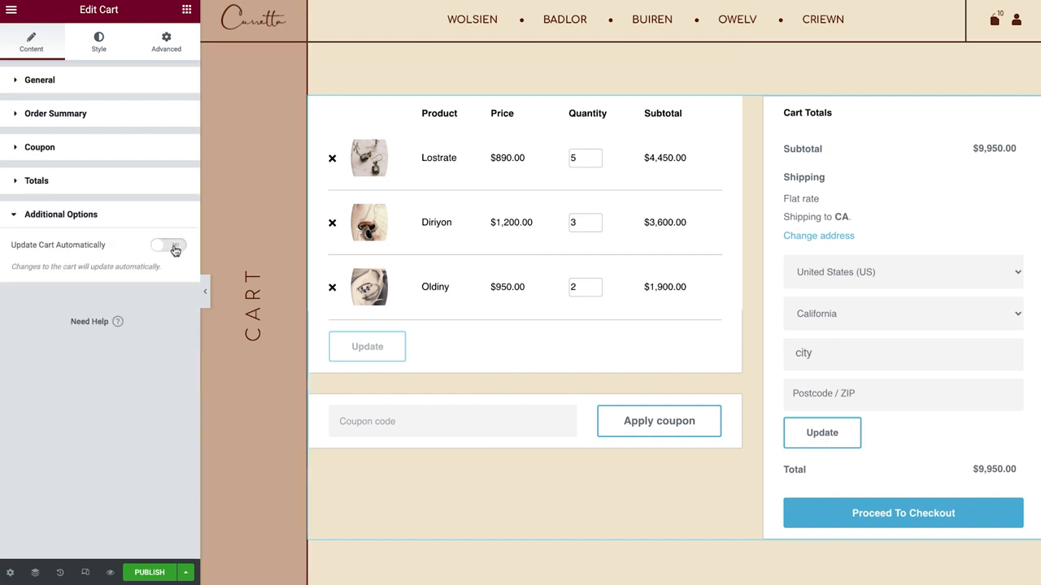
click(168, 245)
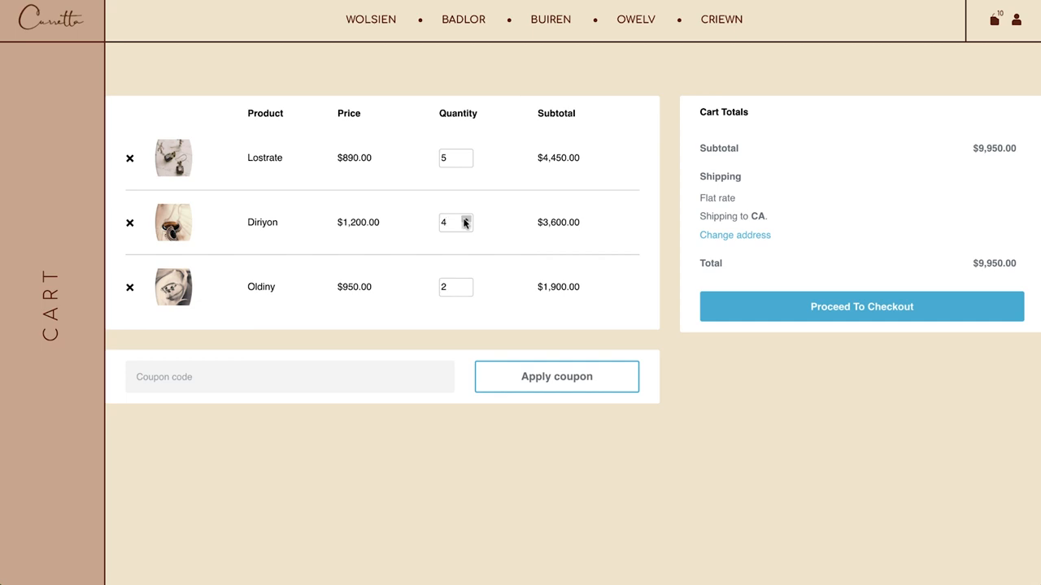
click(465, 219)
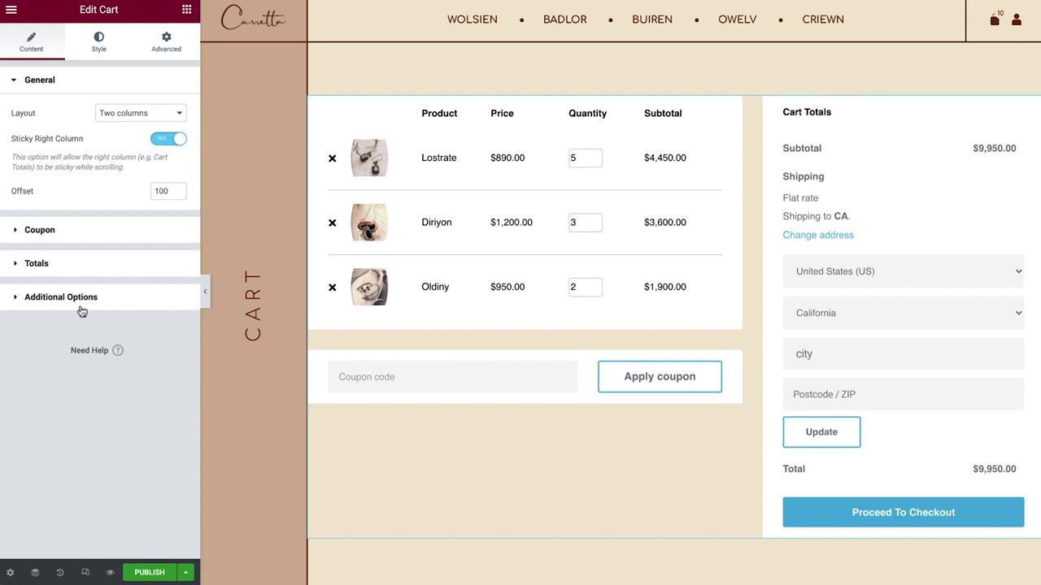
- Set the Cart widget's Sections background colour to the global Background colour
click(99, 41)
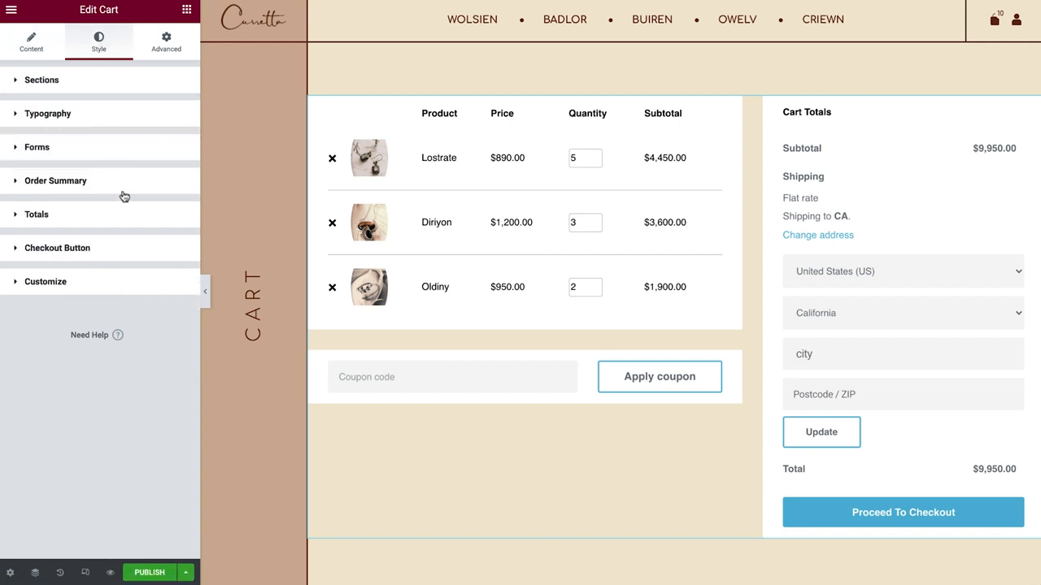
mouse_move(127, 295)
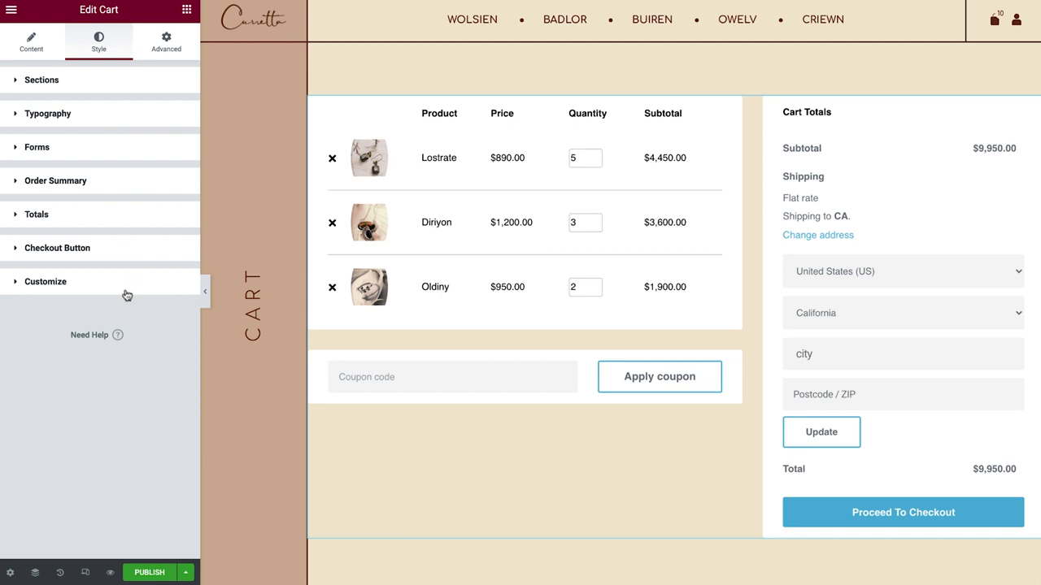
mouse_move(132, 104)
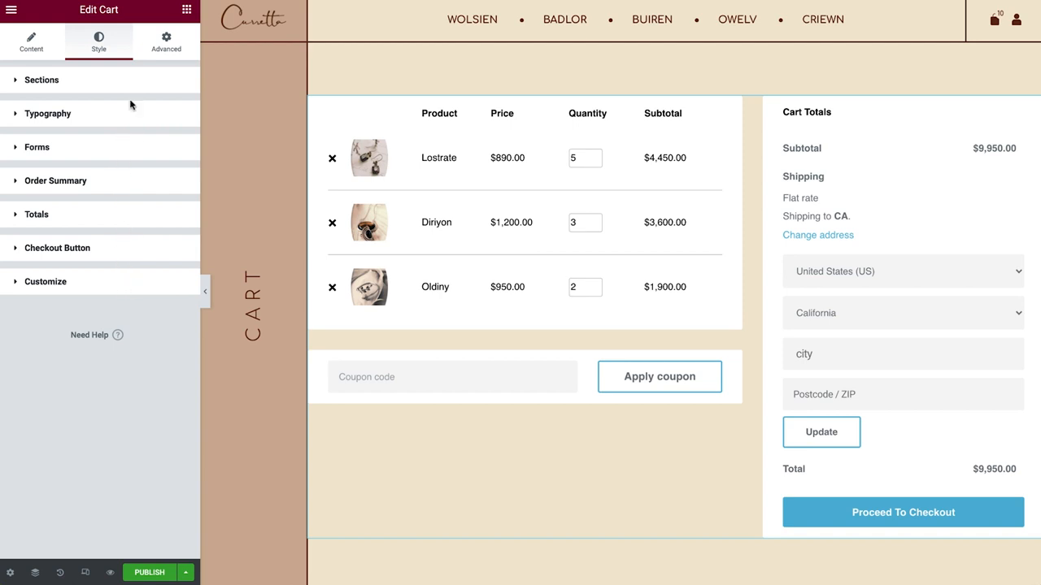
click(41, 80)
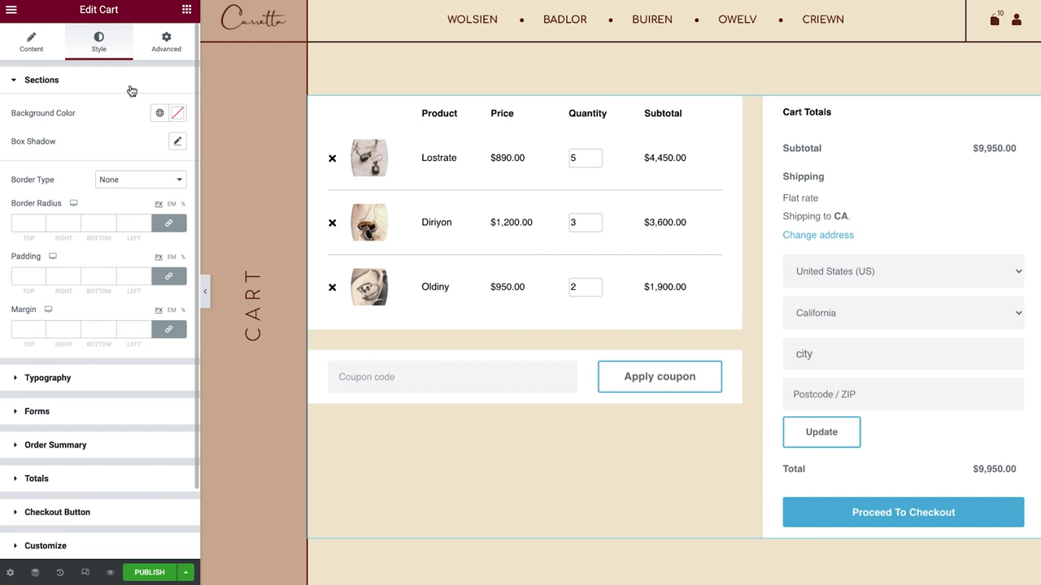
click(160, 112)
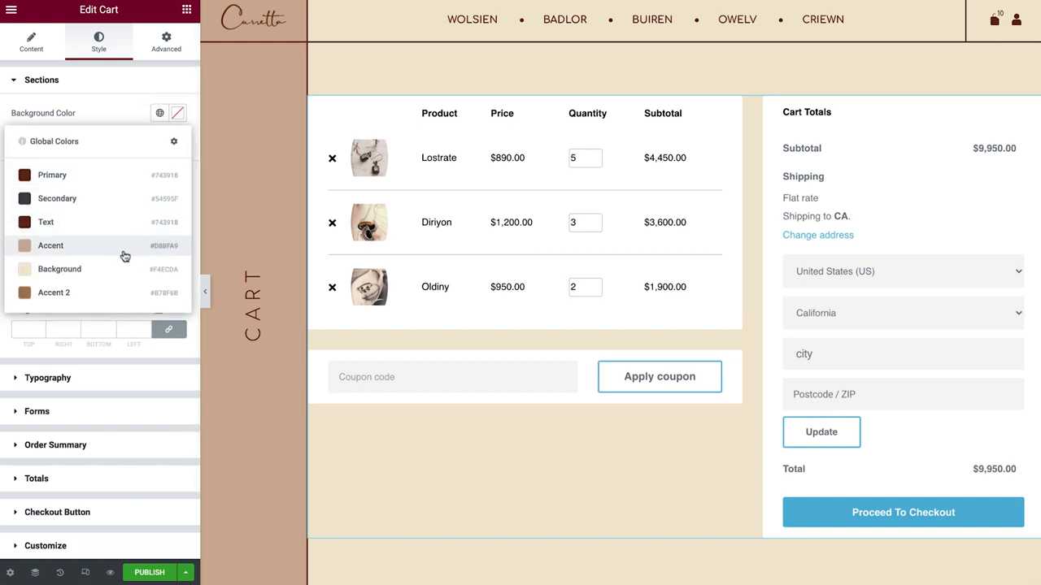
click(160, 112)
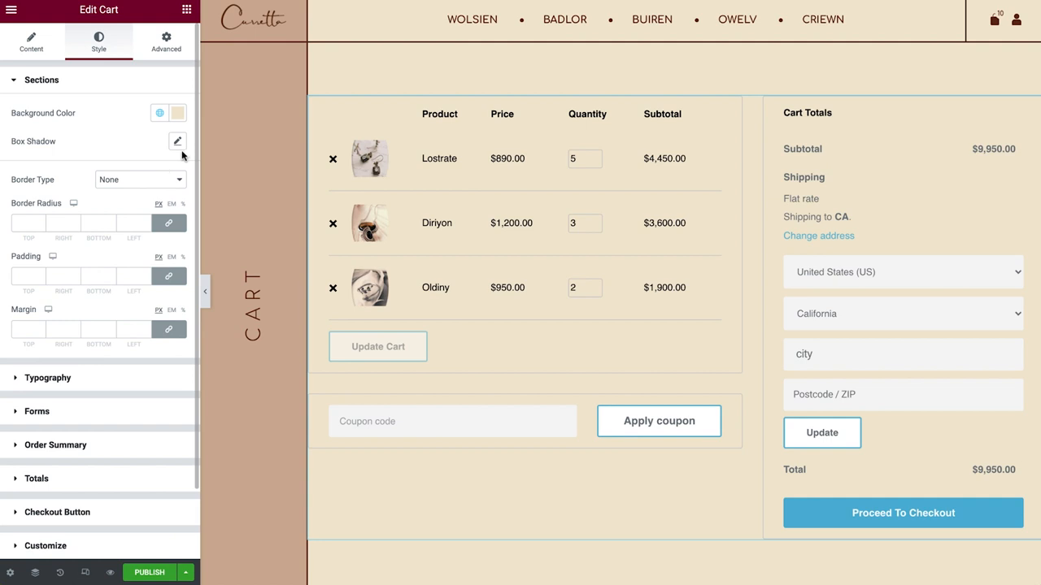
mouse_move(162, 181)
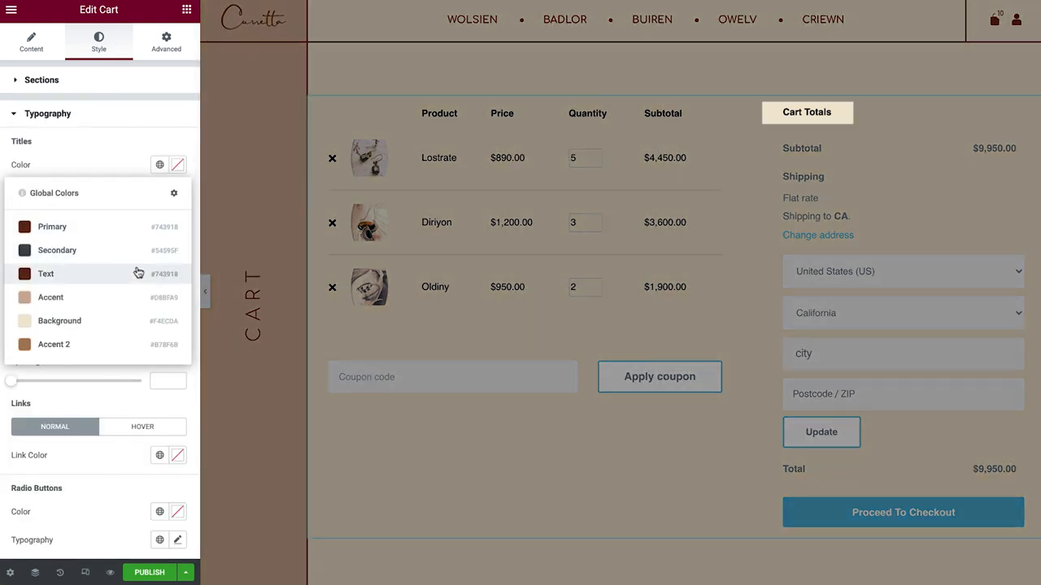
- Set titles, descriptions, link colour and radio buttons colour to the global Text colour
click(46, 273)
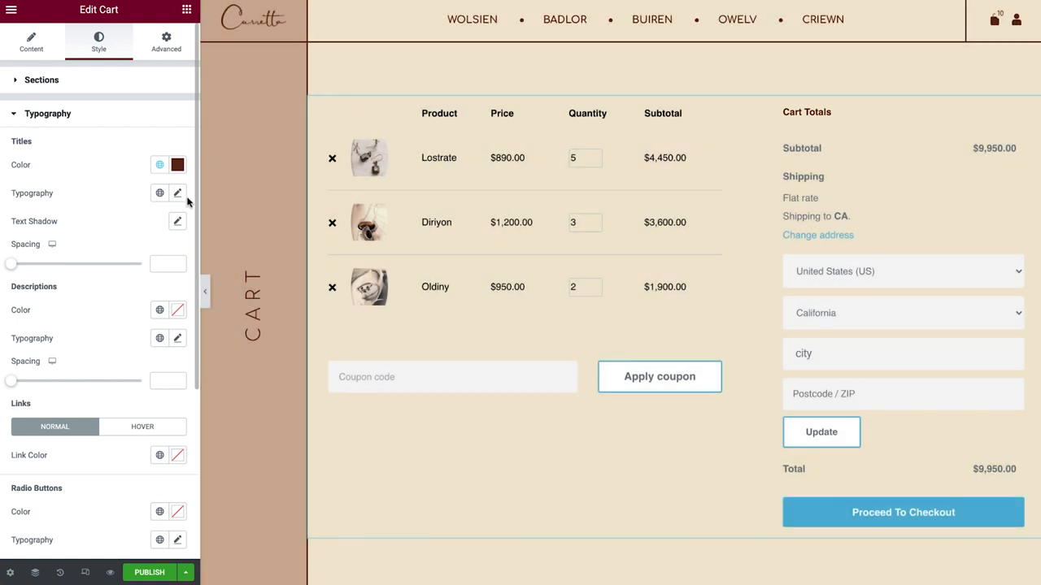
mouse_move(185, 228)
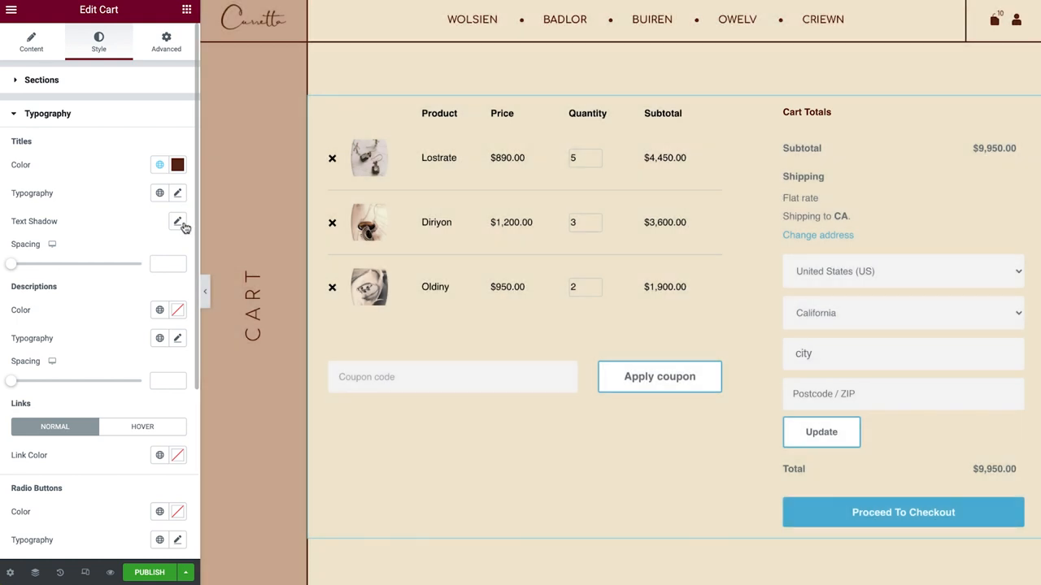
drag(11, 263, 67, 264)
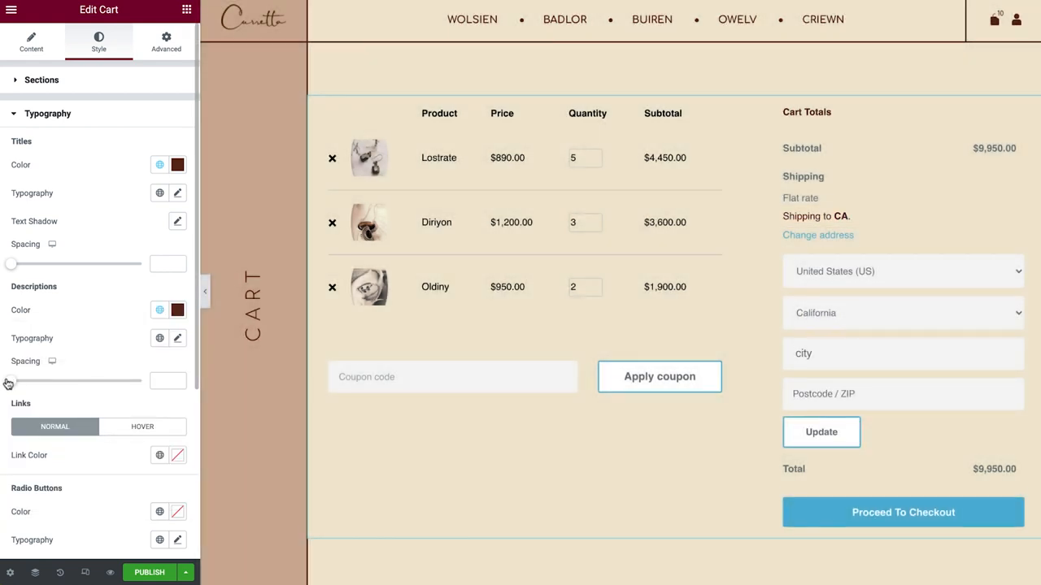
drag(11, 381, 63, 380)
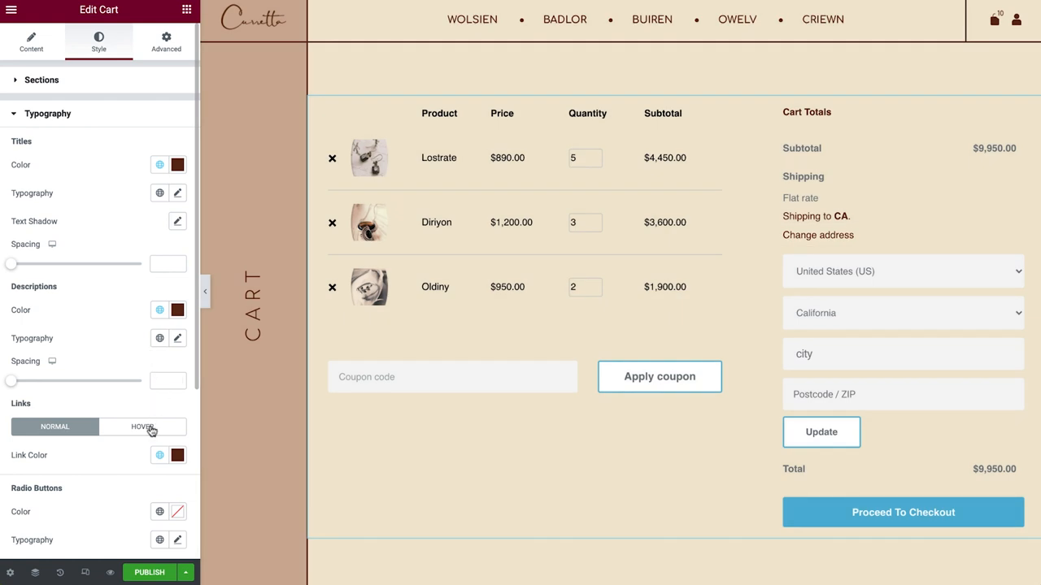
scroll(down, 3)
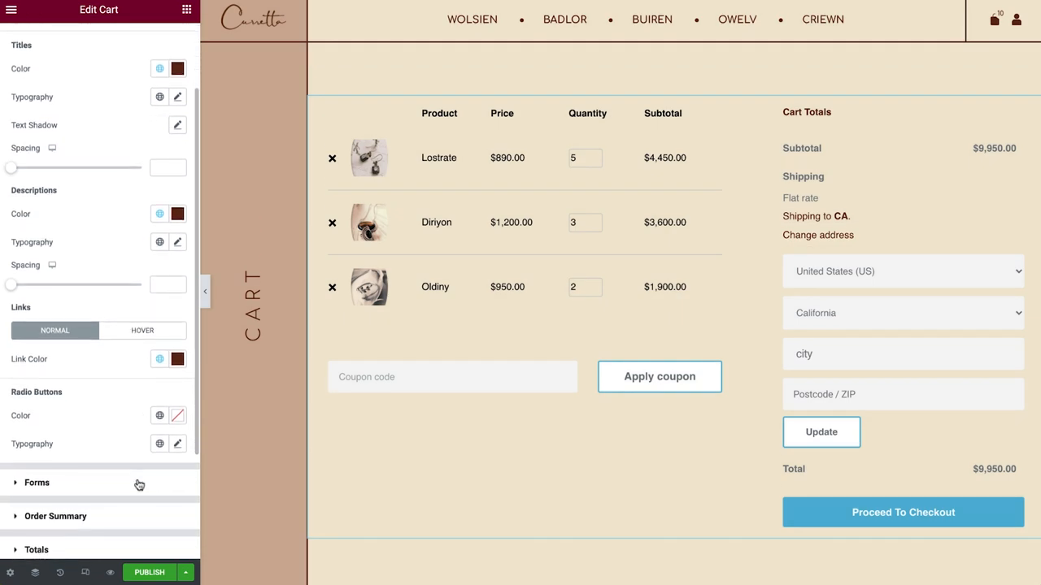
scroll(down, 3)
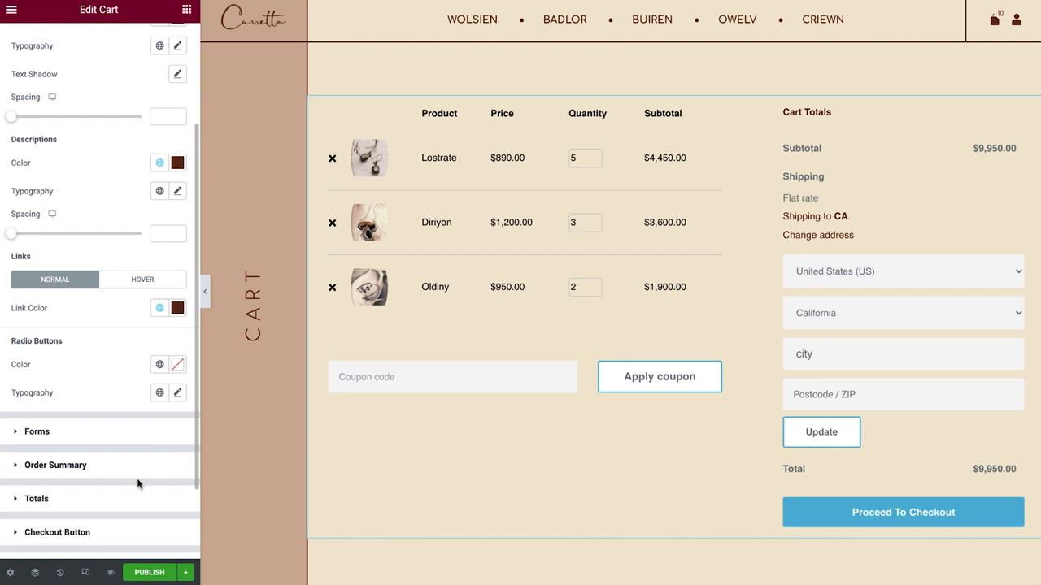
mouse_move(160, 367)
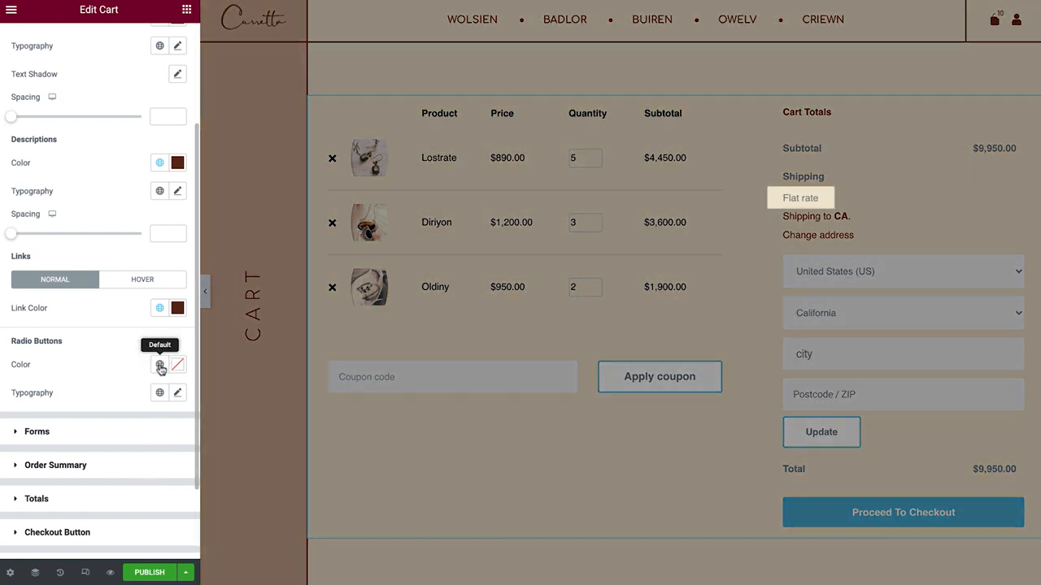
click(159, 365)
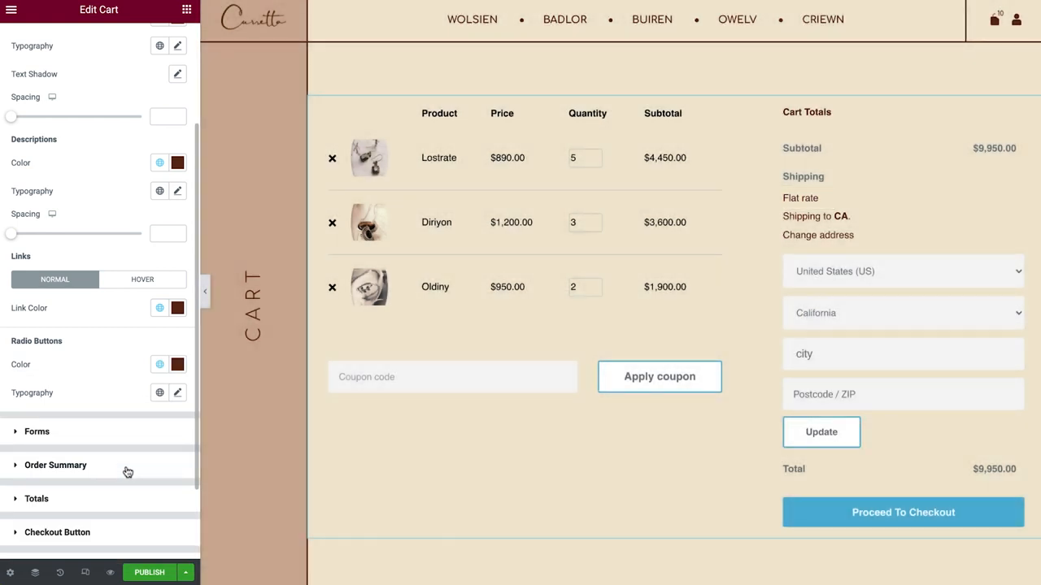
- Give the form fields Text-coloured text and a solid border, leaving rows gap at default
click(37, 431)
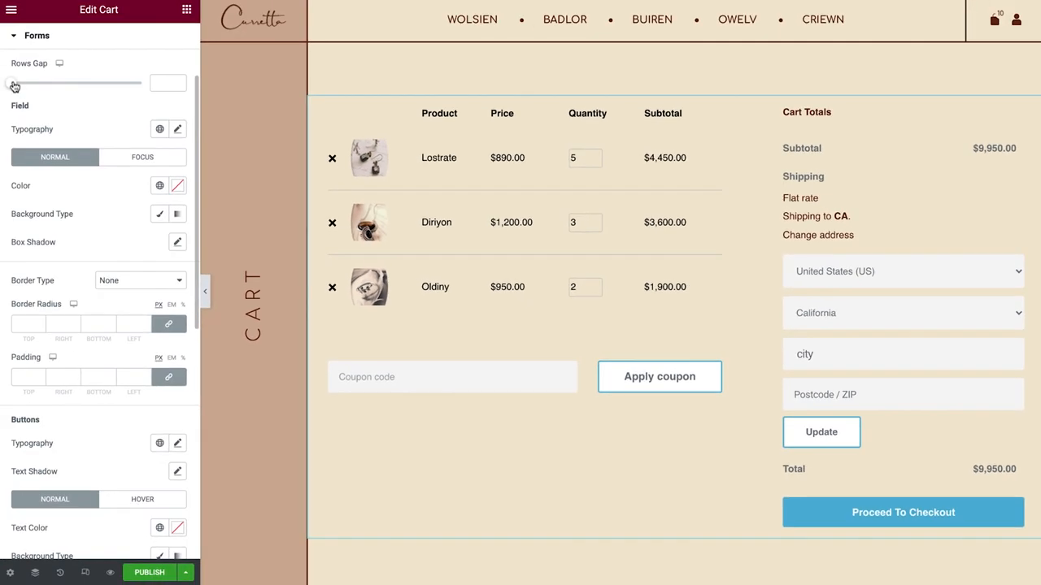
drag(15, 83, 89, 83)
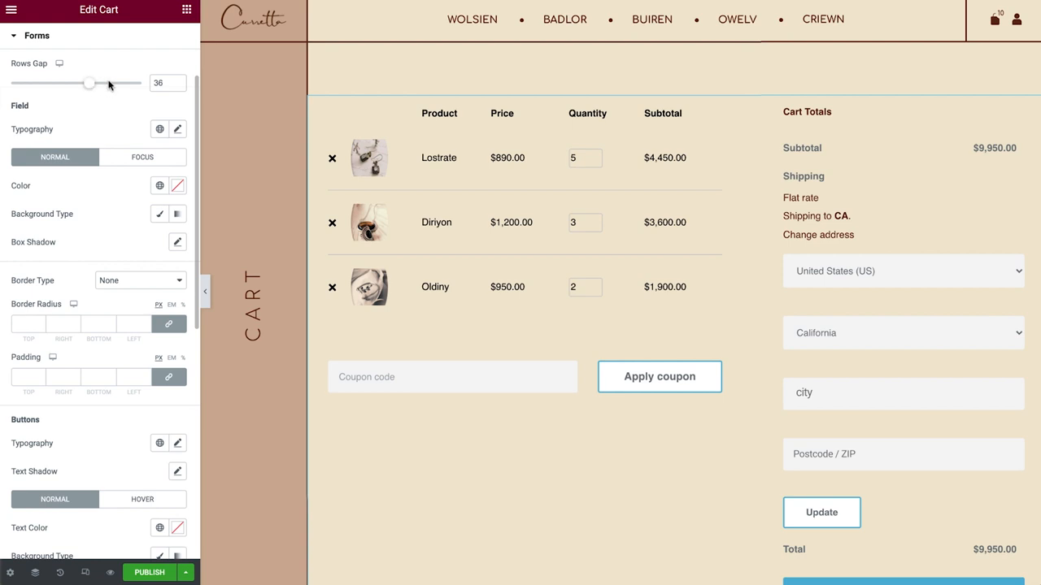
drag(88, 83, 11, 83)
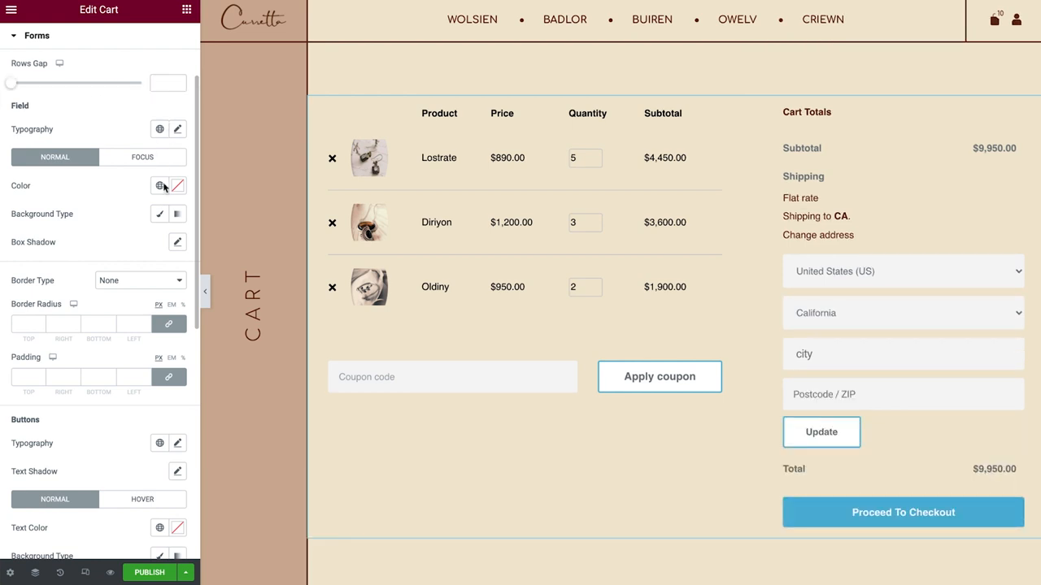
click(160, 185)
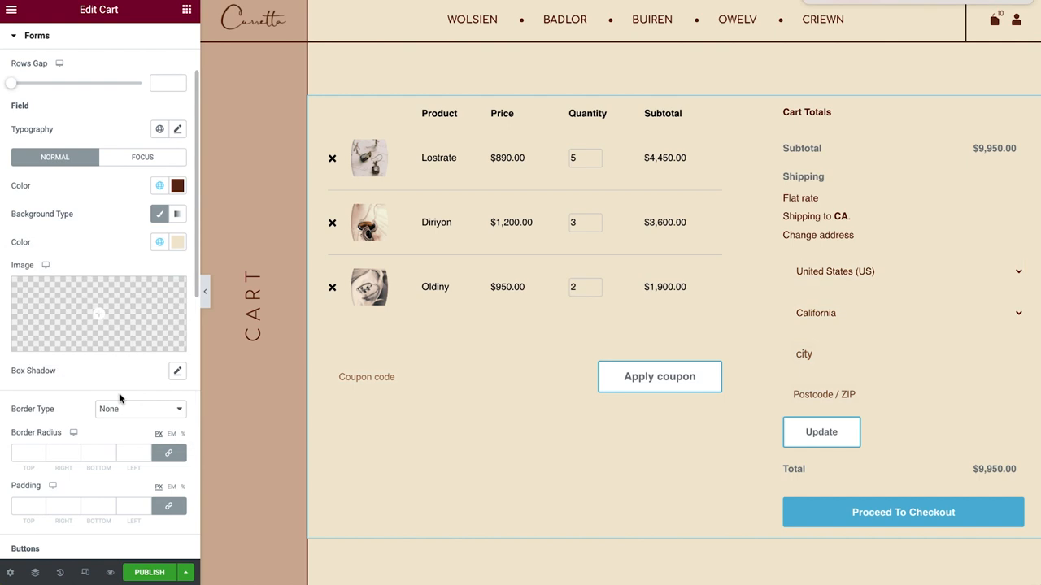
click(139, 409)
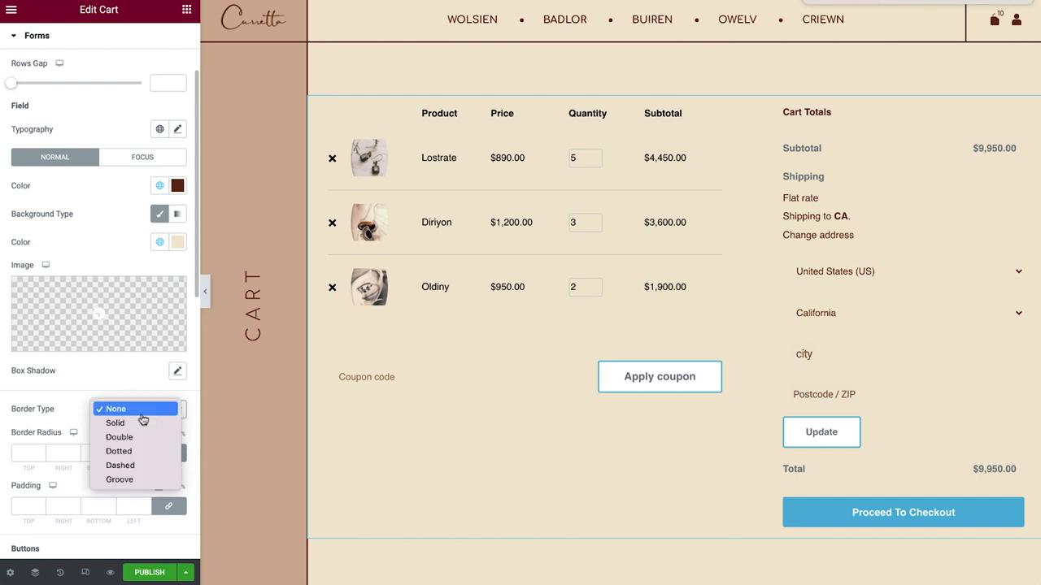
click(115, 422)
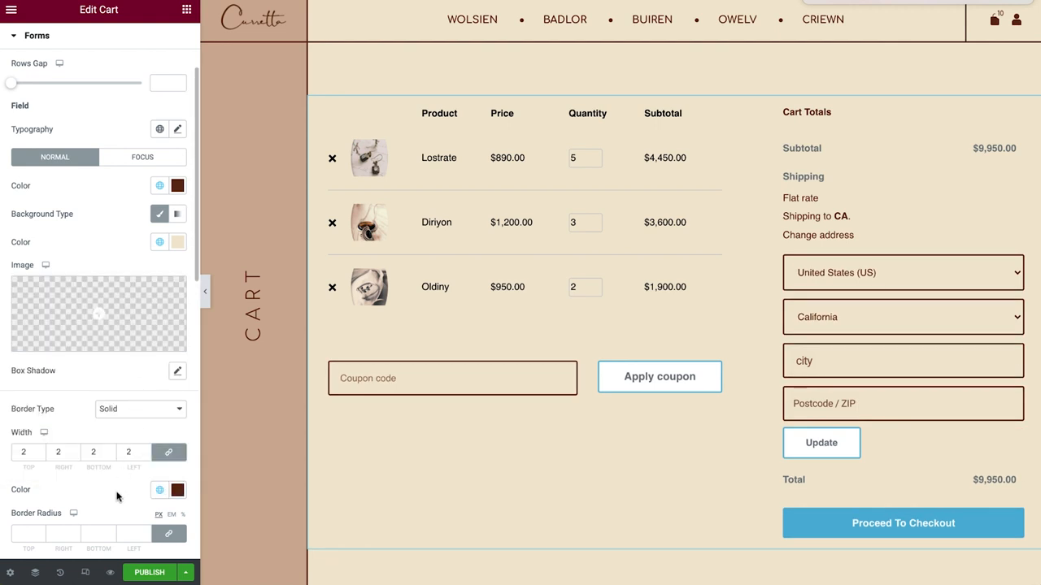
scroll(down, 3)
text(0)
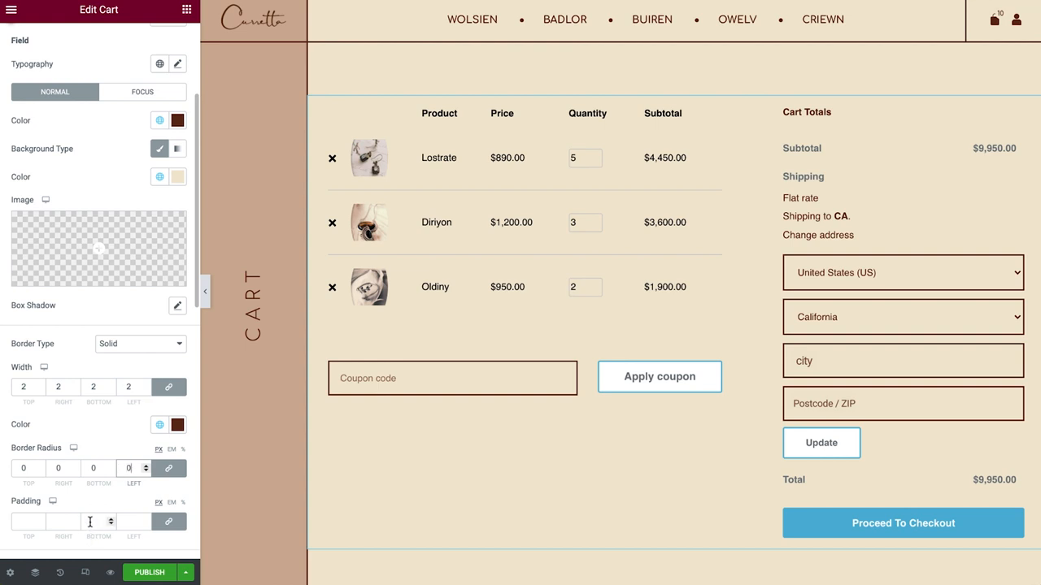
scroll(down, 3)
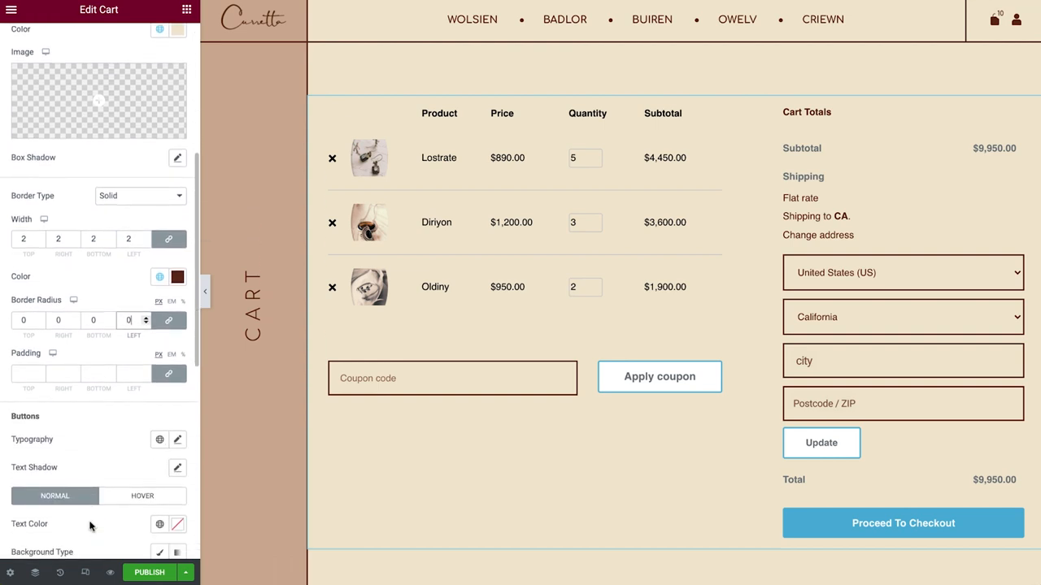
- Apply the global typography and cream-on-brown colours to the cart buttons
scroll(down, 3)
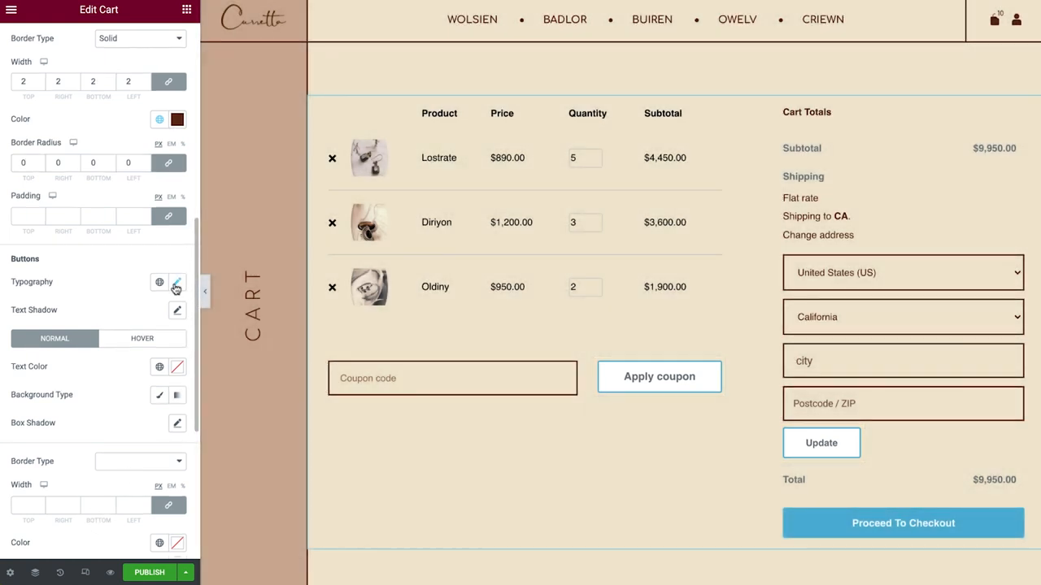
click(176, 281)
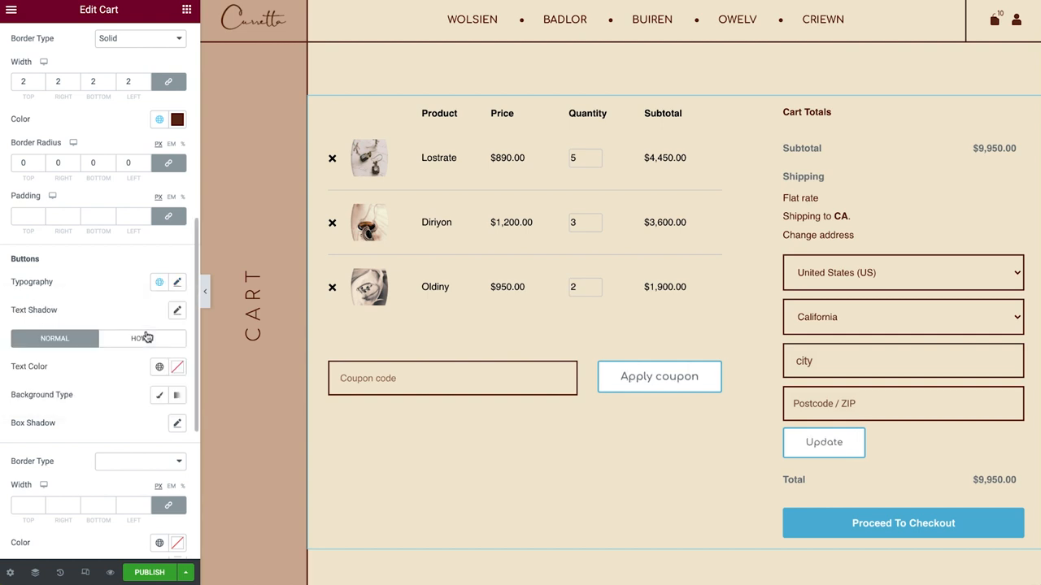
click(160, 366)
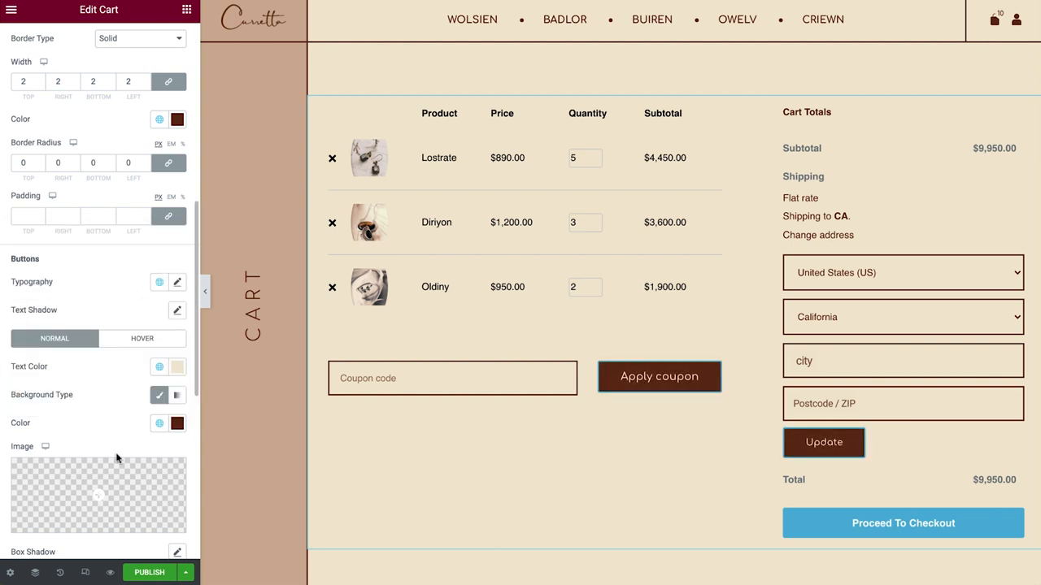
- Give the cart buttons a solid 2px brown border with 0 radius
scroll(down, 3)
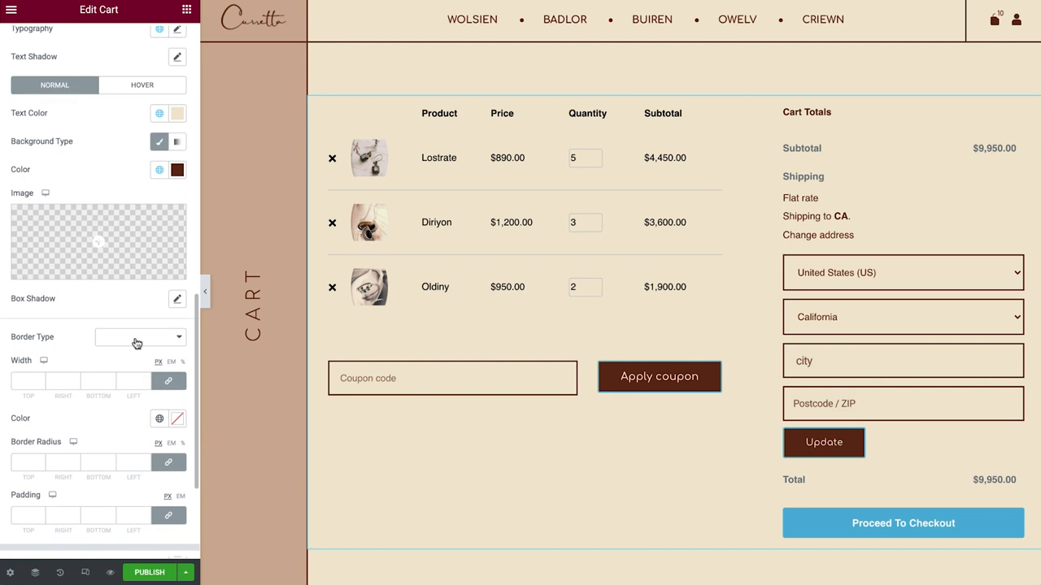
click(139, 337)
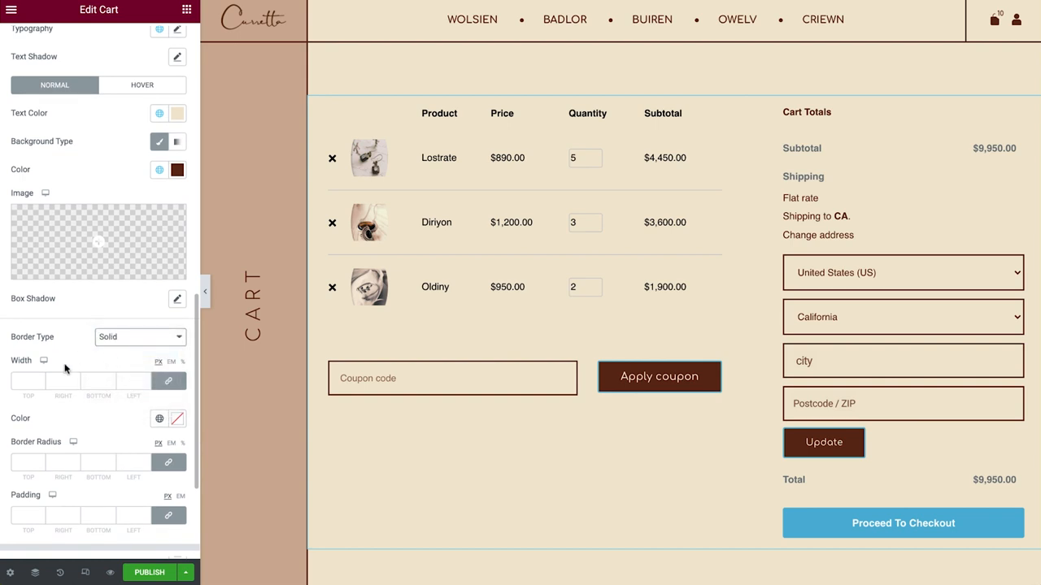
click(159, 418)
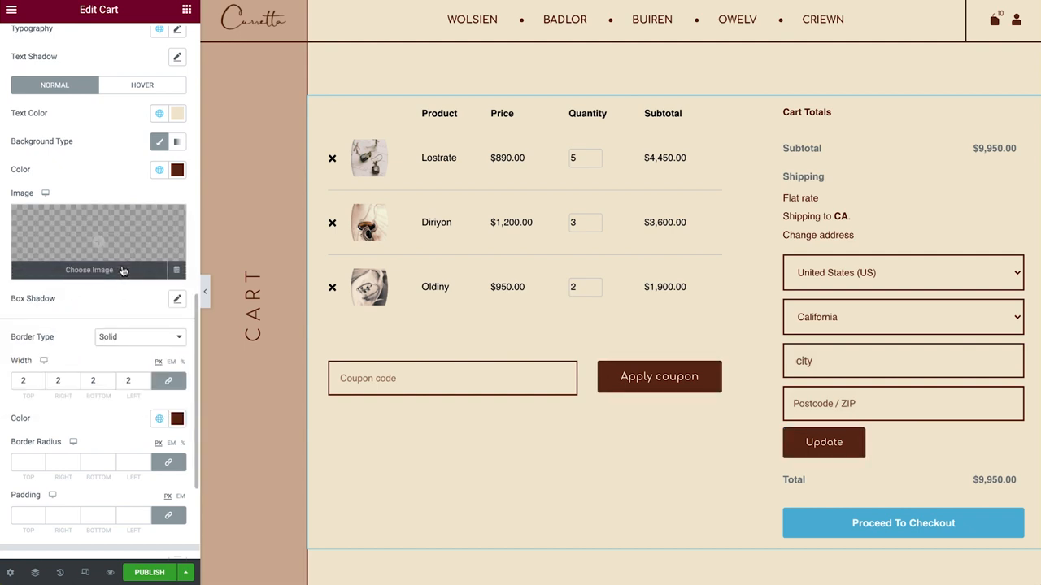
scroll(down, 3)
text(0)
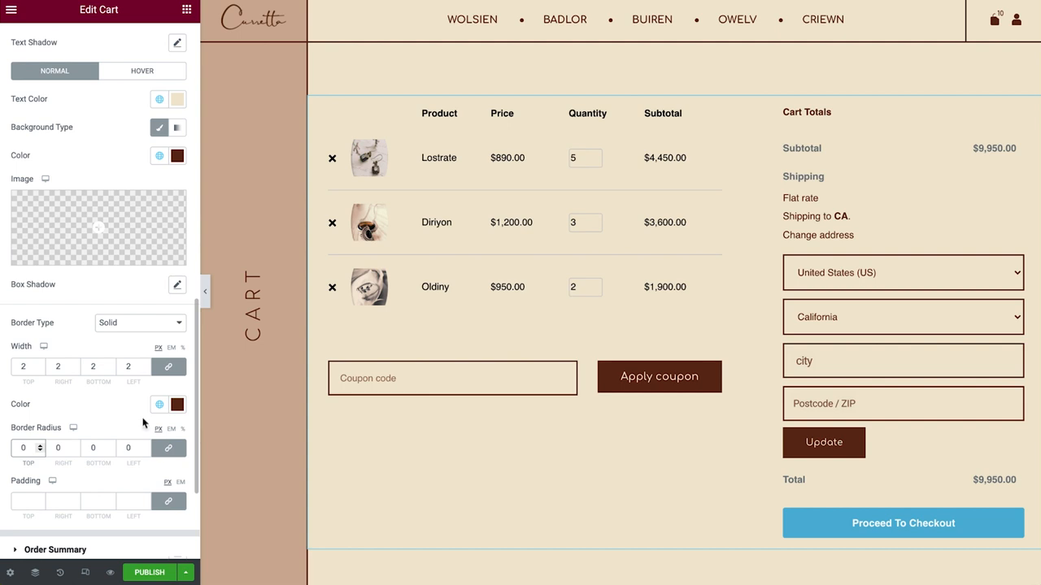
scroll(down, 3)
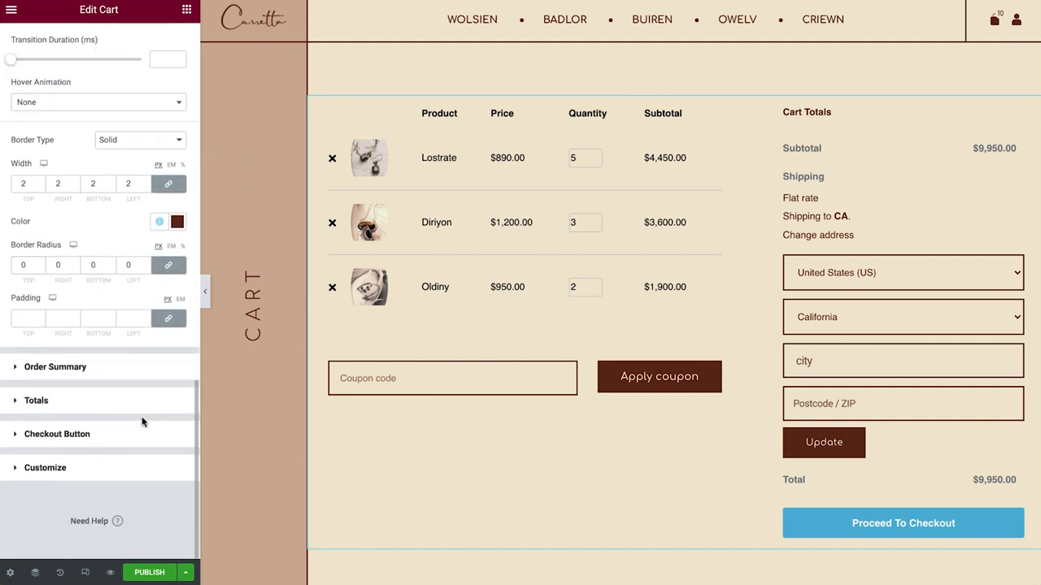
- Widen the order summary row gap and colour variations and product links brown
click(55, 367)
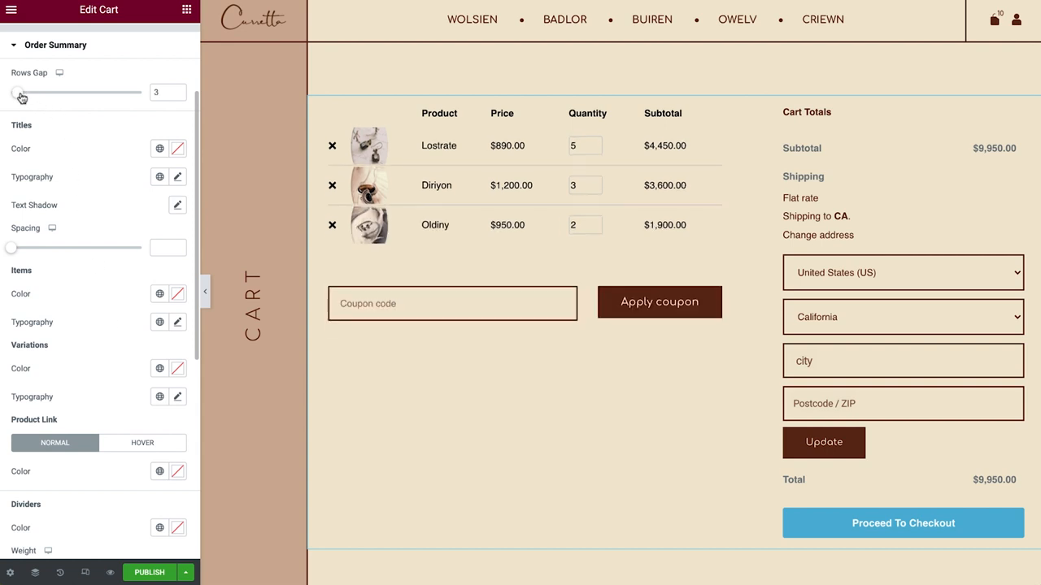
drag(20, 92, 78, 91)
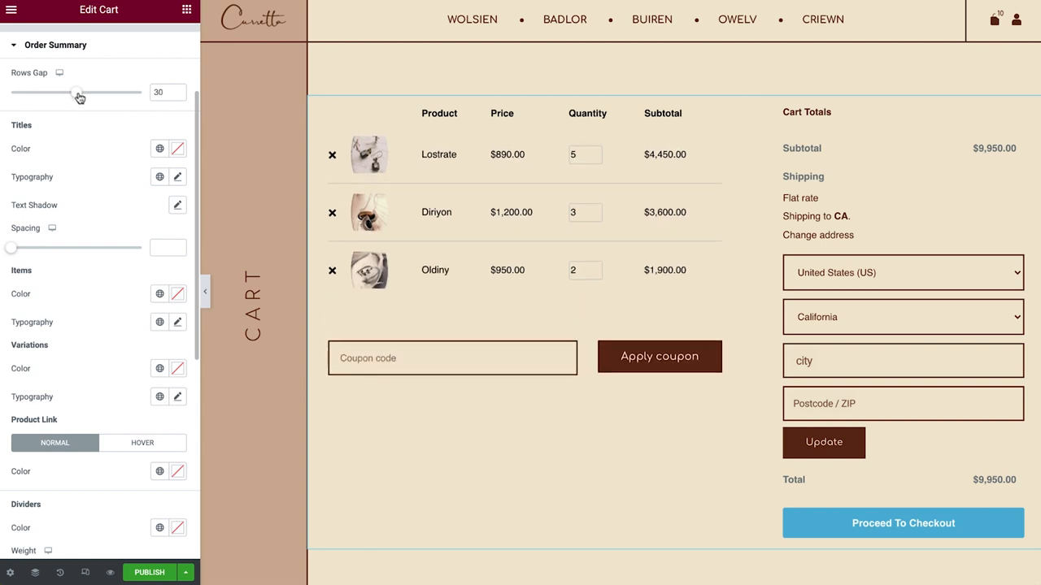
click(159, 147)
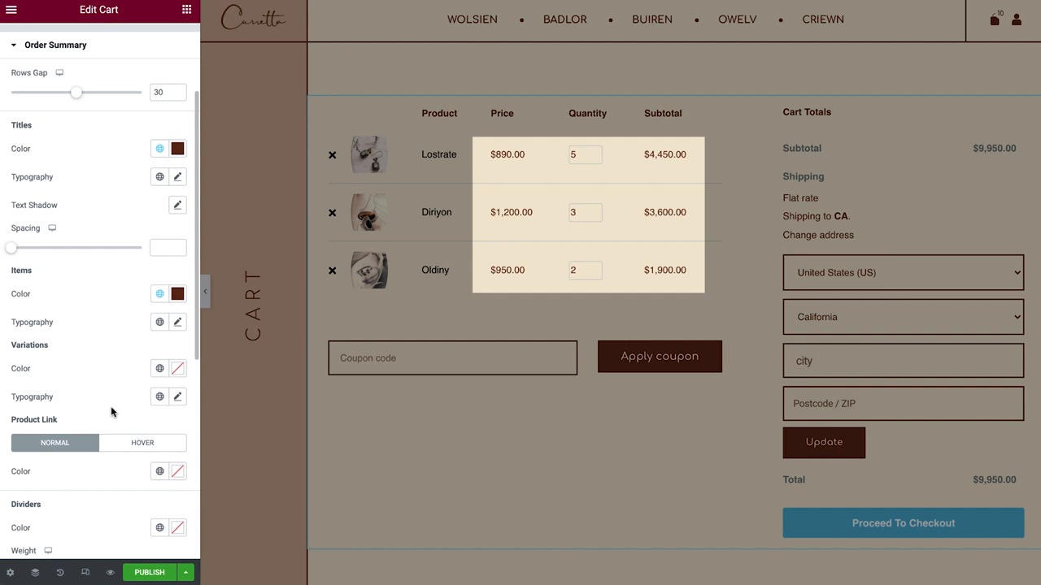
click(160, 368)
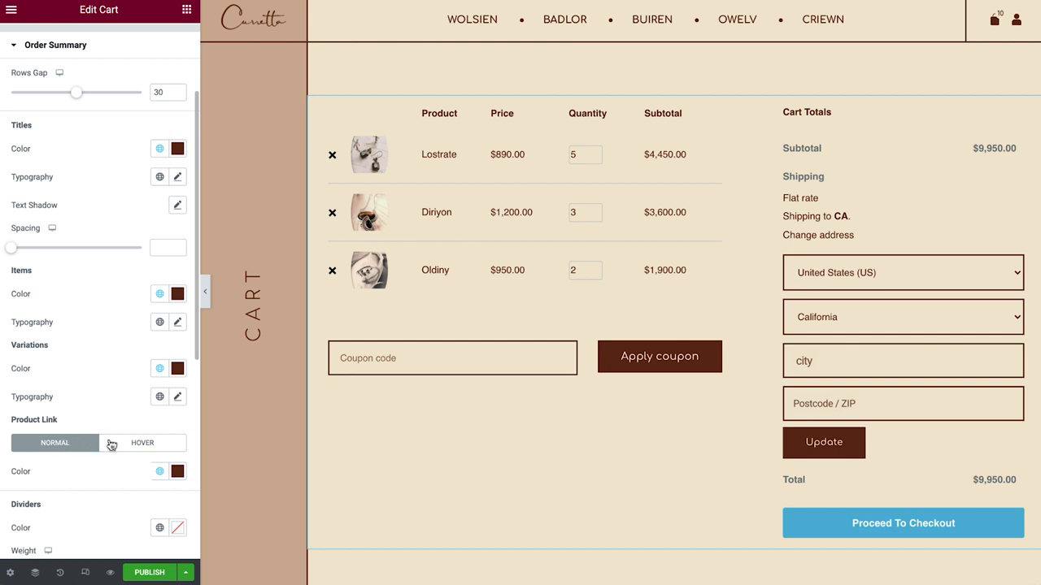
- Set quantity box borders and remove icons to the light tan Accent colour
scroll(down, 3)
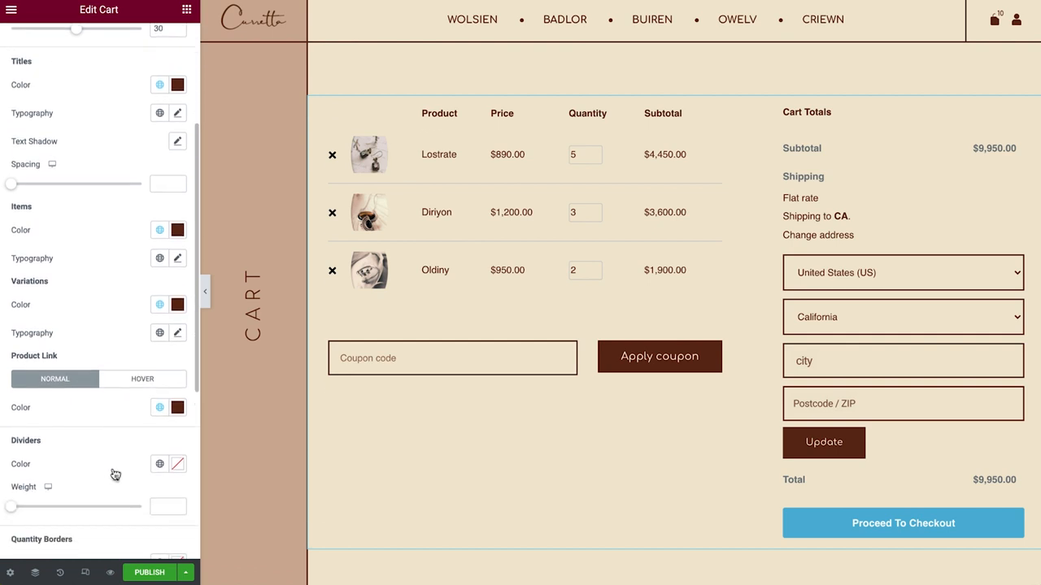
scroll(down, 3)
text(2)
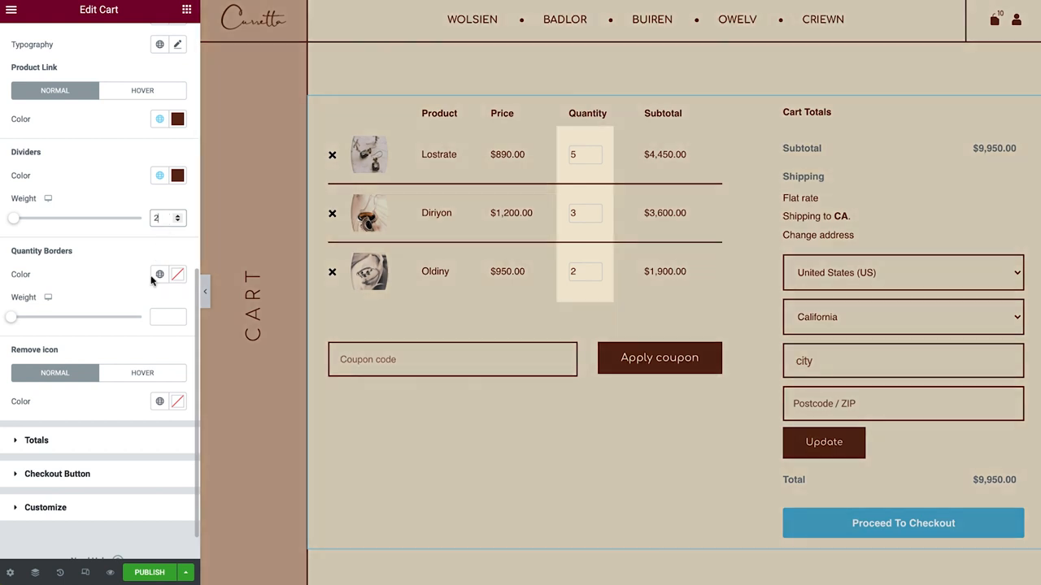
click(160, 274)
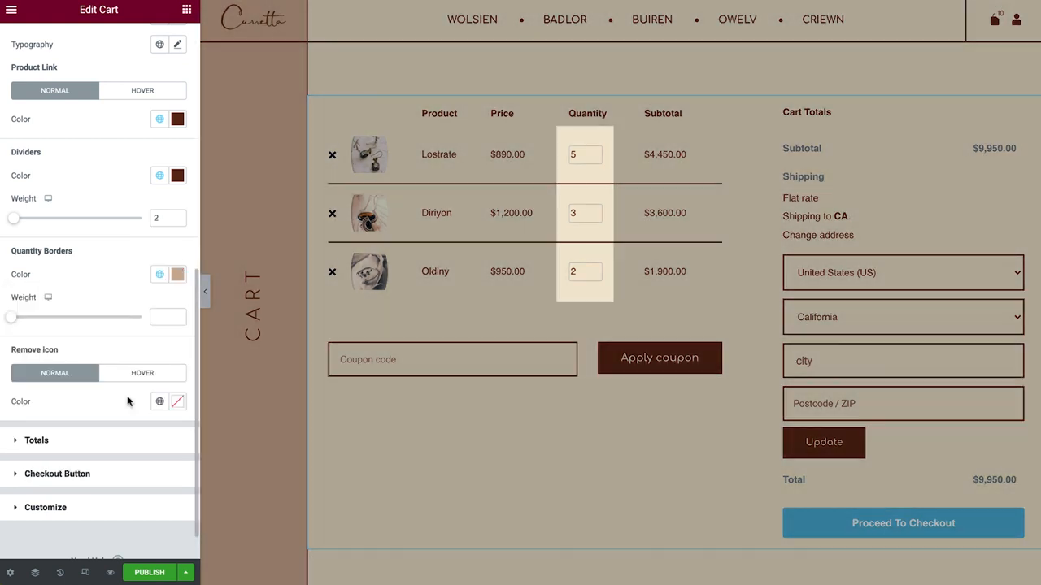
mouse_move(140, 360)
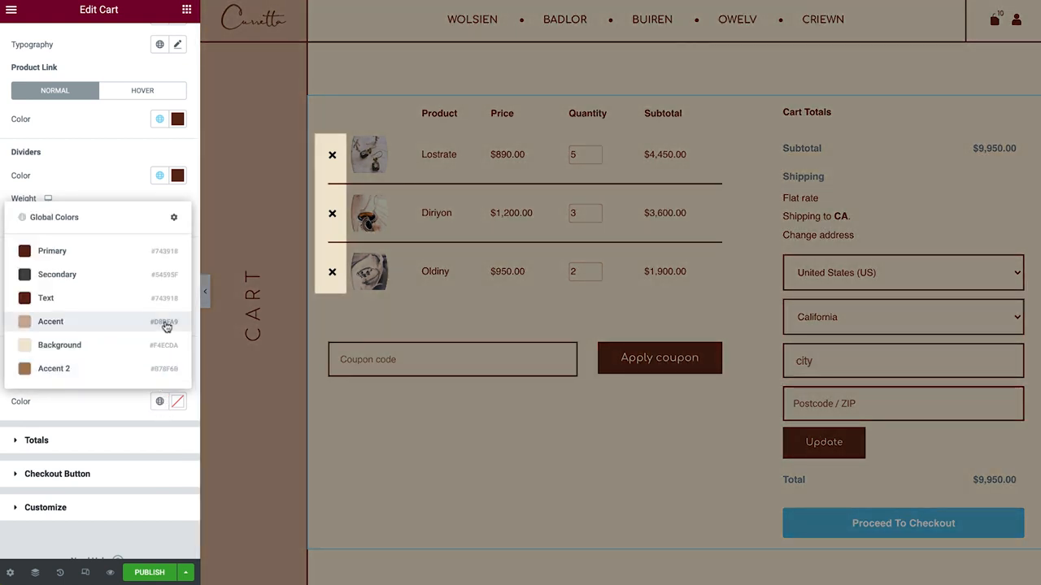
click(50, 321)
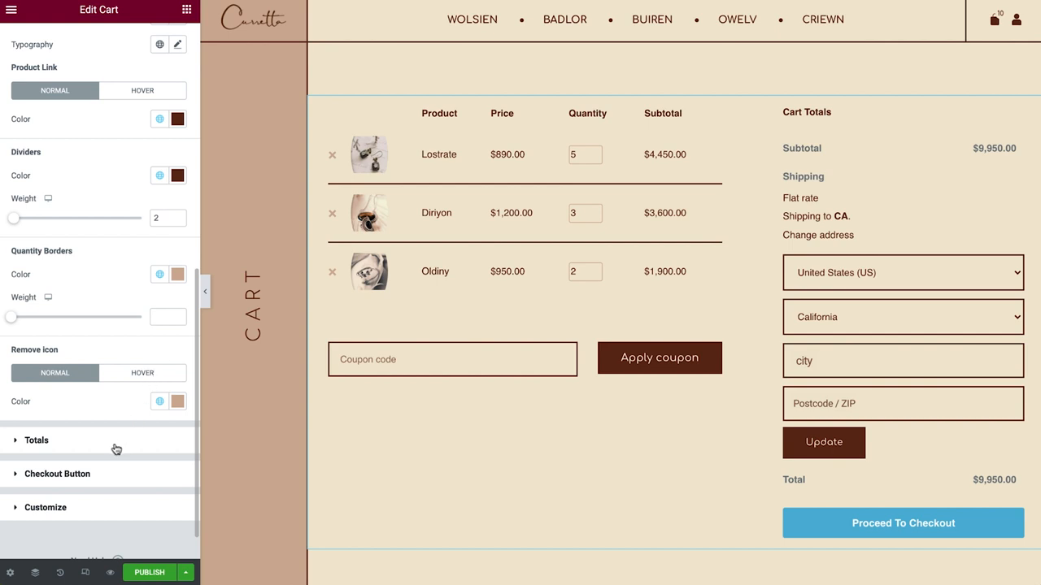
- Set the totals row gap to 30, with Primary brown titles and amounts and a divider colour
click(36, 440)
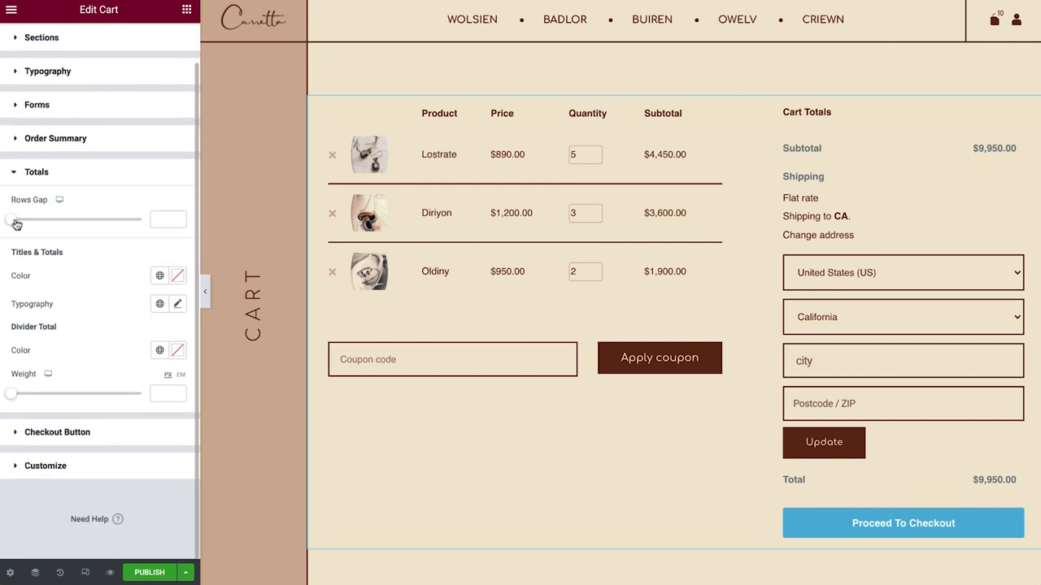
drag(10, 220, 71, 219)
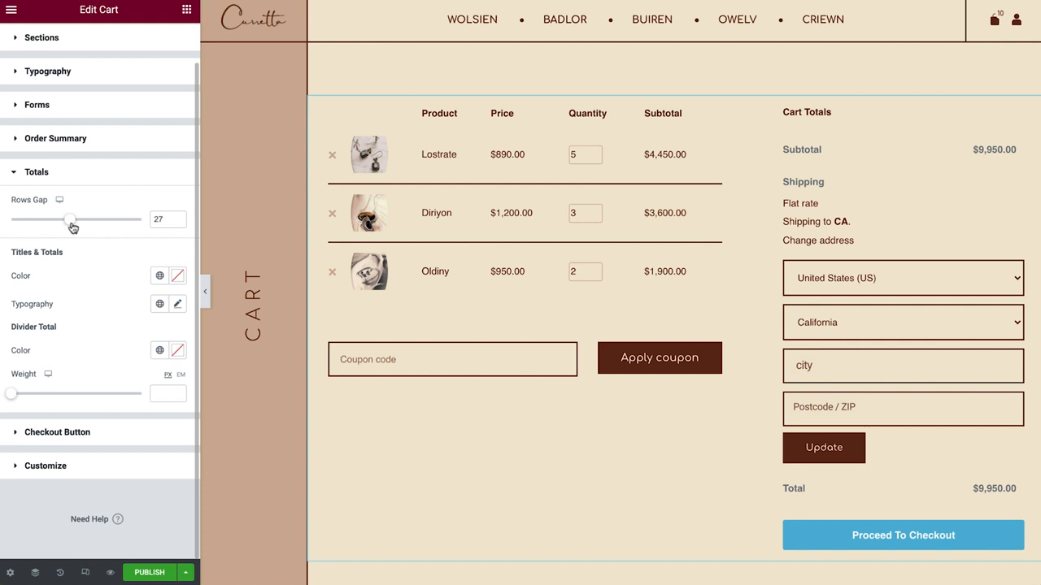
drag(70, 219, 76, 220)
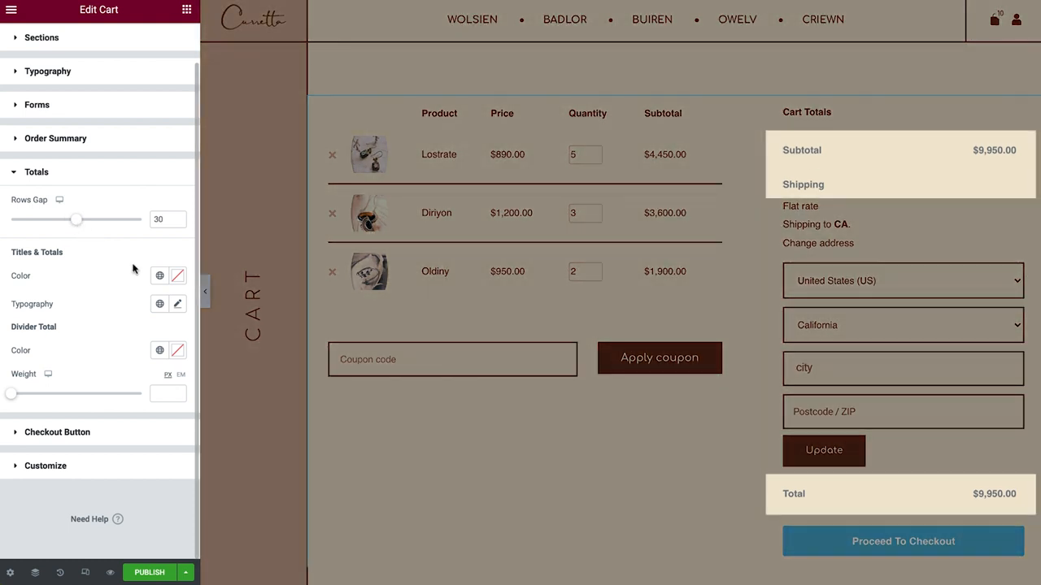
click(160, 275)
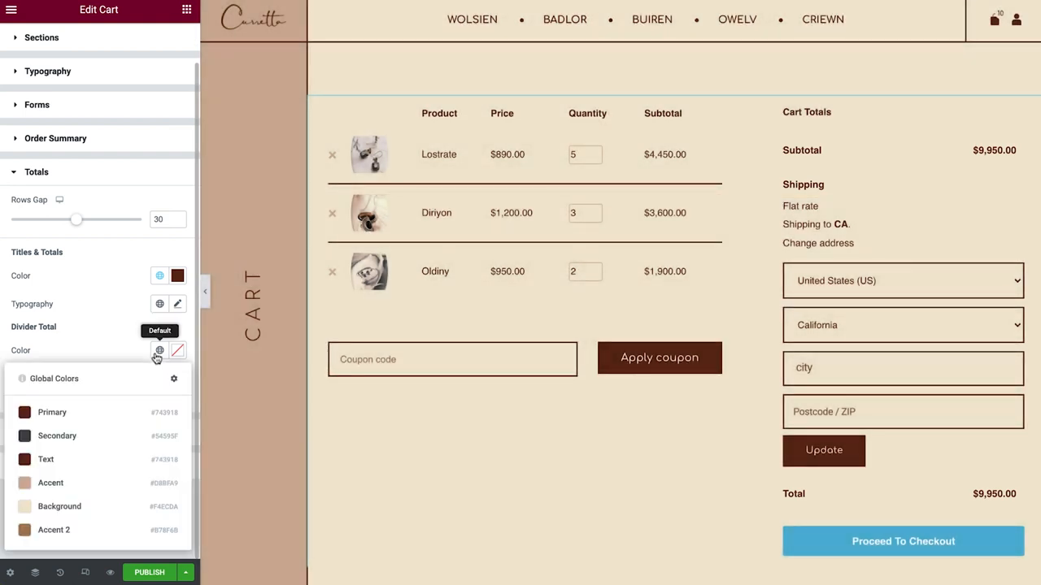
click(159, 350)
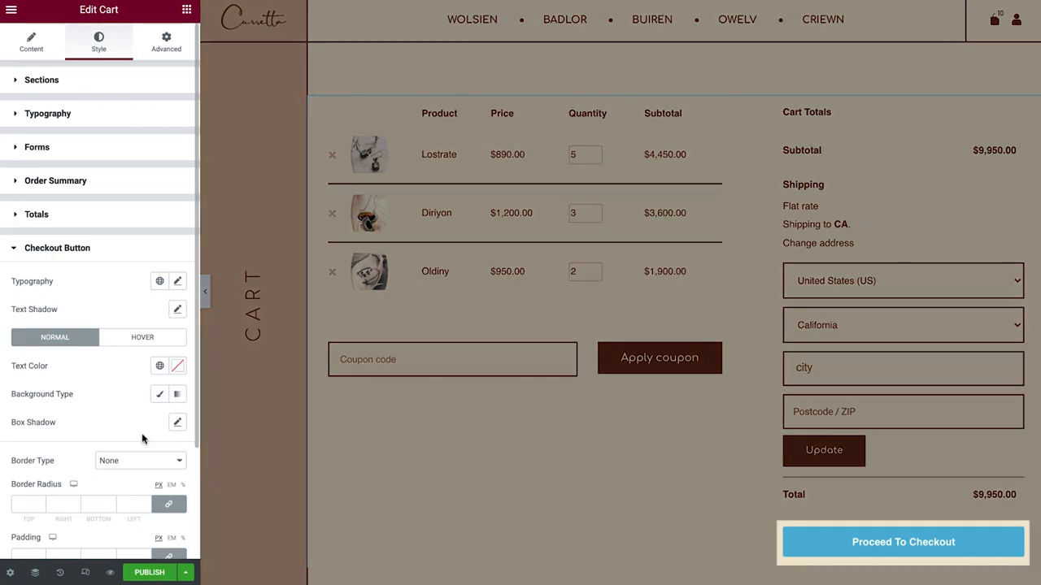
- Give Proceed To Checkout cream text, brown background, and a solid 2px square brown border
scroll(down, 3)
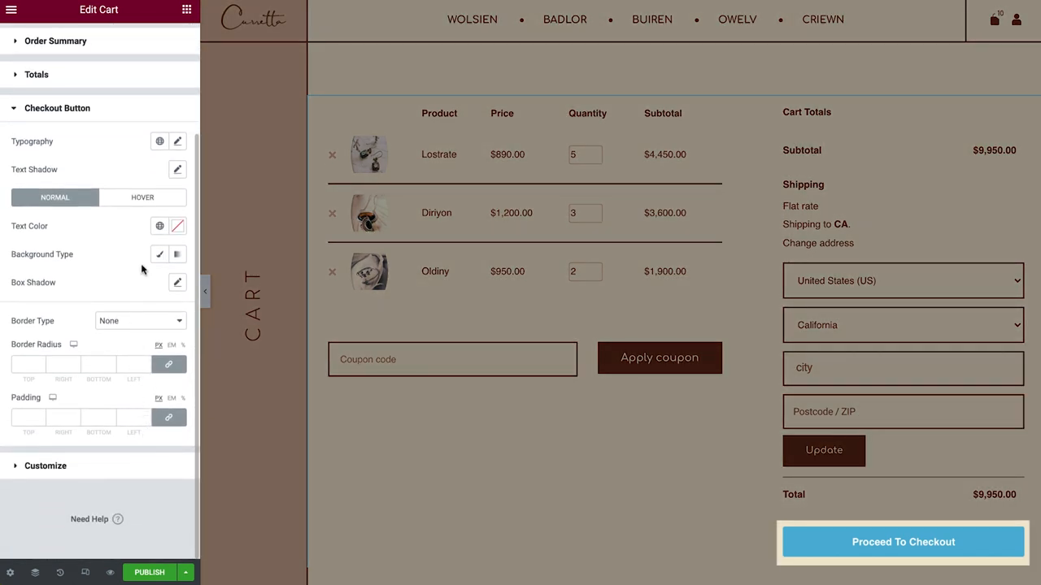
click(159, 141)
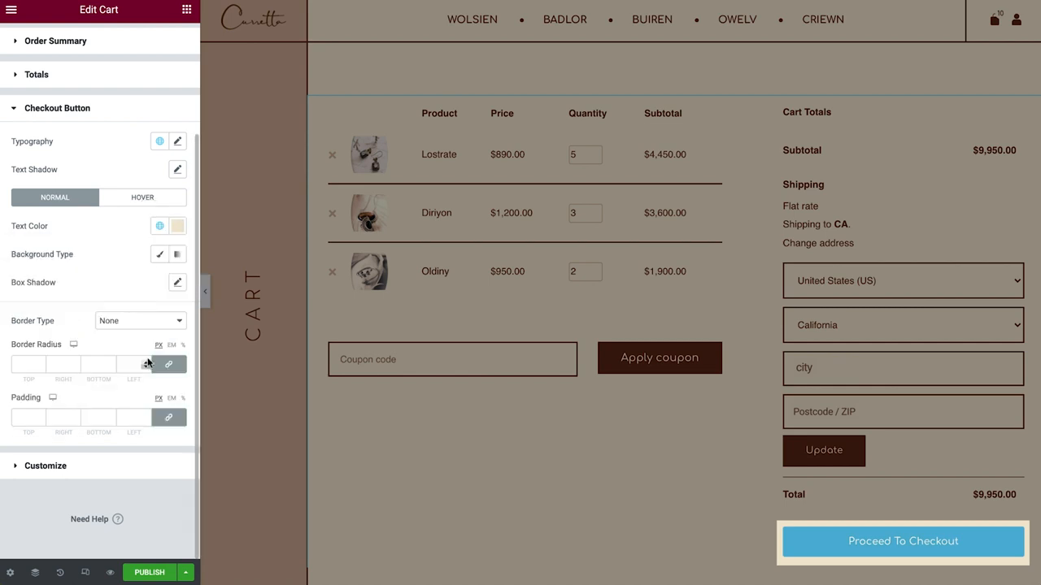
click(159, 254)
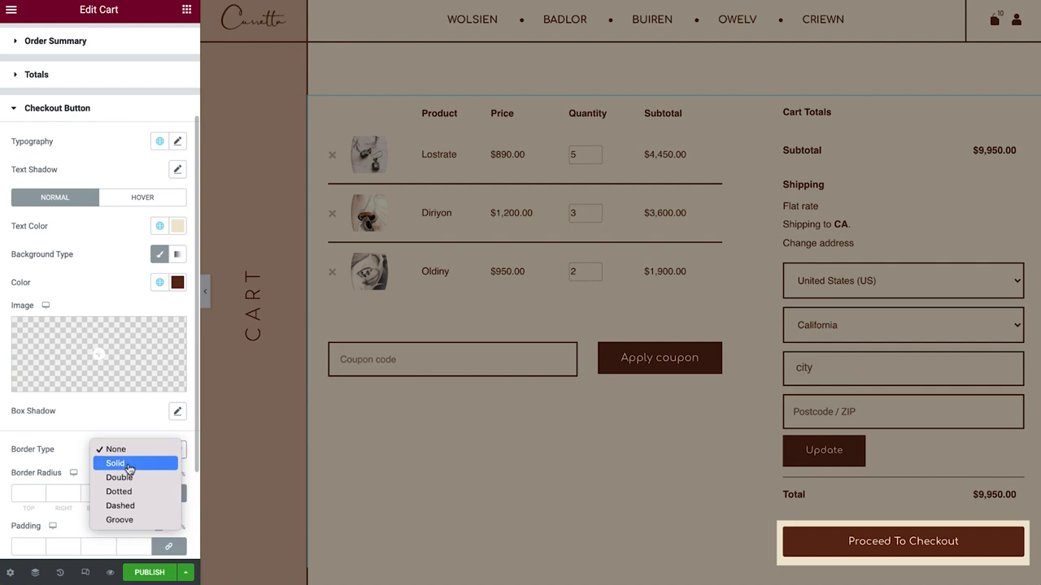
click(115, 462)
text(0)
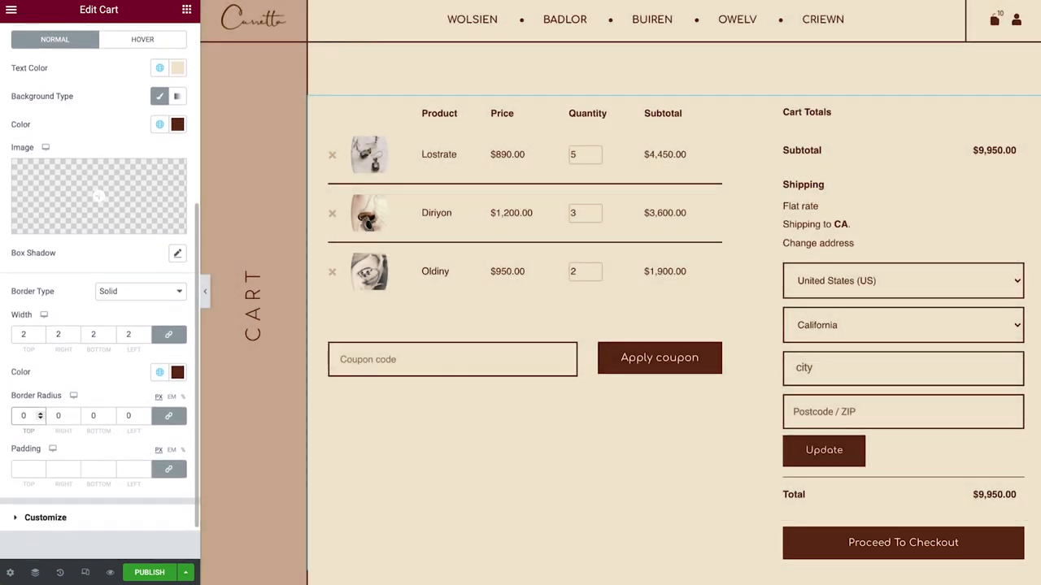
scroll(down, 3)
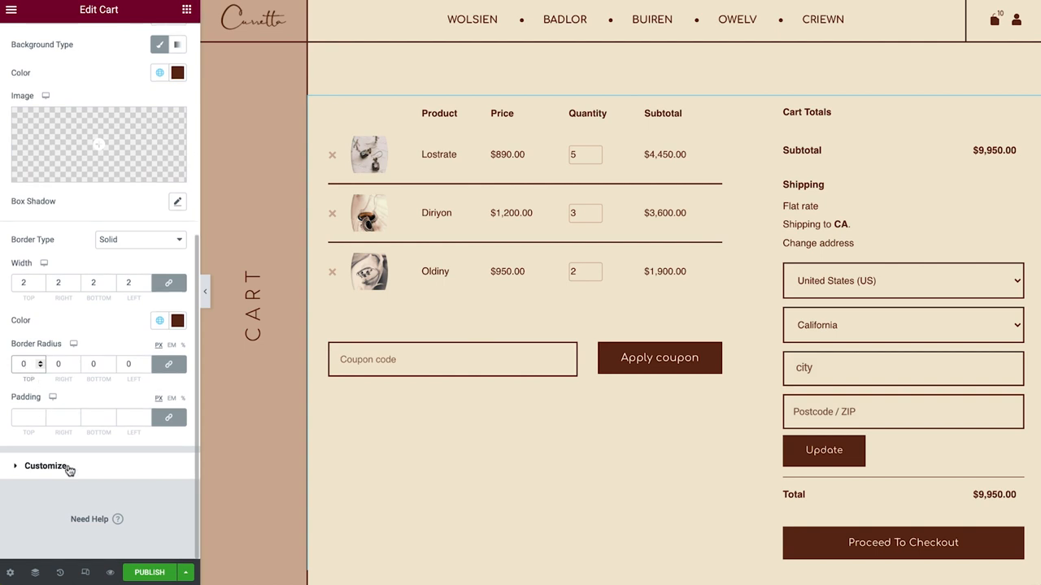
- Add Order Summary under Style > Customize and expand Customize: Order Summary
click(46, 466)
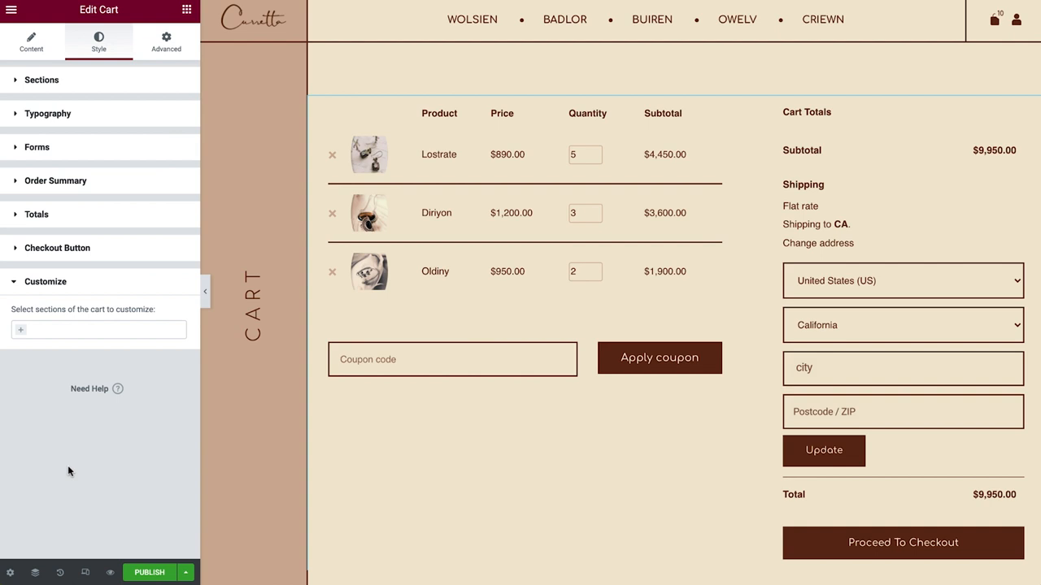
mouse_move(43, 361)
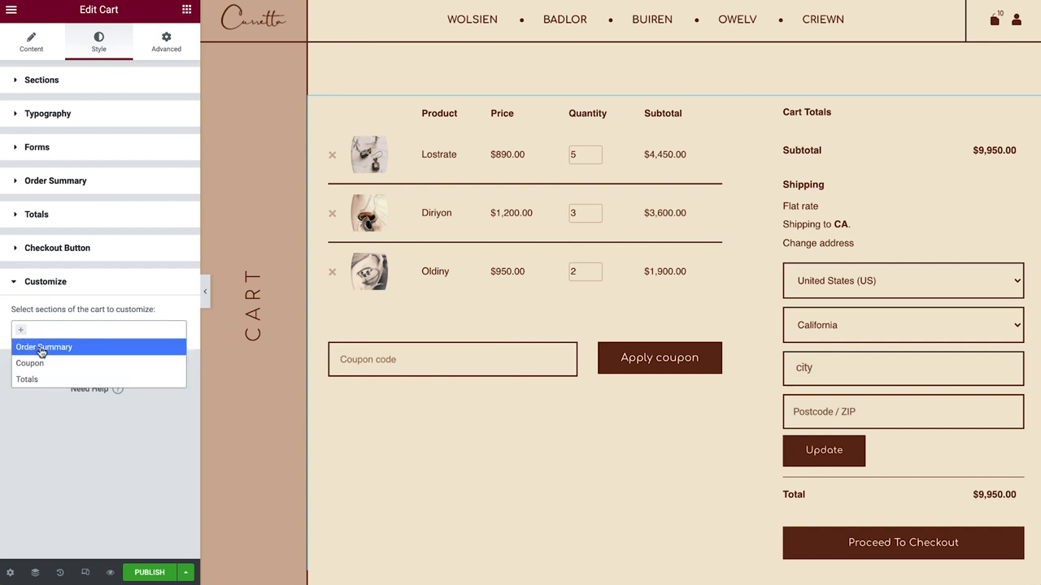
click(44, 347)
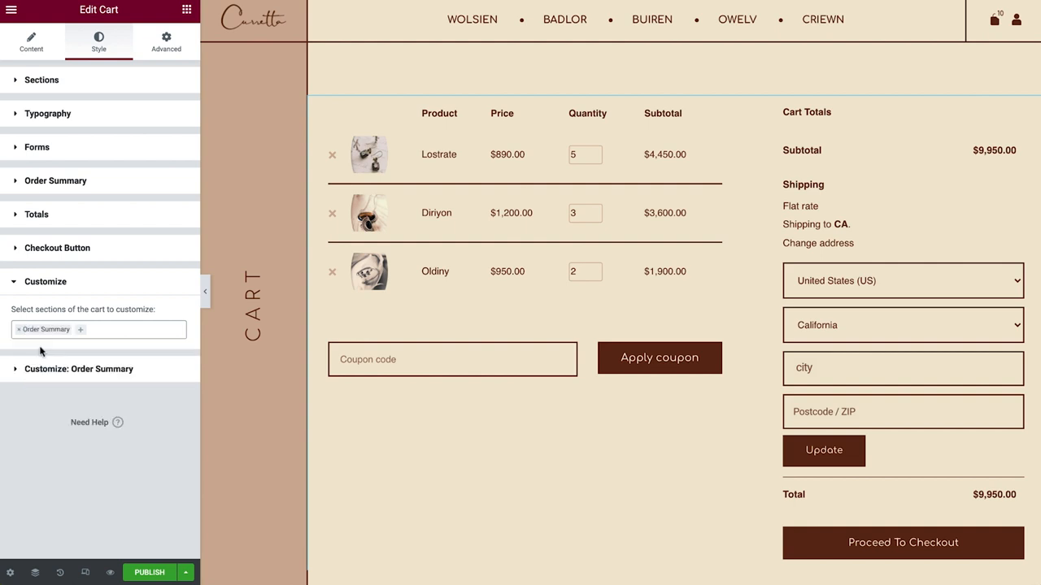
click(79, 368)
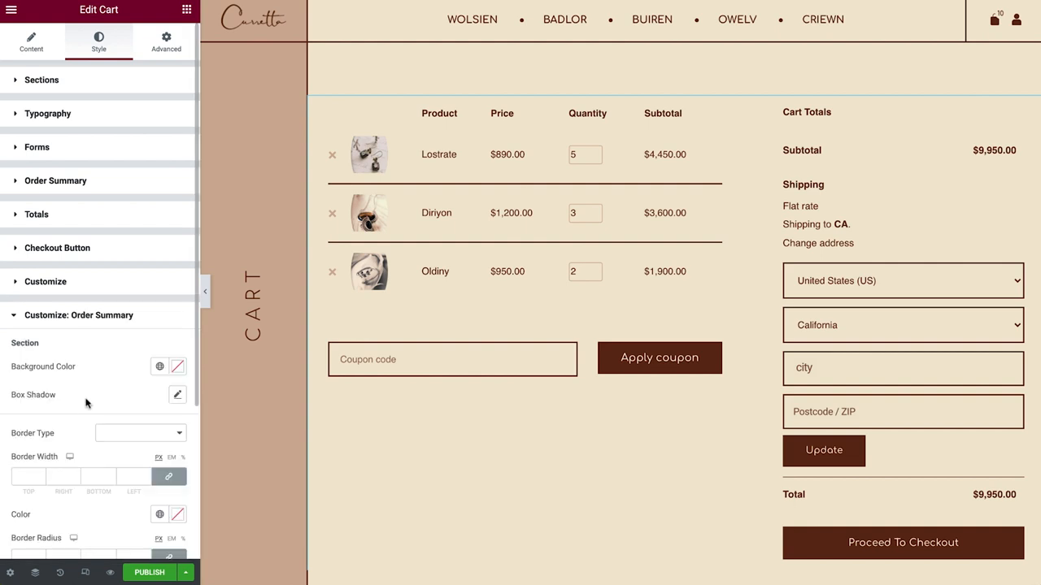
scroll(down, 3)
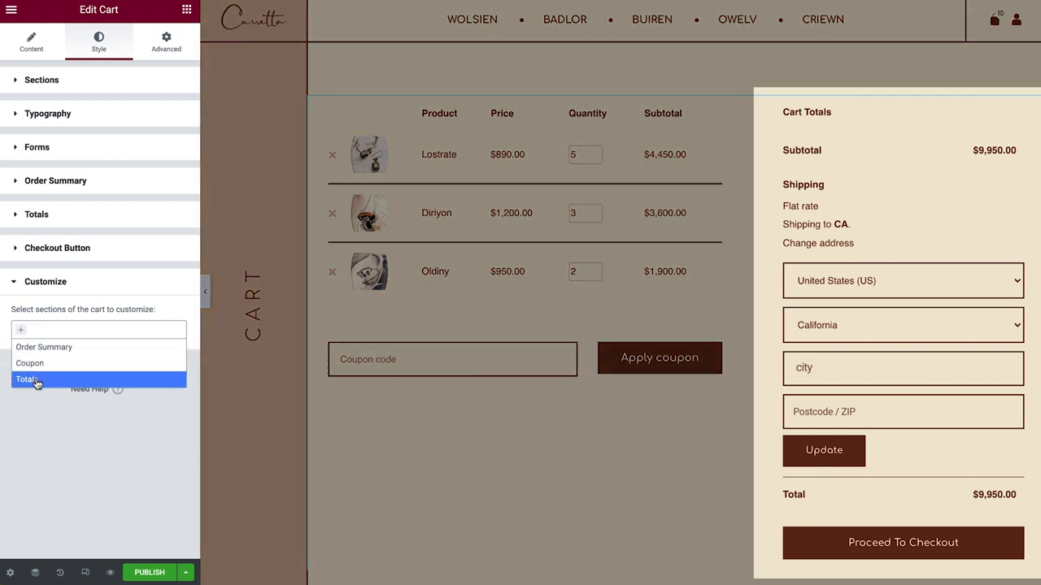
click(28, 380)
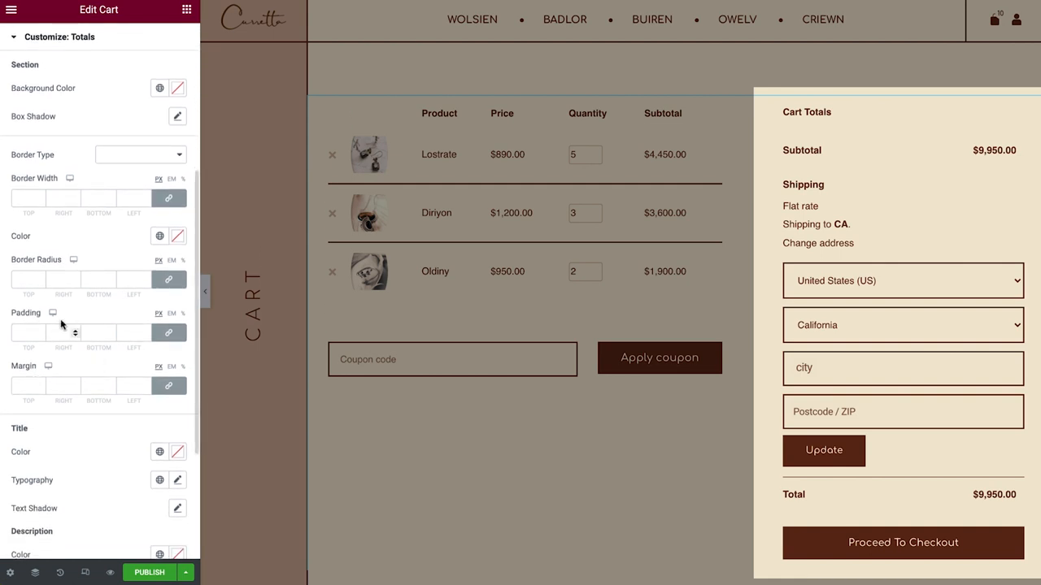
click(159, 88)
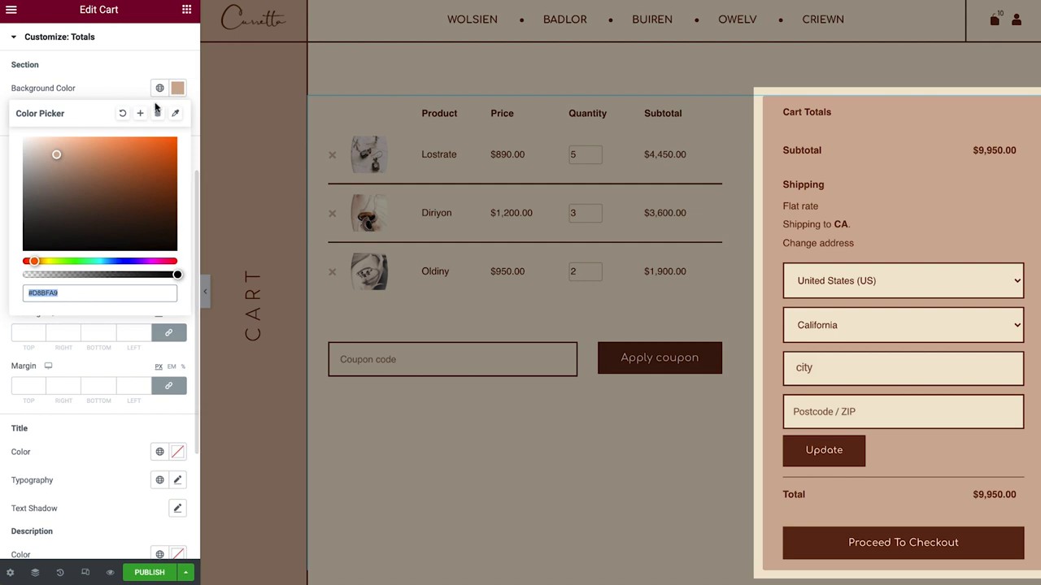
click(176, 88)
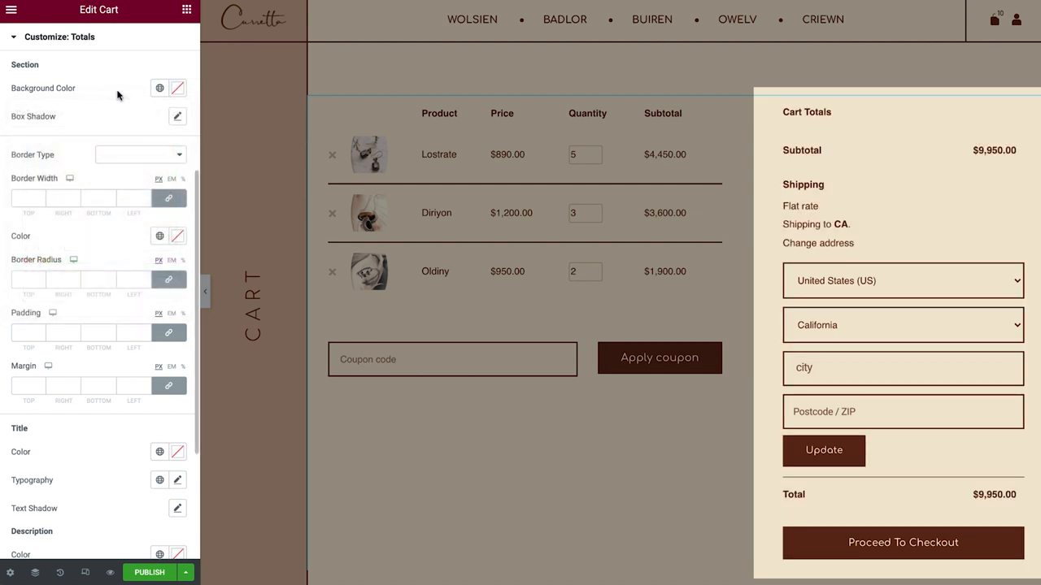
mouse_move(177, 116)
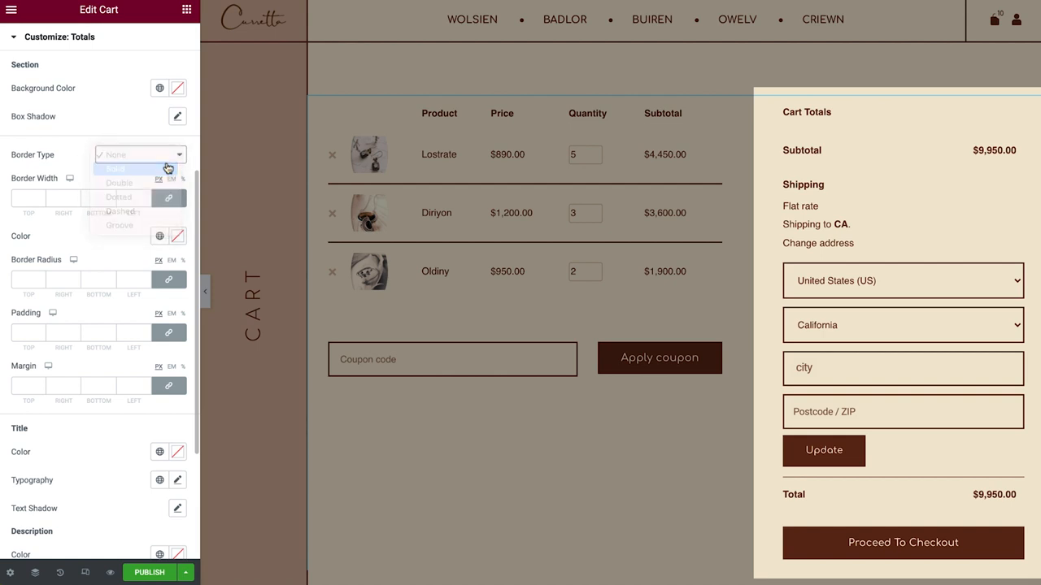
click(115, 168)
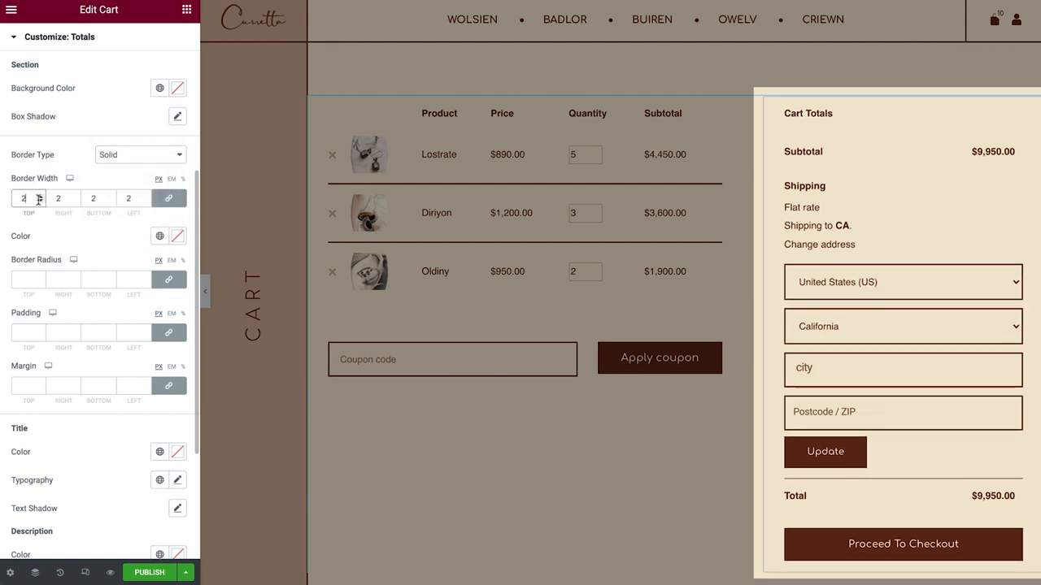
click(159, 236)
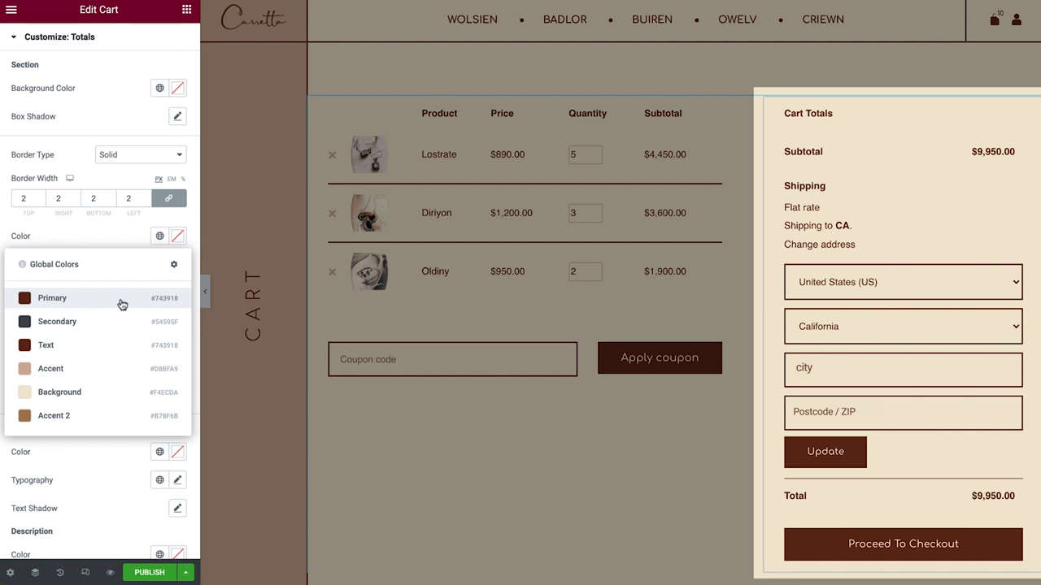
click(52, 297)
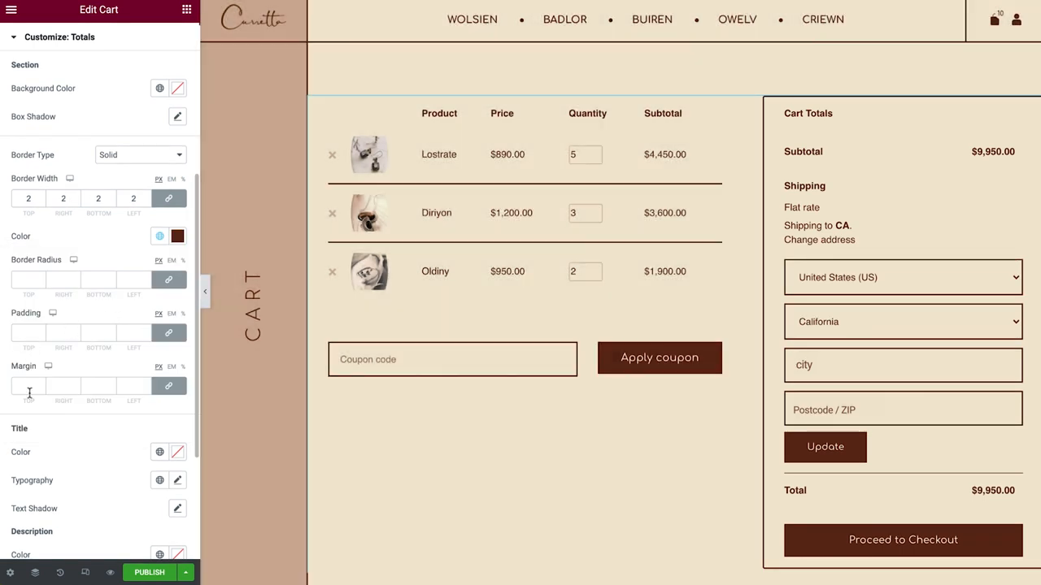
scroll(down, 3)
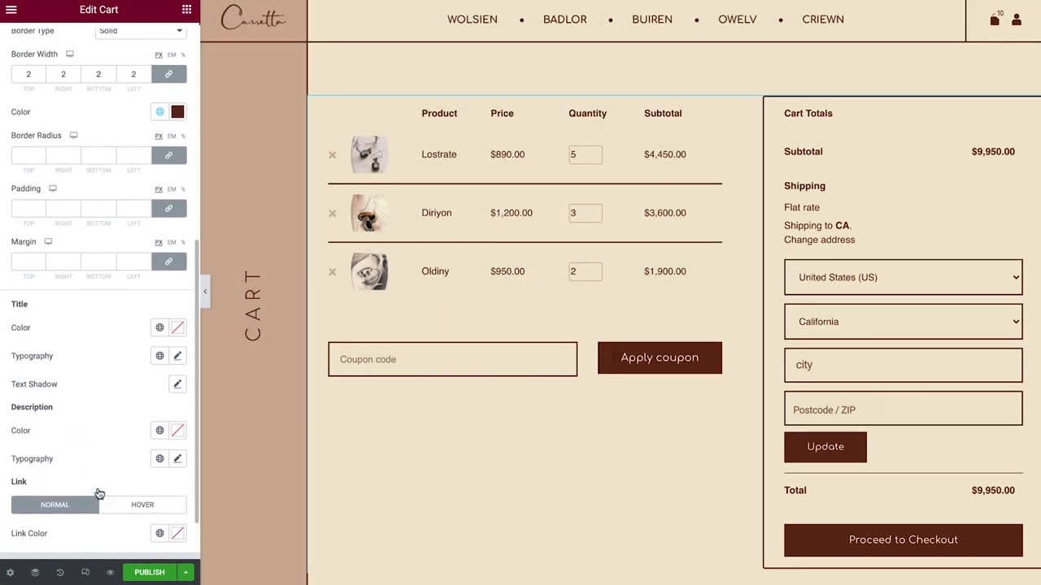
scroll(down, 3)
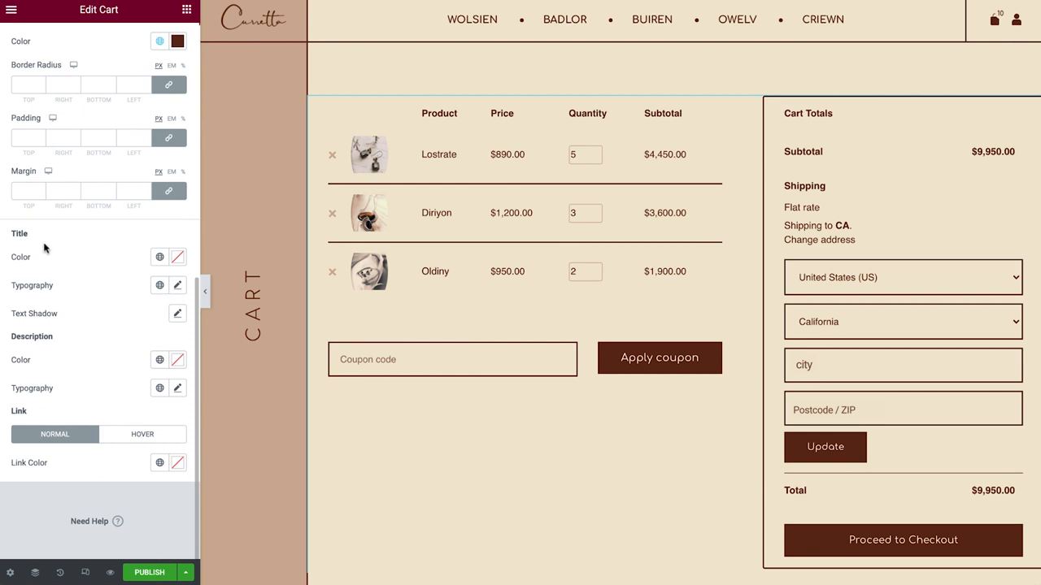
mouse_move(59, 341)
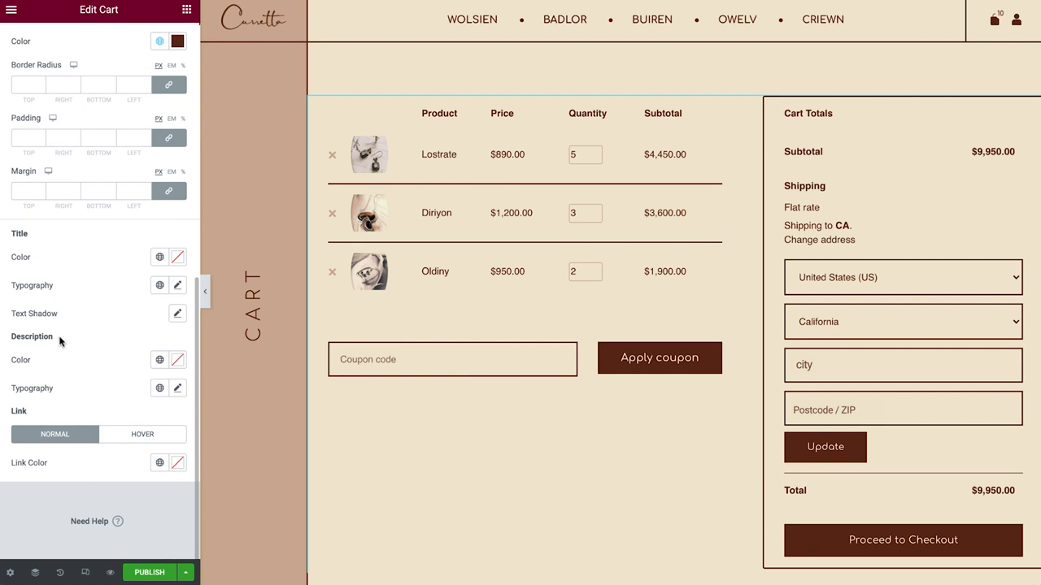
mouse_move(36, 420)
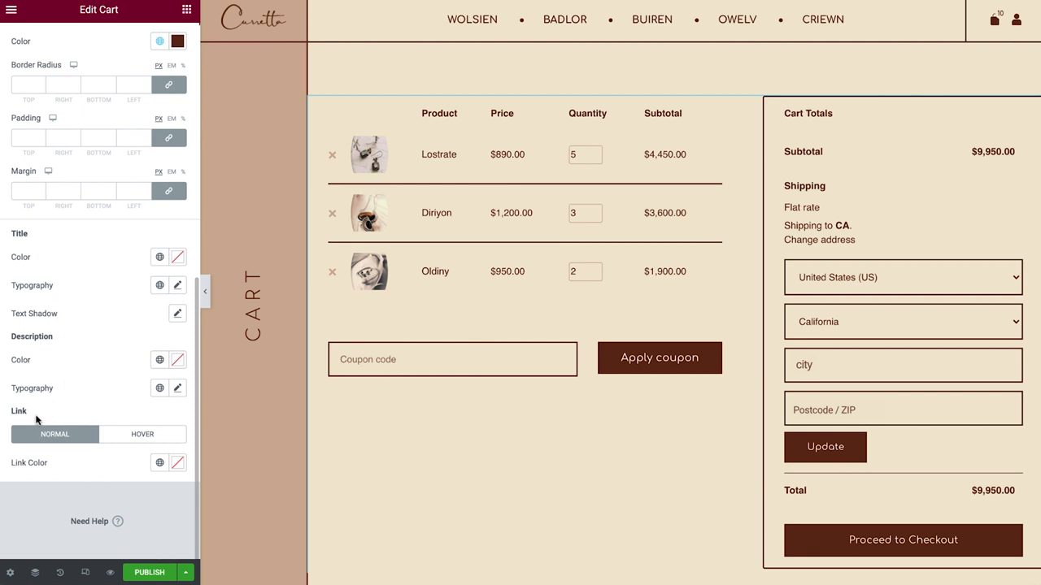
click(178, 286)
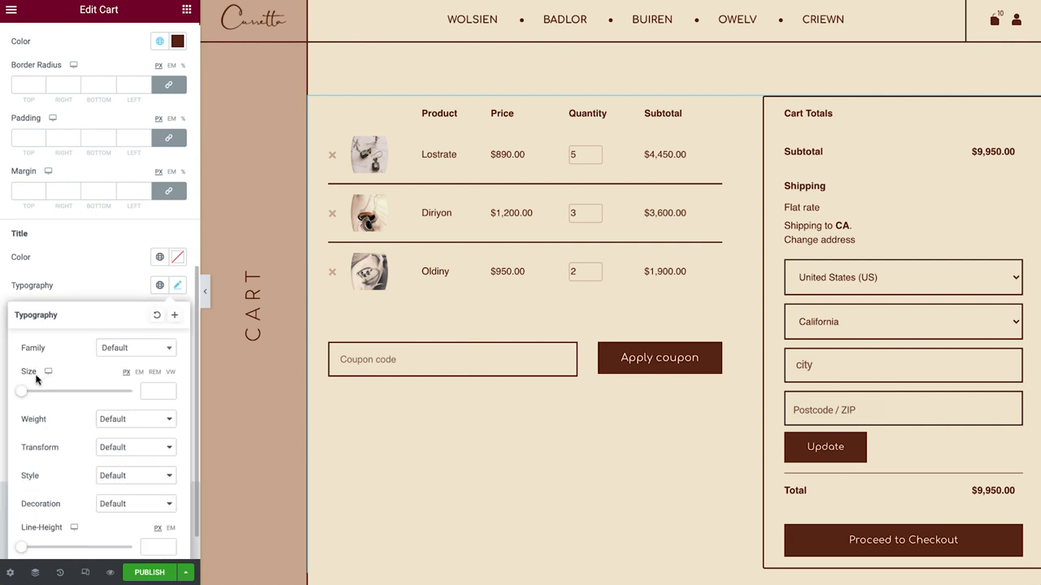
drag(22, 391, 57, 391)
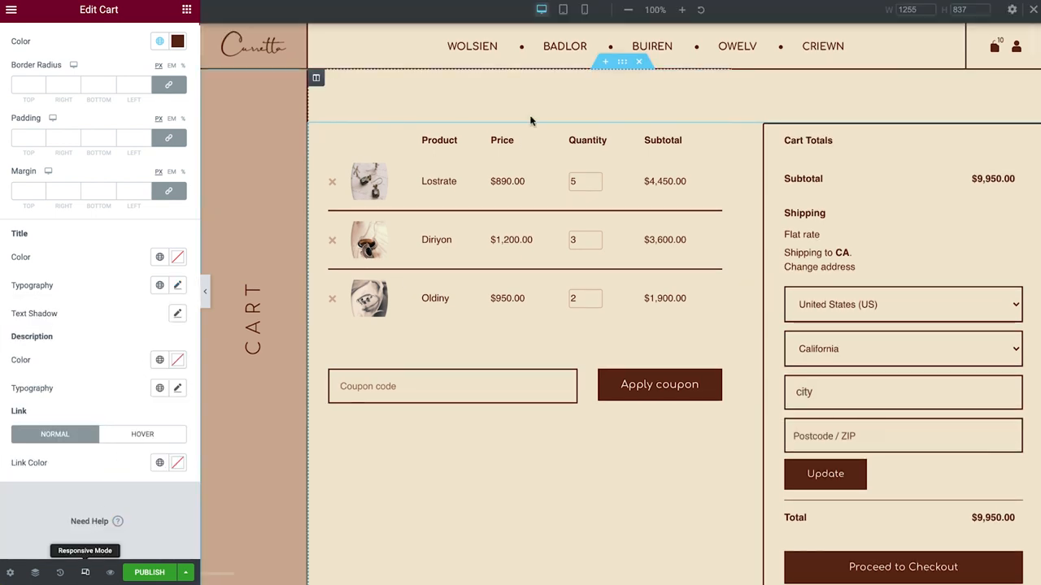
- Switch to the mobile preview and shrink the order summary rows gap to 5
click(584, 9)
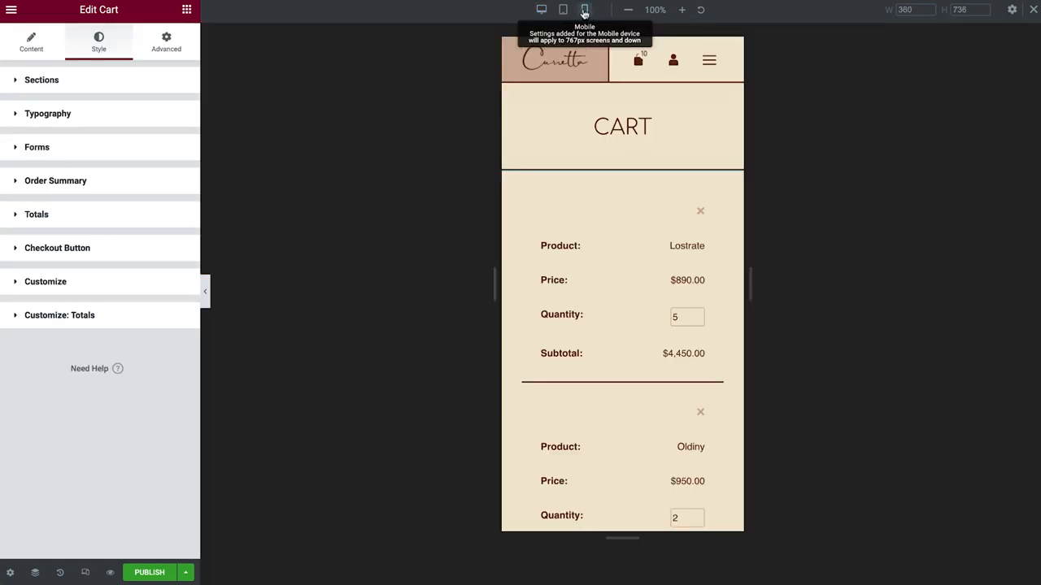
mouse_move(138, 173)
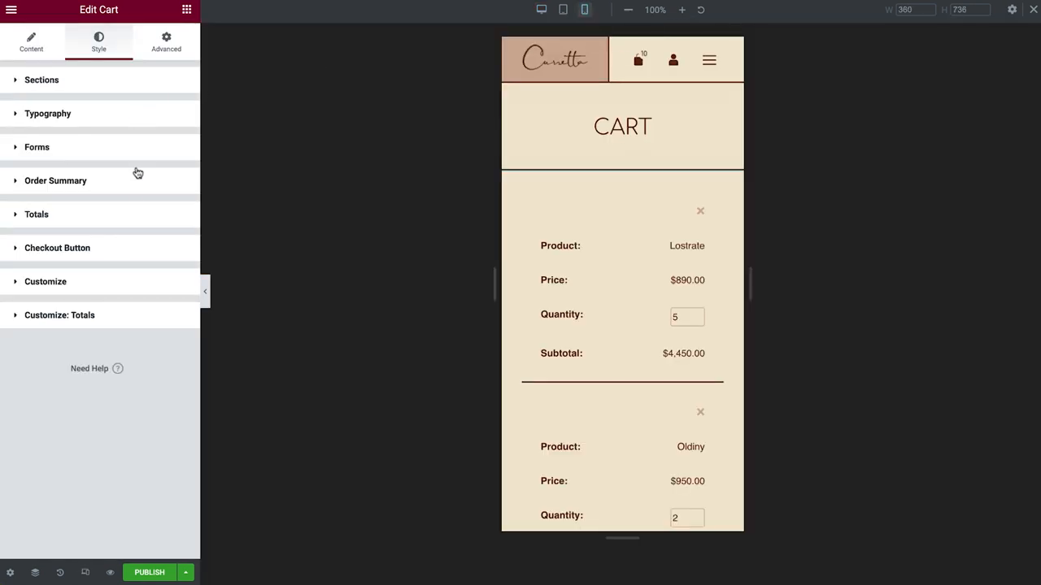
click(55, 180)
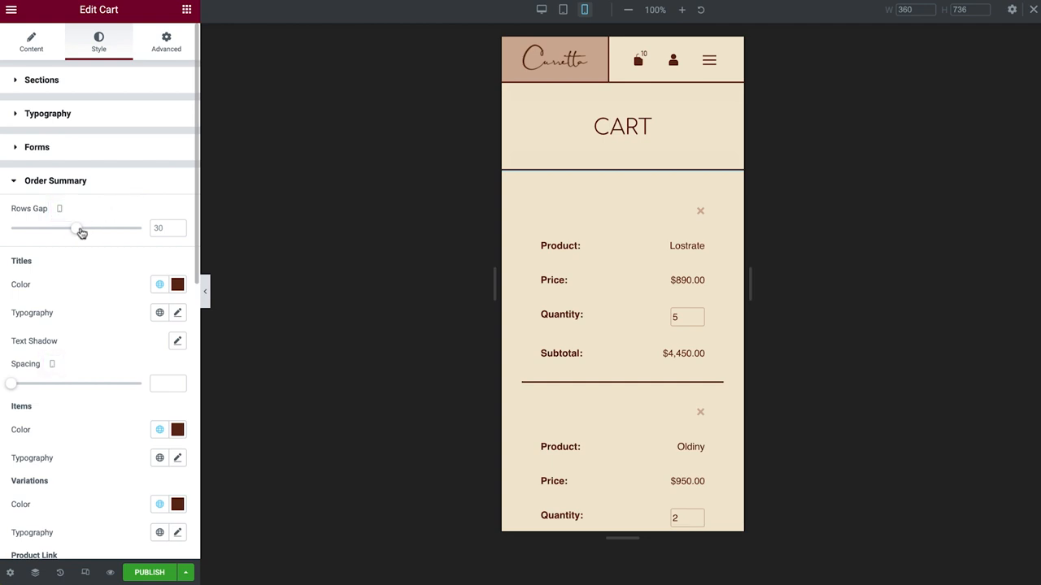
drag(80, 229, 37, 229)
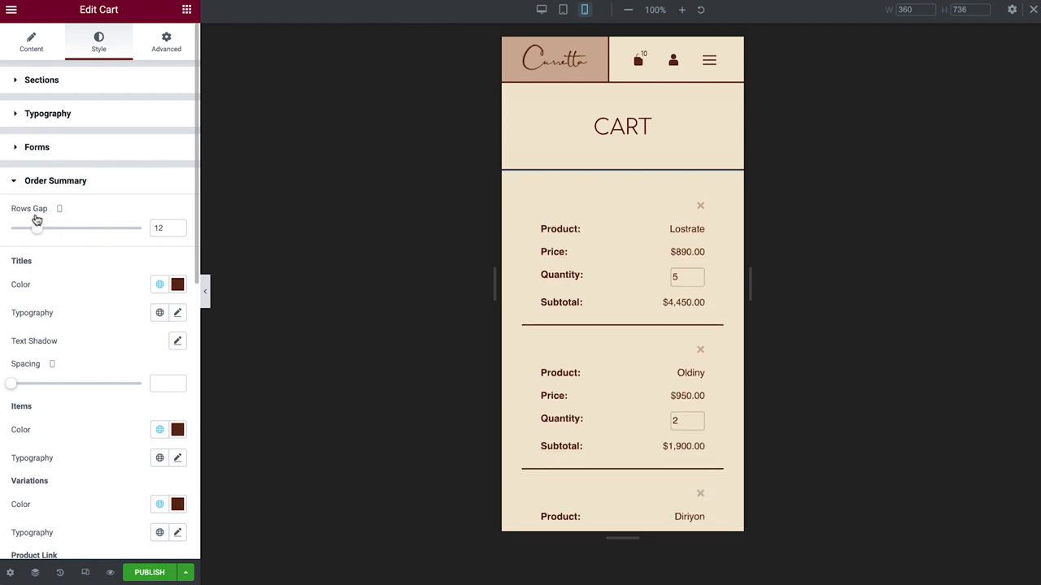
drag(36, 228, 21, 228)
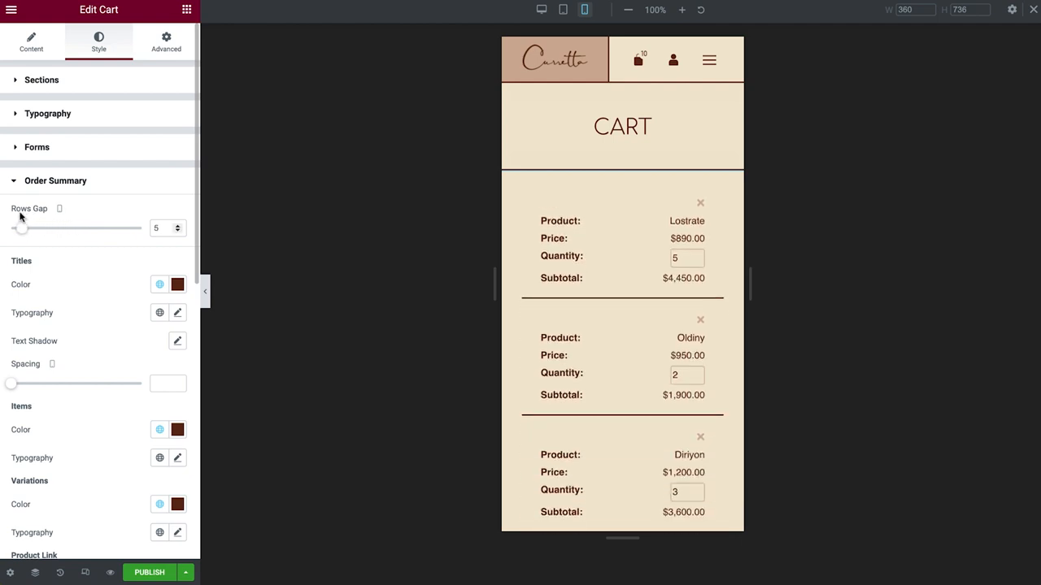
click(55, 180)
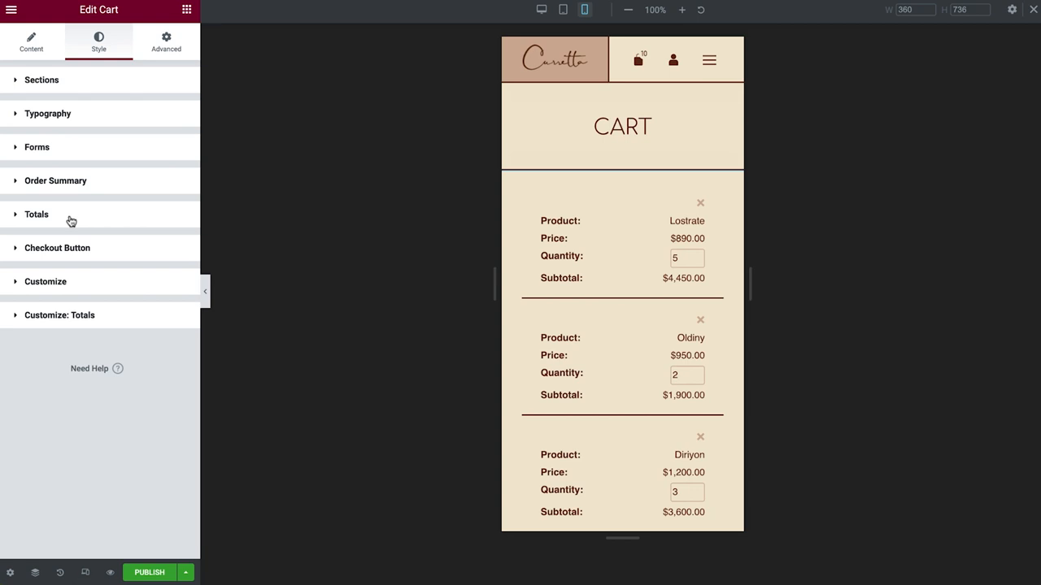
mouse_move(125, 226)
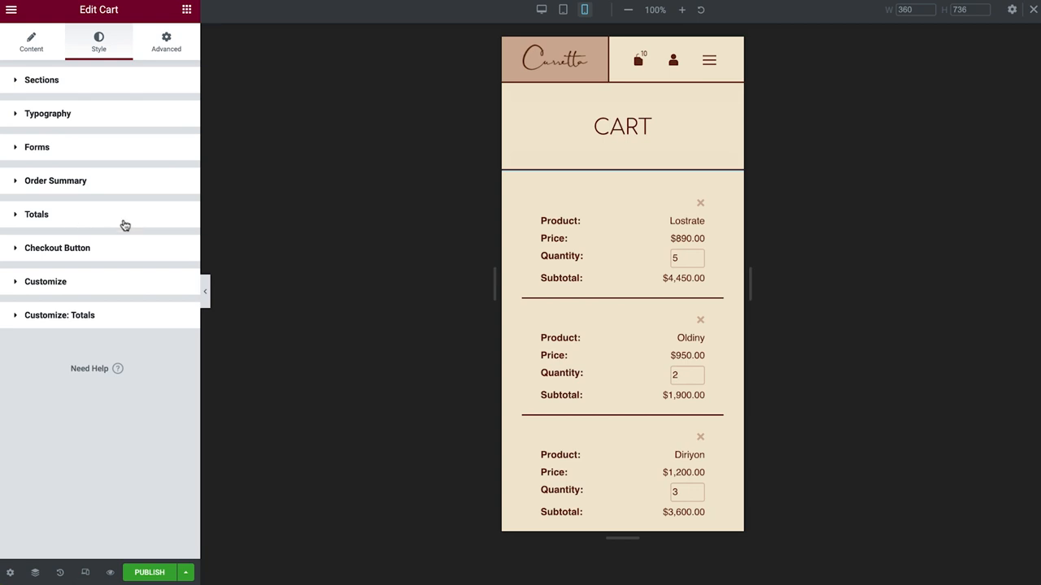
- Open the Customize: Totals styling options for the totals box
scroll(down, 3)
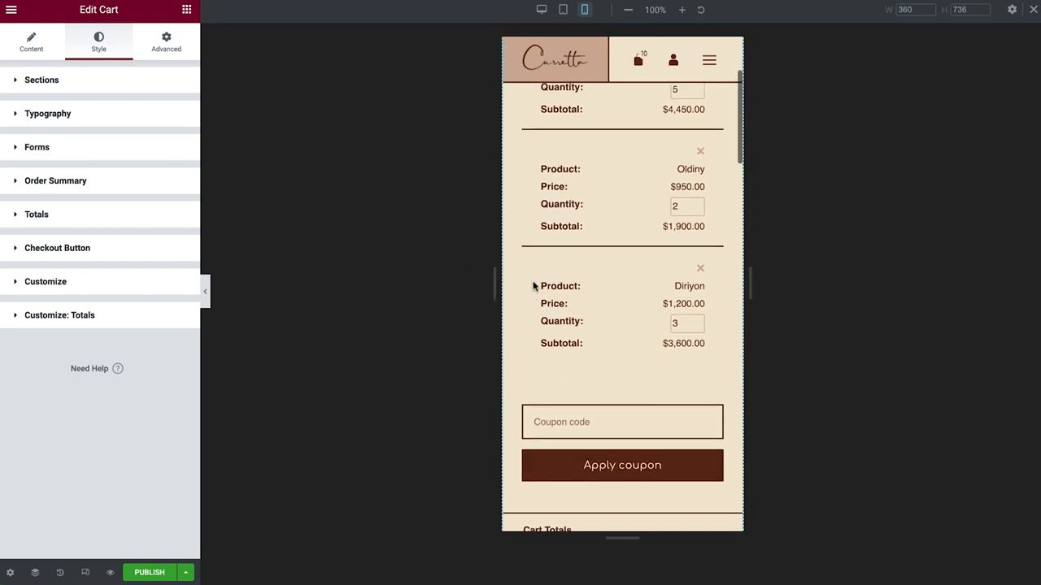
scroll(down, 3)
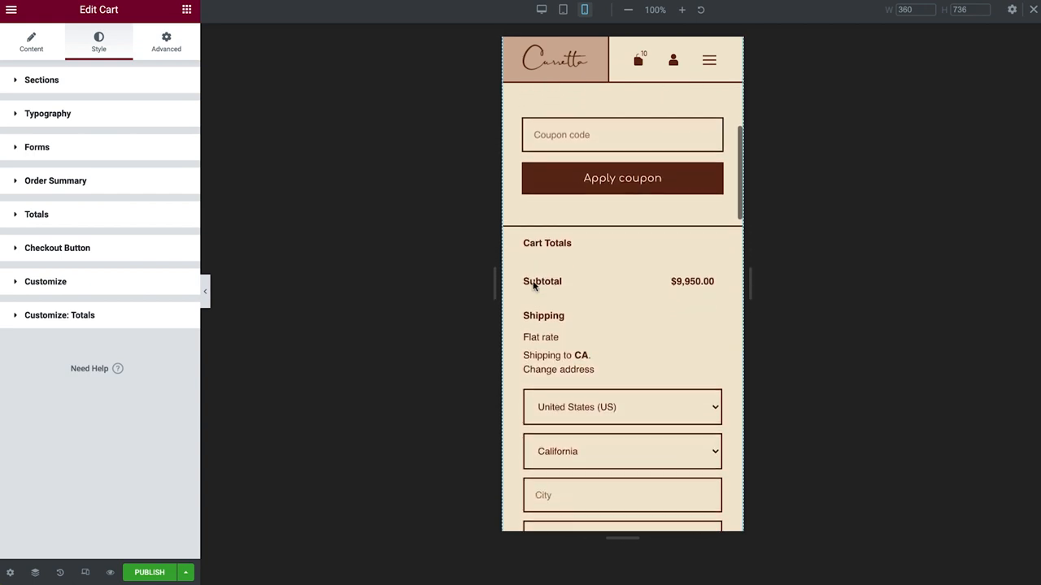
scroll(down, 3)
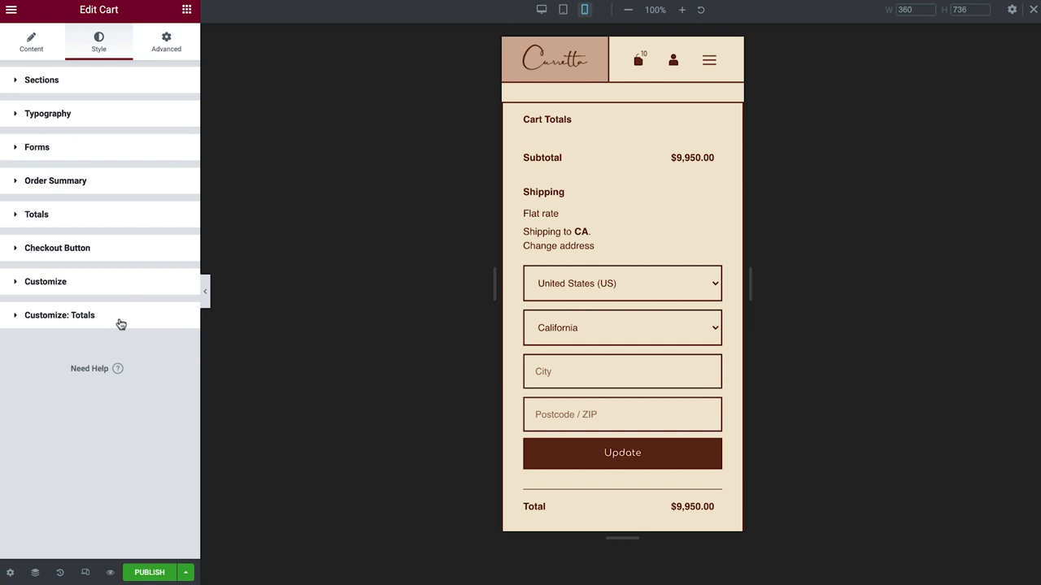
click(59, 315)
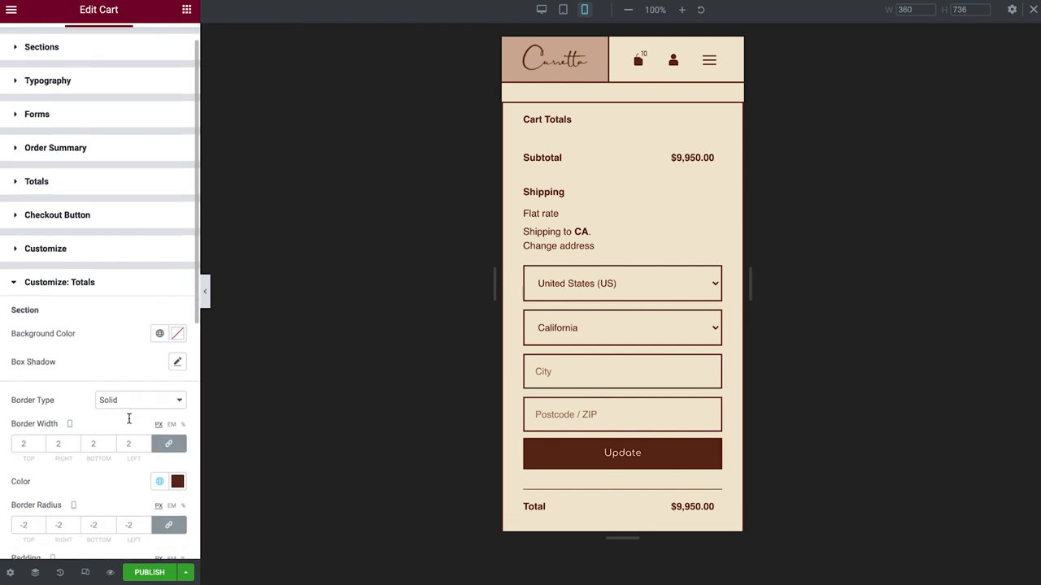
scroll(down, 3)
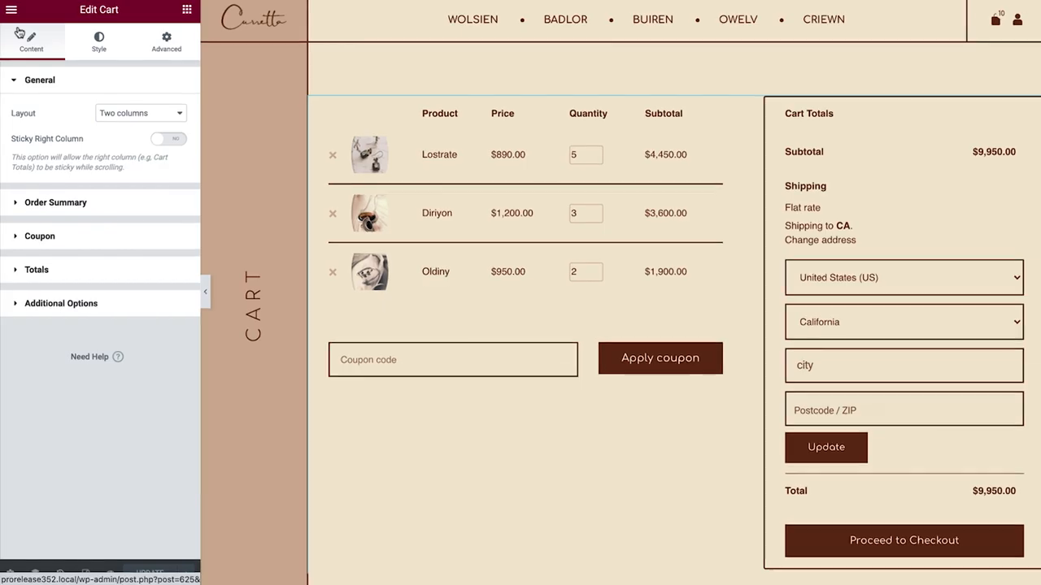
- Assign the page named Cart as the cart page in Site Settings > WooCommerce
click(11, 10)
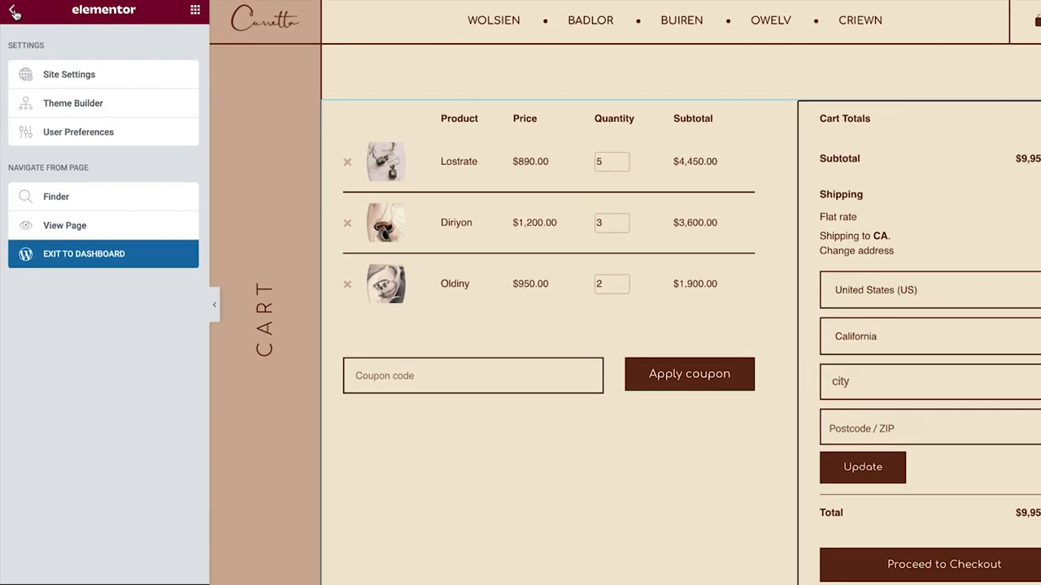
click(68, 74)
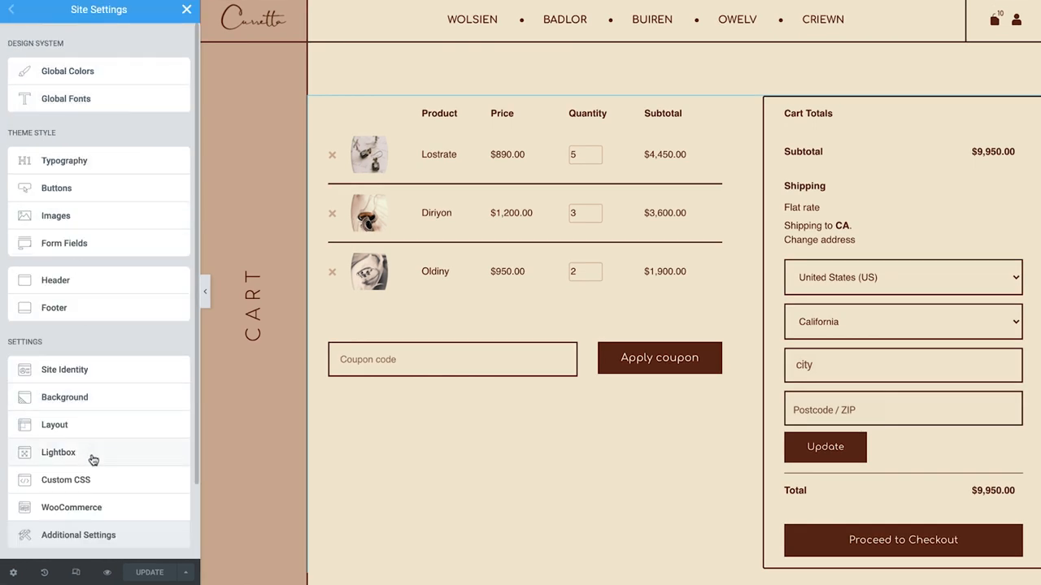
click(71, 508)
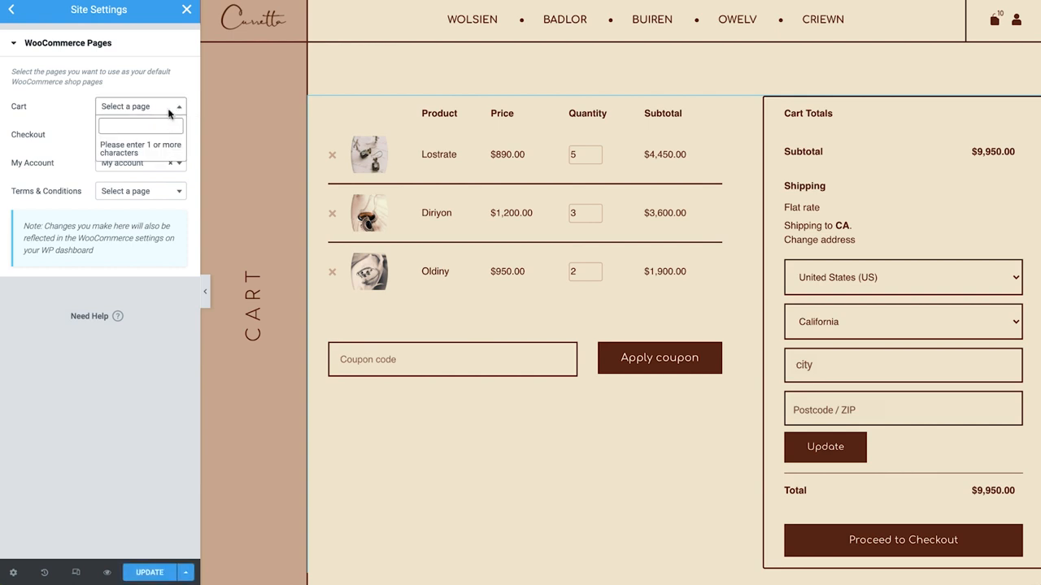
text(cart)
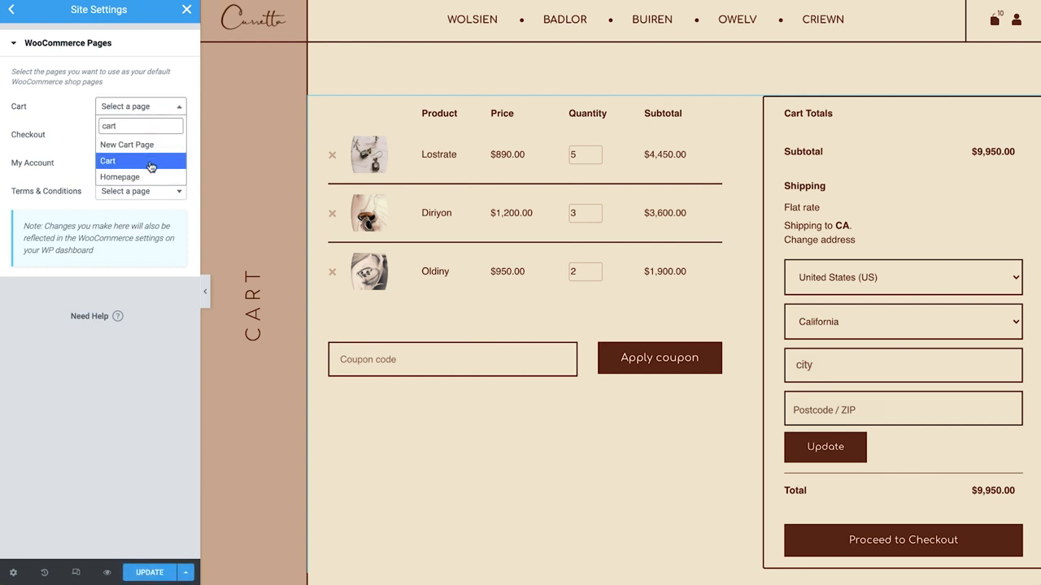
click(108, 160)
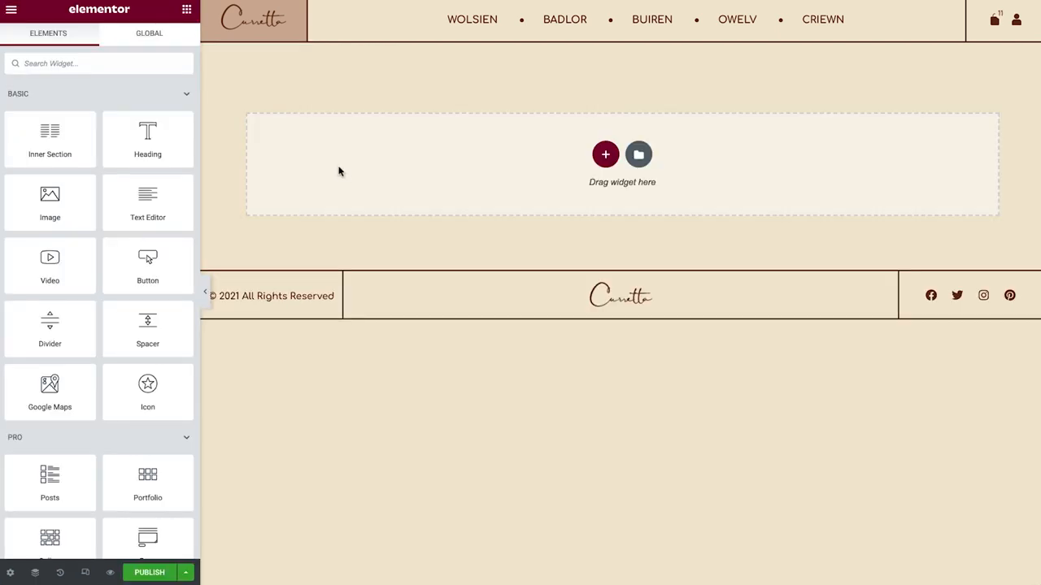
- Add a Cart widget, publish and save as cart page, then view the storefront cart
text(cart)
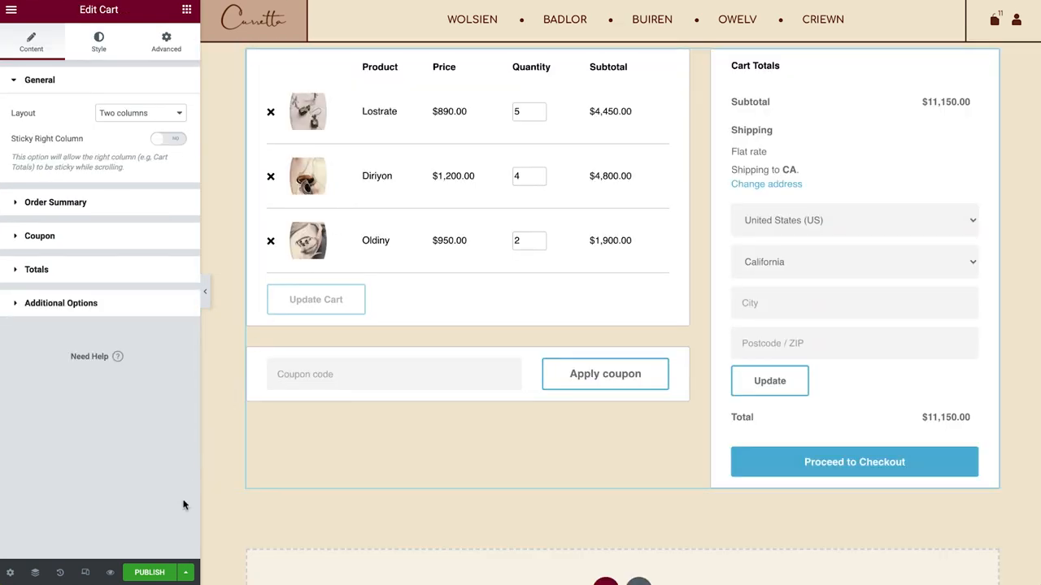
click(149, 573)
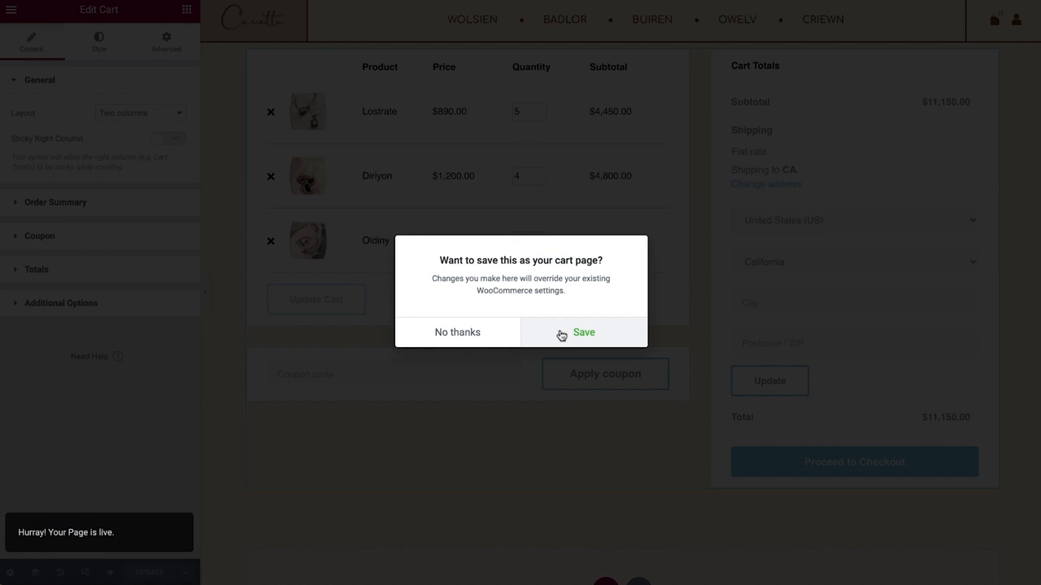
click(583, 331)
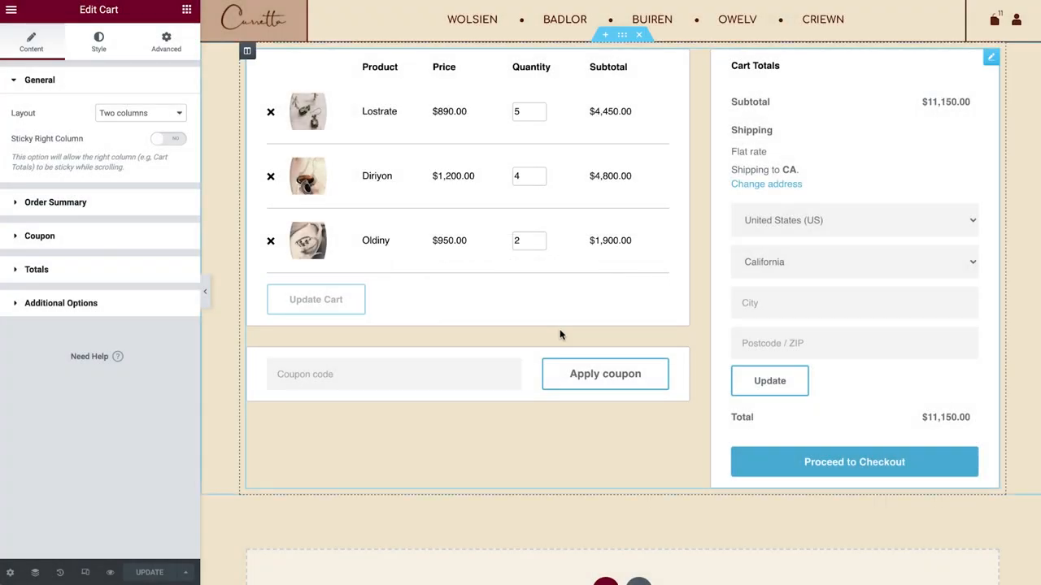
click(149, 572)
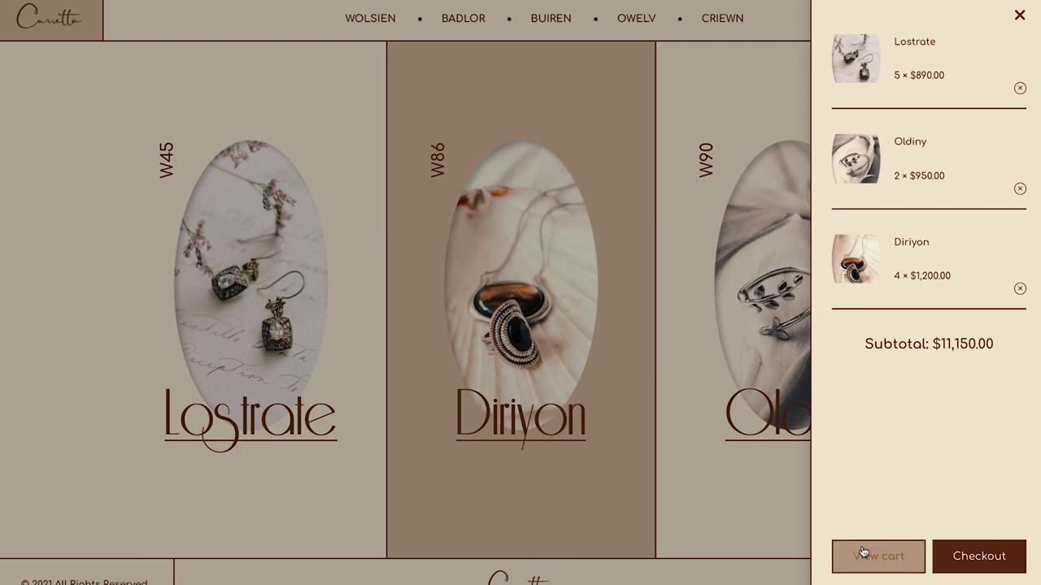
click(877, 556)
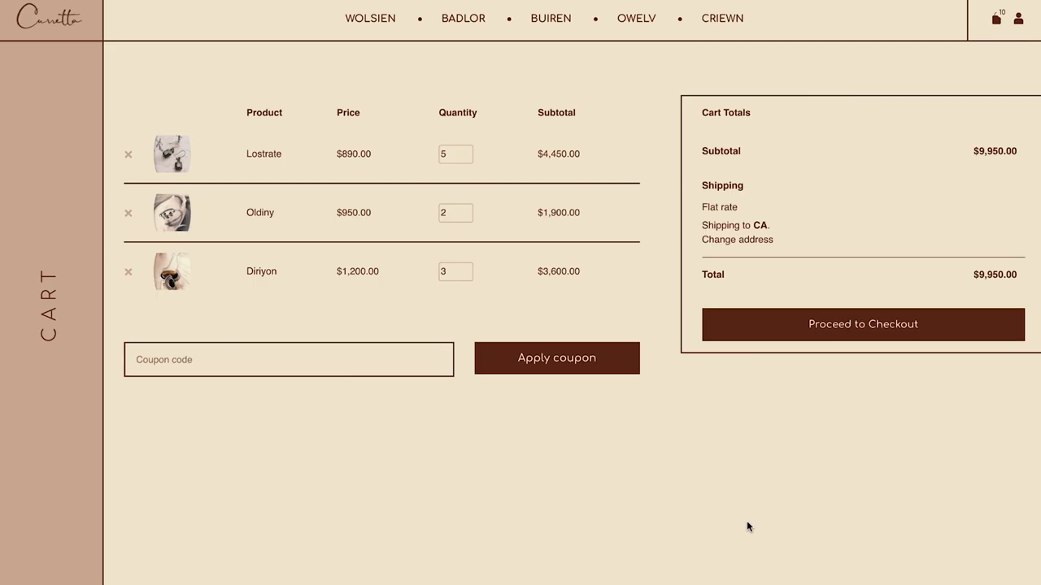